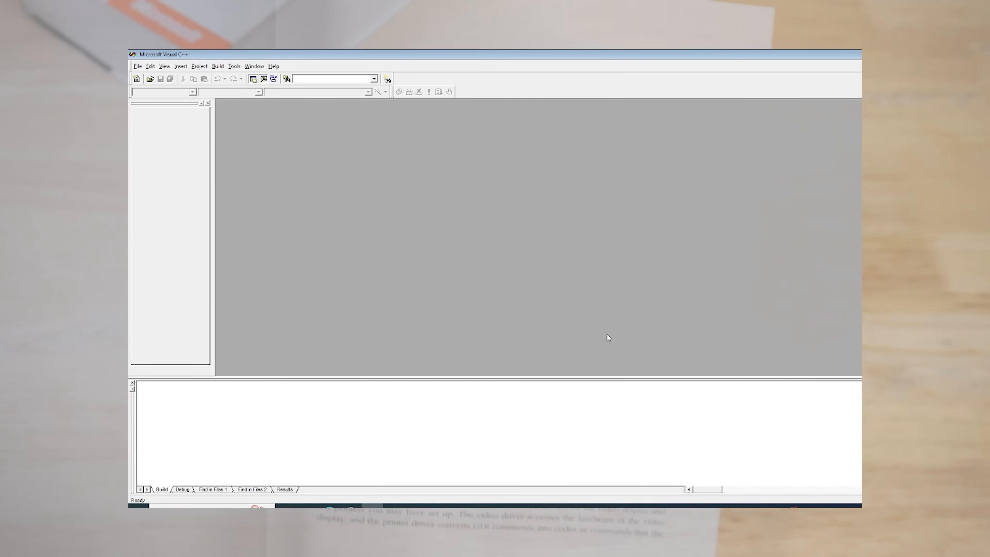
Load the DeviceCaps workspace and bring up the Build commands
click(137, 66)
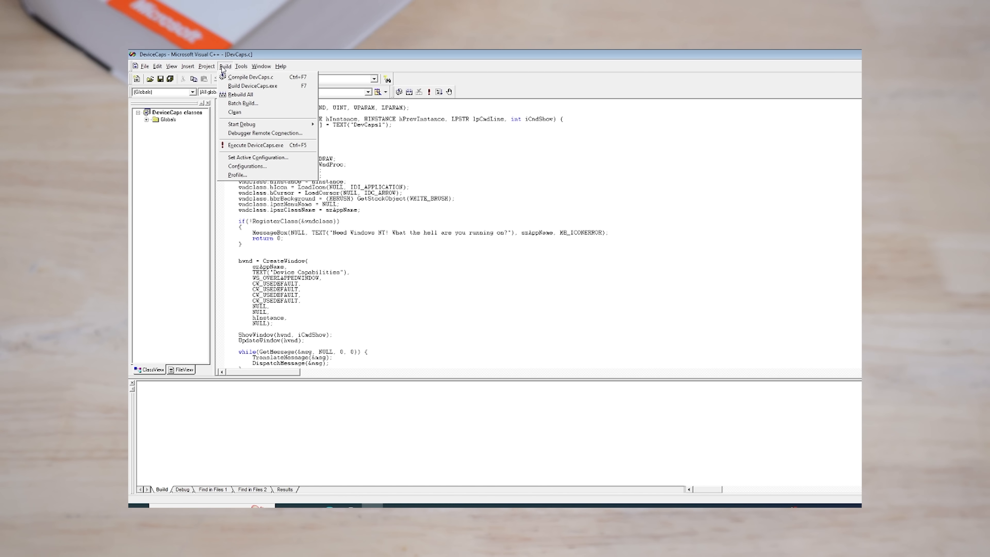
click(254, 145)
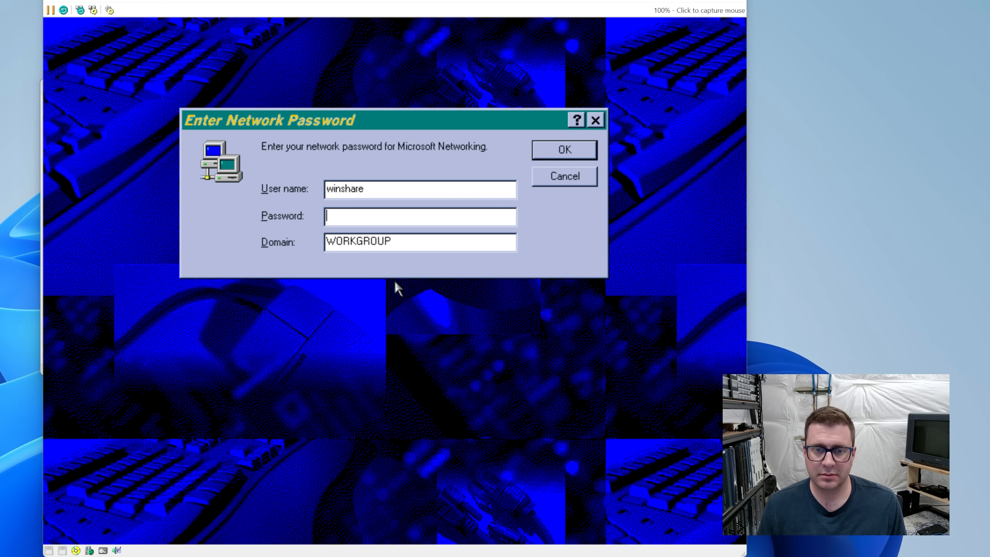
Log on as winshare on the WORKGROUP domain
click(562, 150)
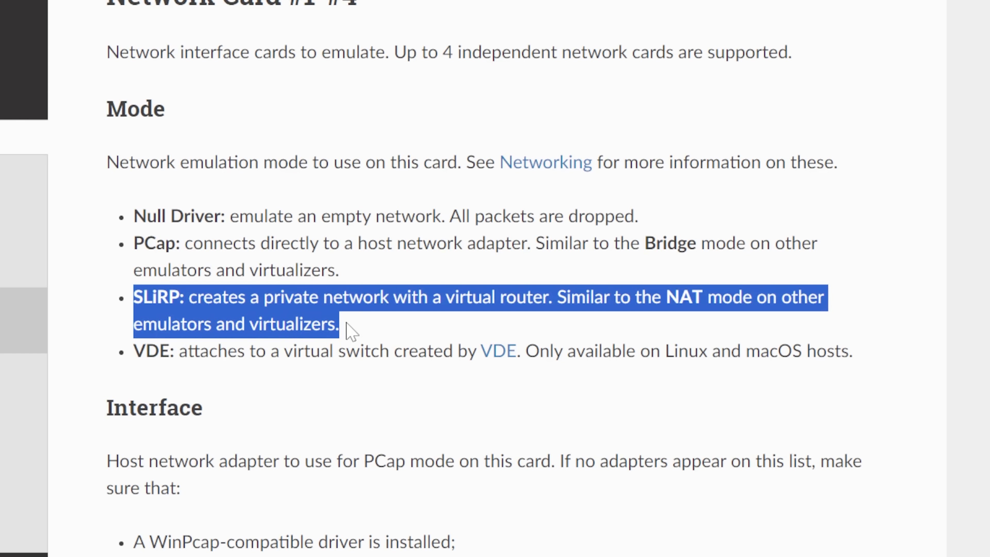
mouse_move(730, 334)
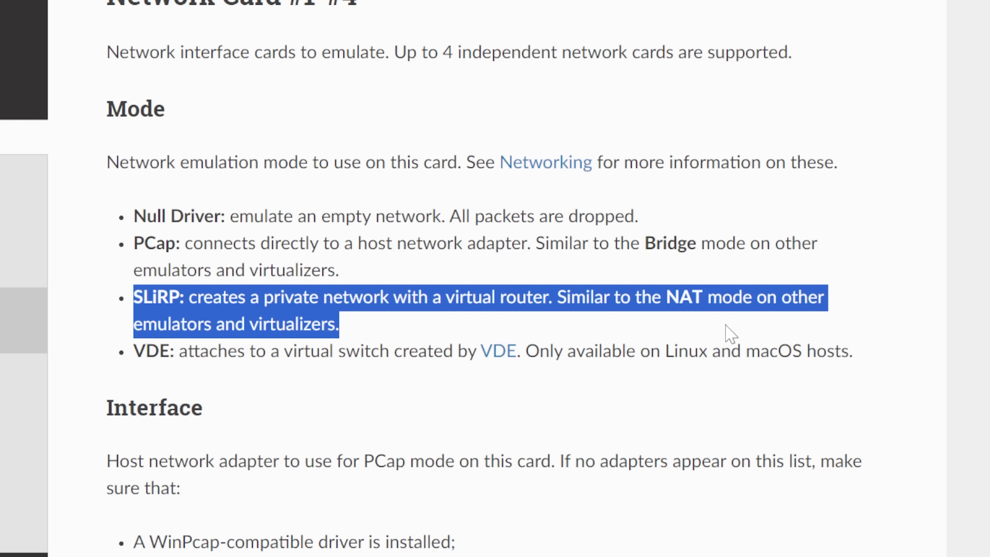
Highlight the PCap mode description and review the Npcap driver page
click(726, 331)
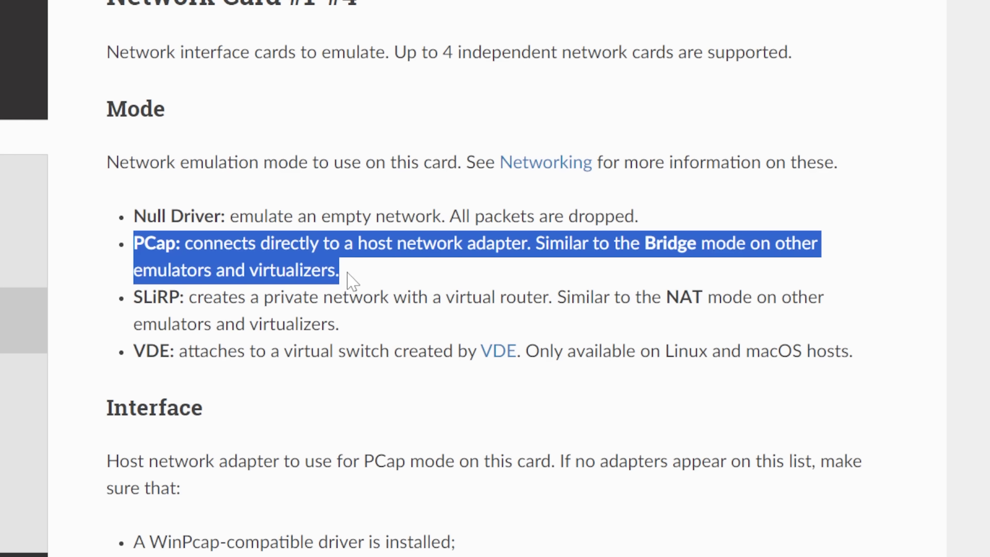
mouse_move(630, 344)
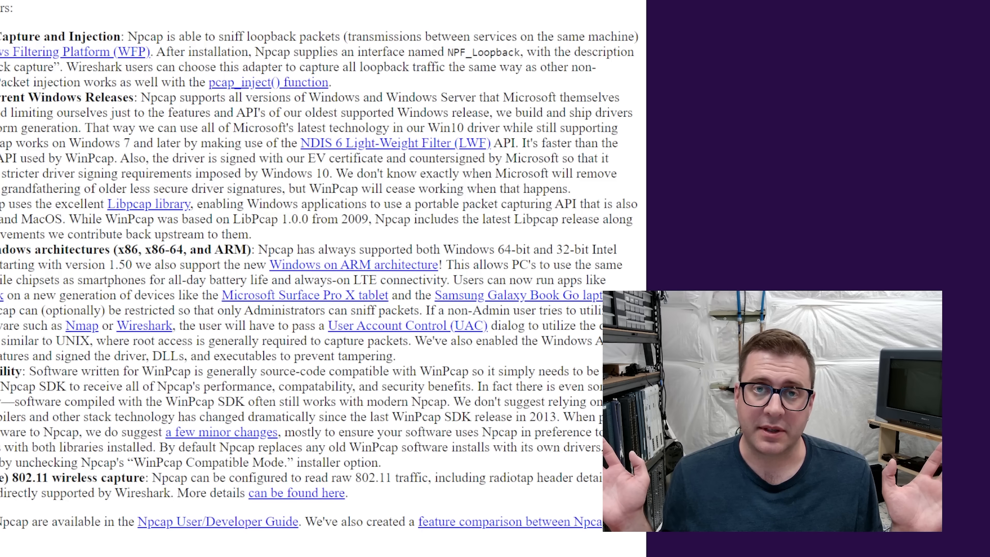
scroll(up, 3)
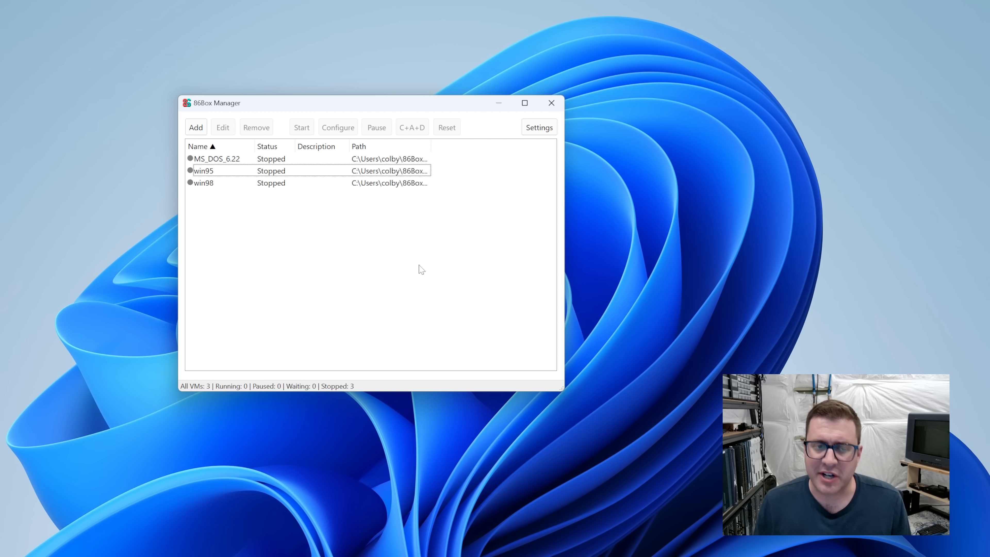
mouse_move(316, 275)
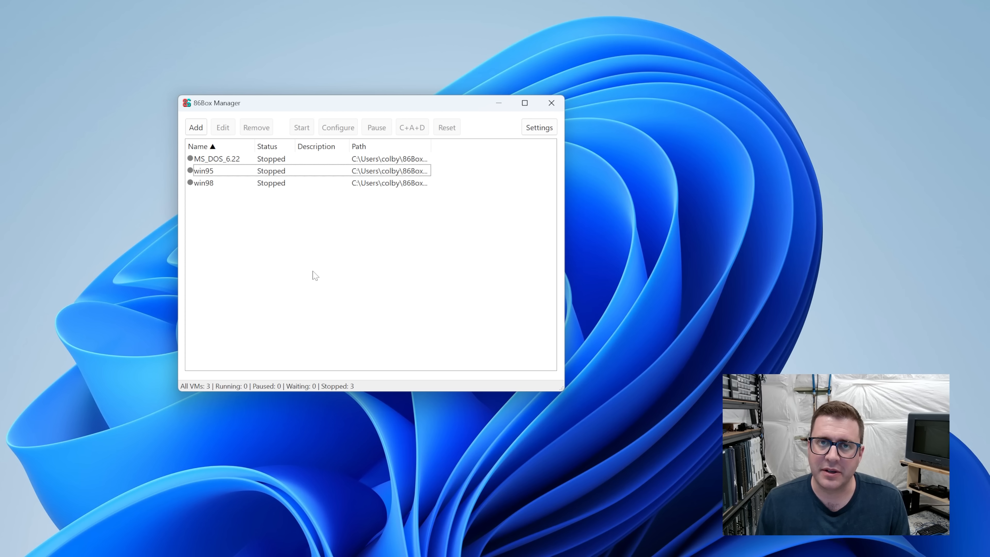
Create a new virtual machine named win95srv set to configure immediately
click(196, 127)
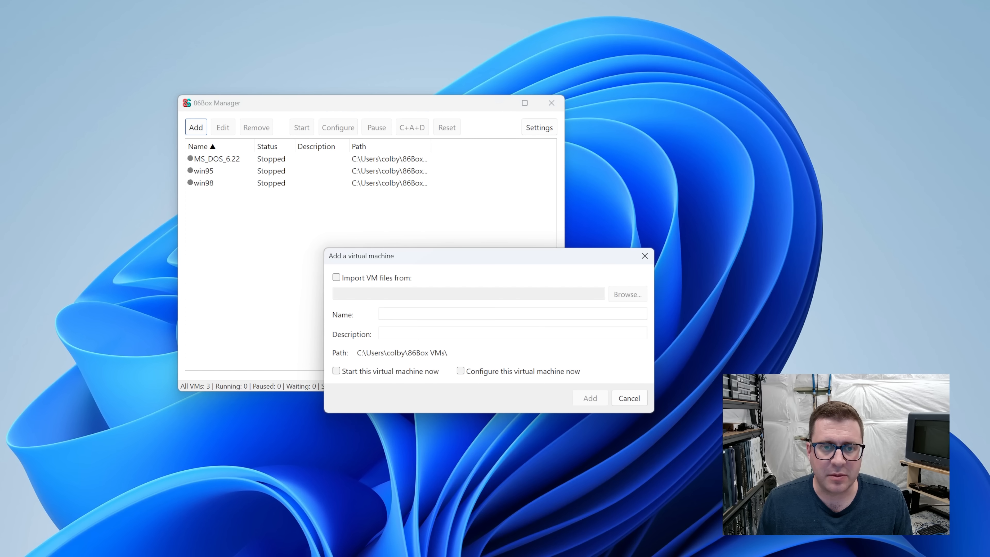
text(win)
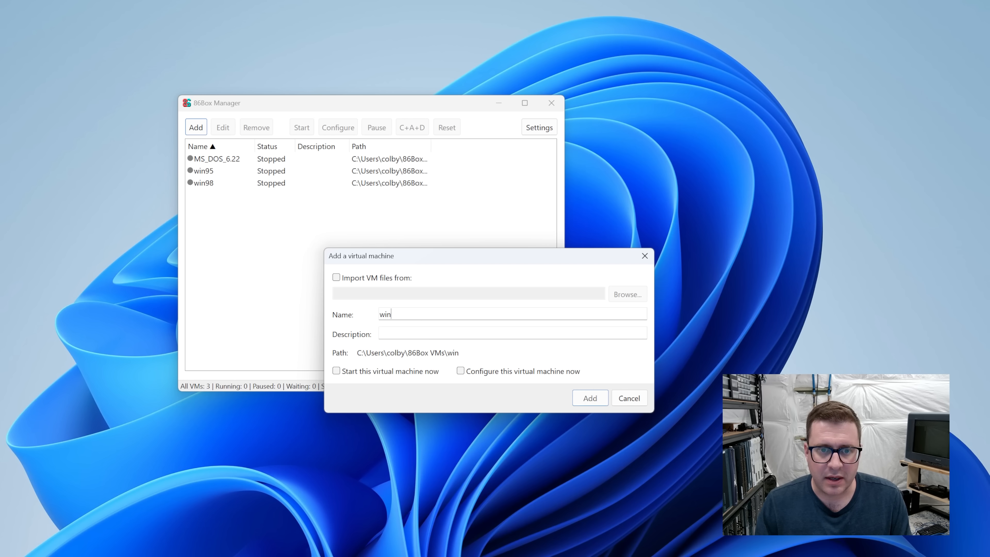
text(95srv)
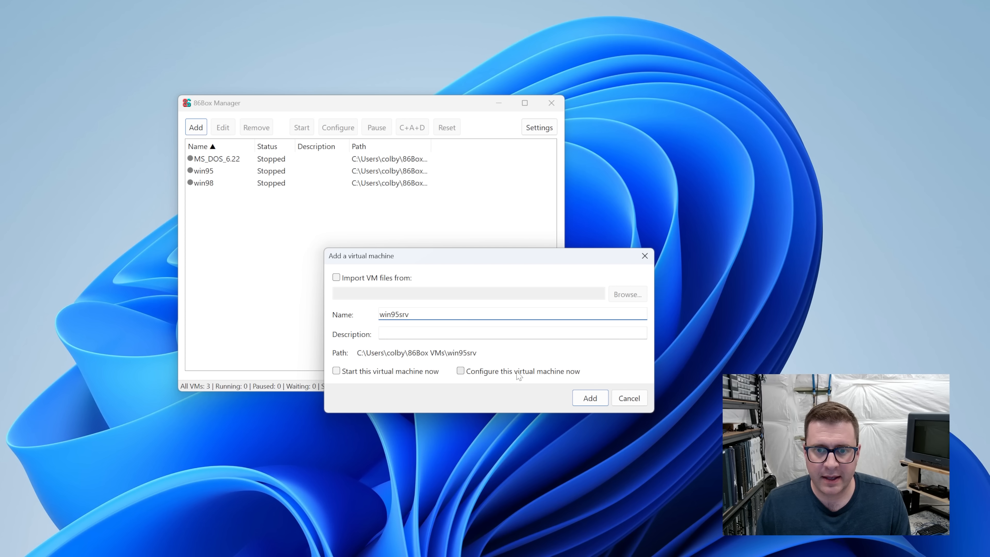
click(461, 371)
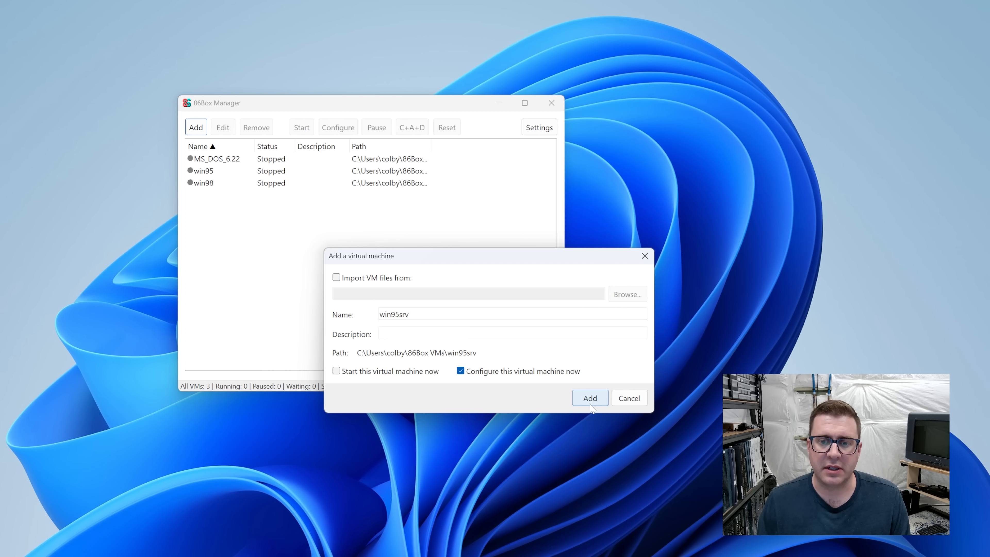
click(588, 398)
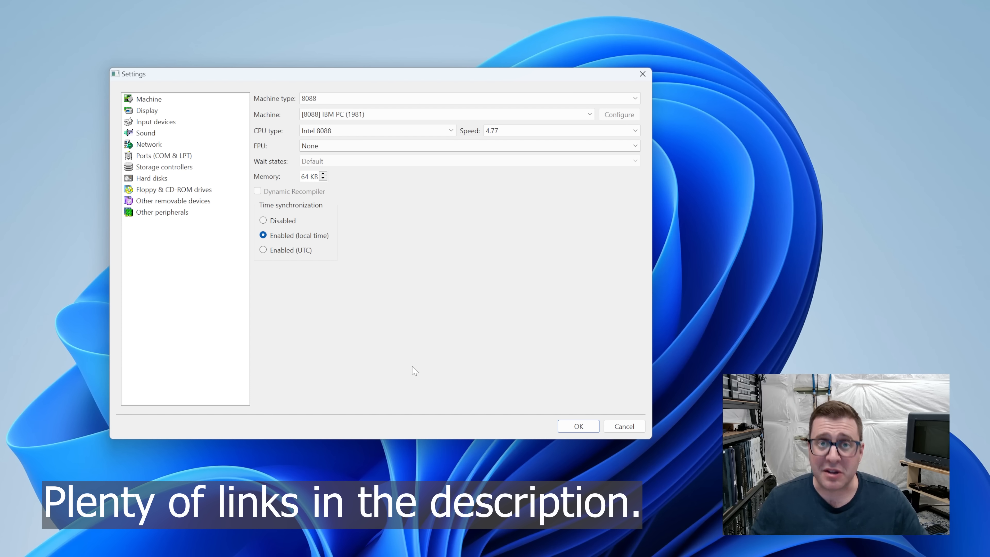
mouse_move(116, 326)
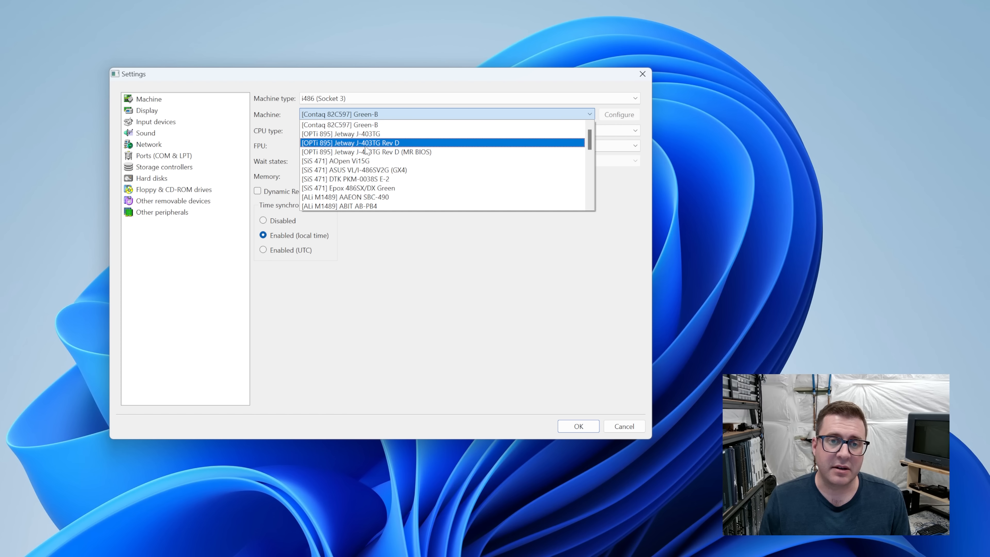
mouse_move(398, 149)
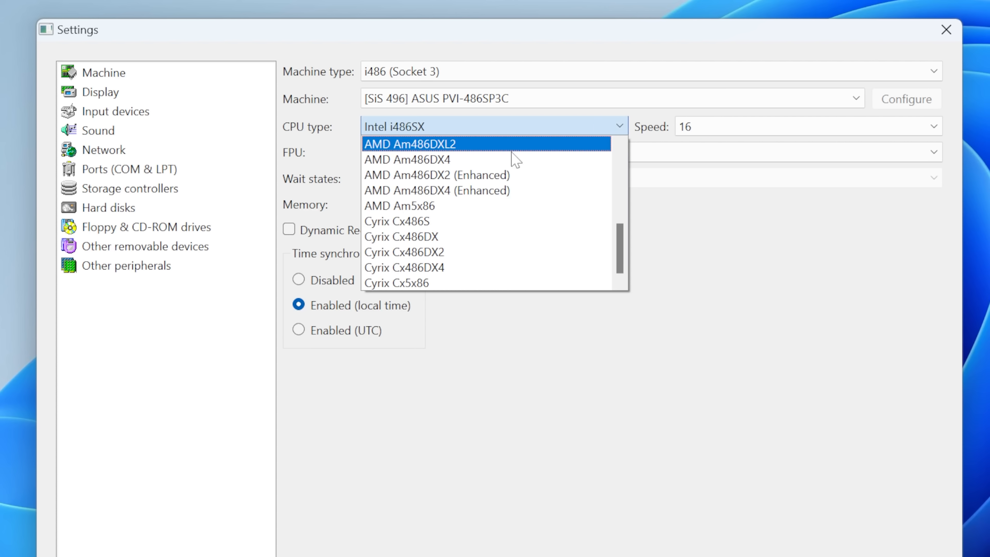
mouse_move(444, 190)
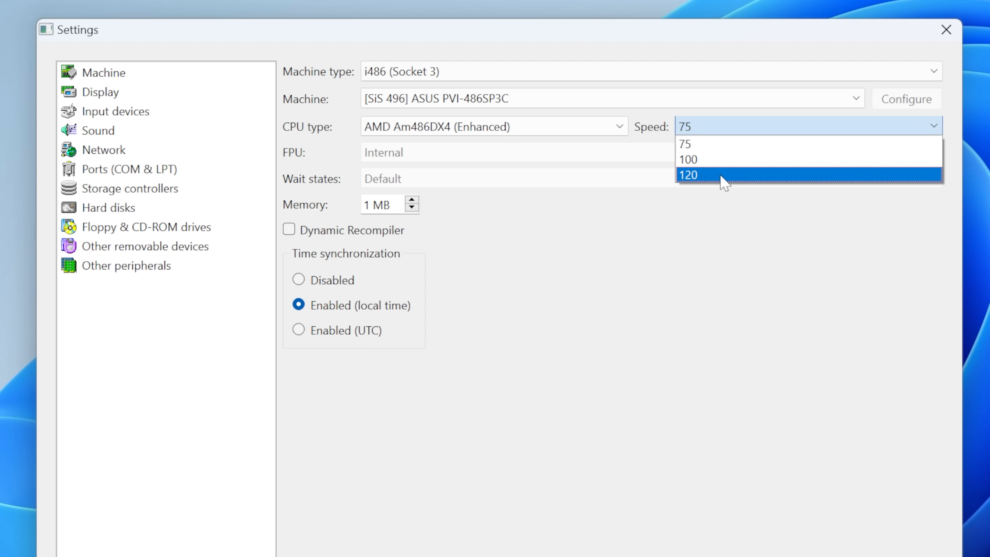
Set the CPU speed to 120 and memory to 32 MB
click(686, 174)
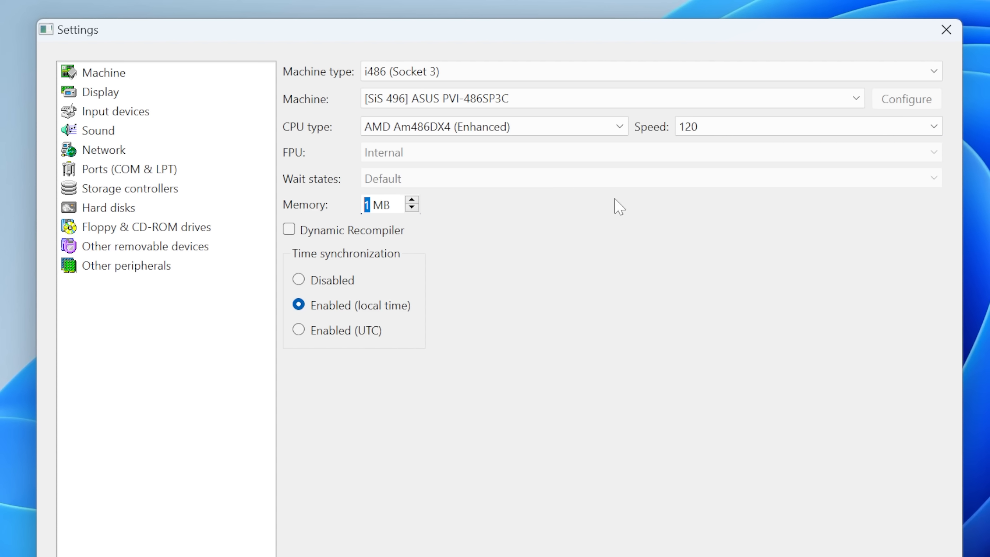
text(32)
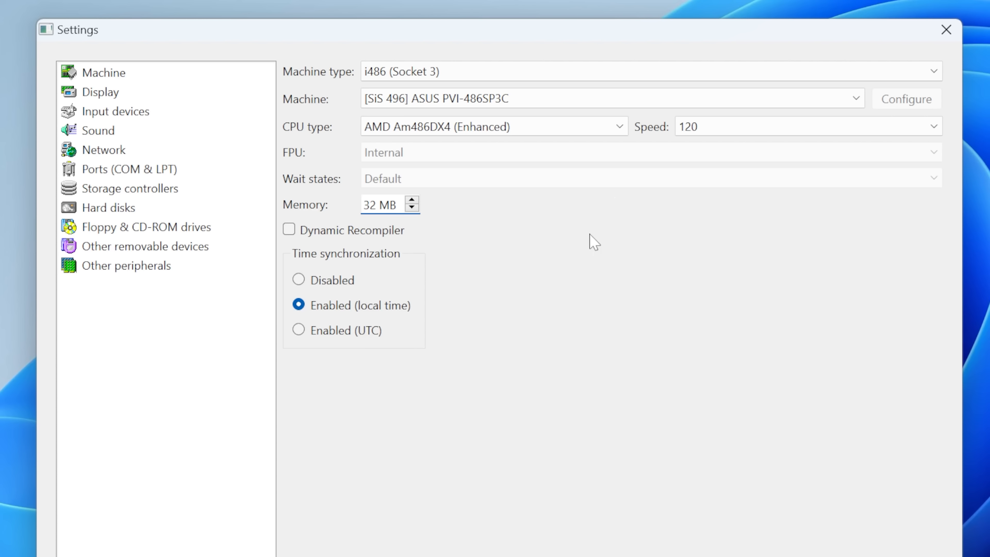
mouse_move(587, 434)
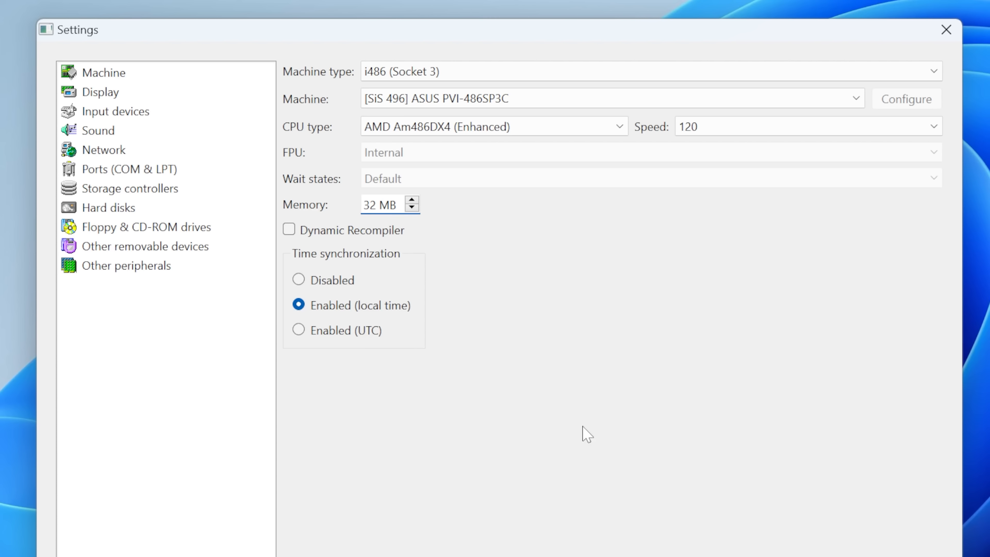
click(99, 92)
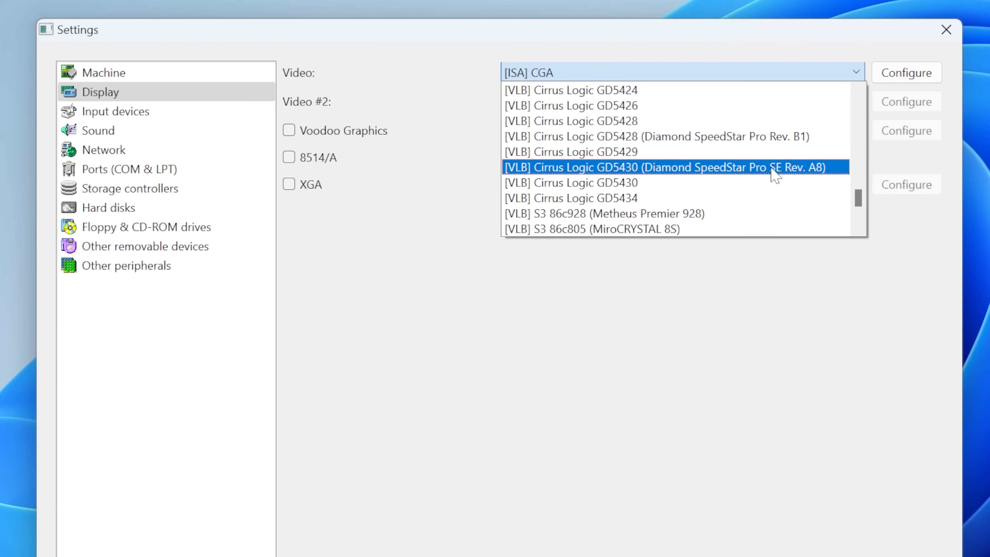
mouse_move(725, 178)
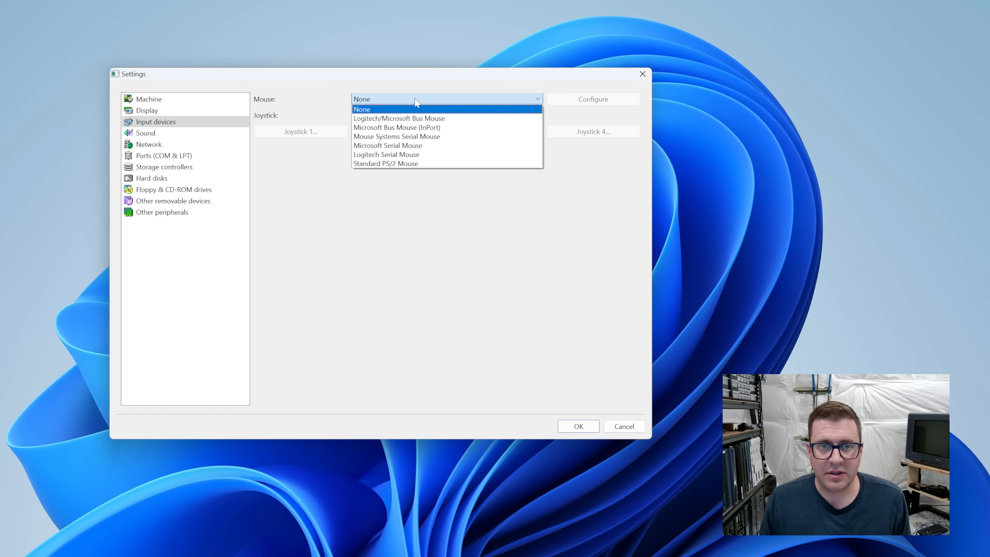
mouse_move(385, 163)
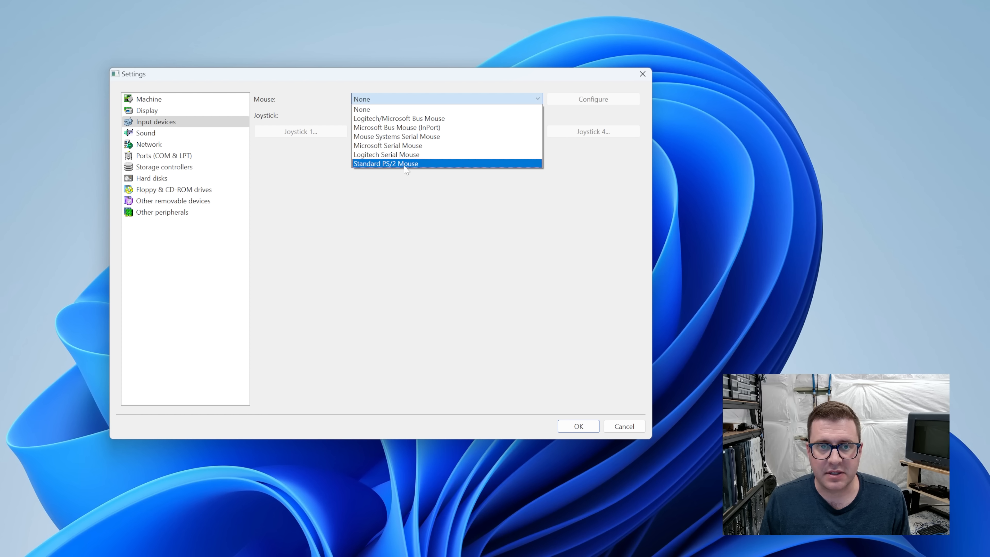
Choose the Standard PS/2 Mouse and the Sound Blaster 16 sound card
click(385, 163)
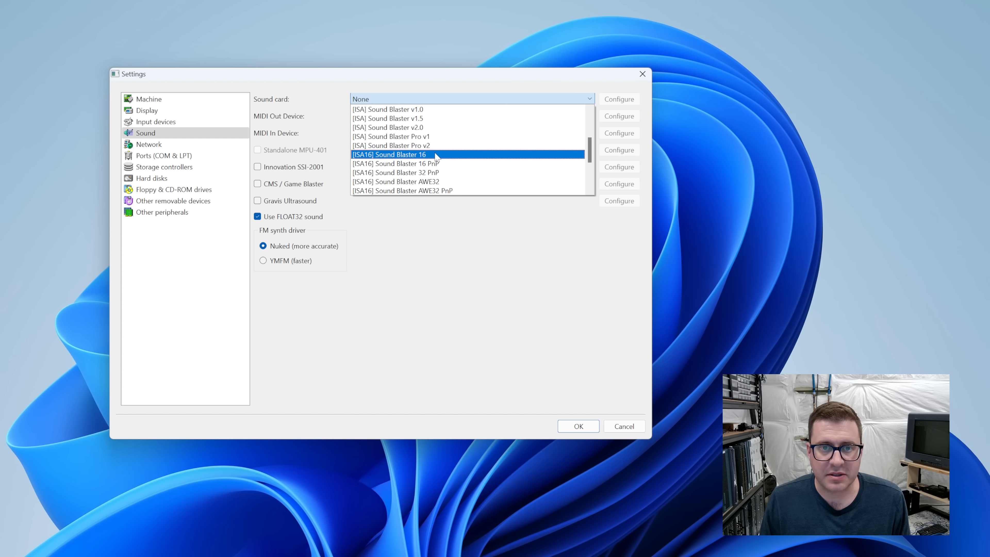
click(149, 144)
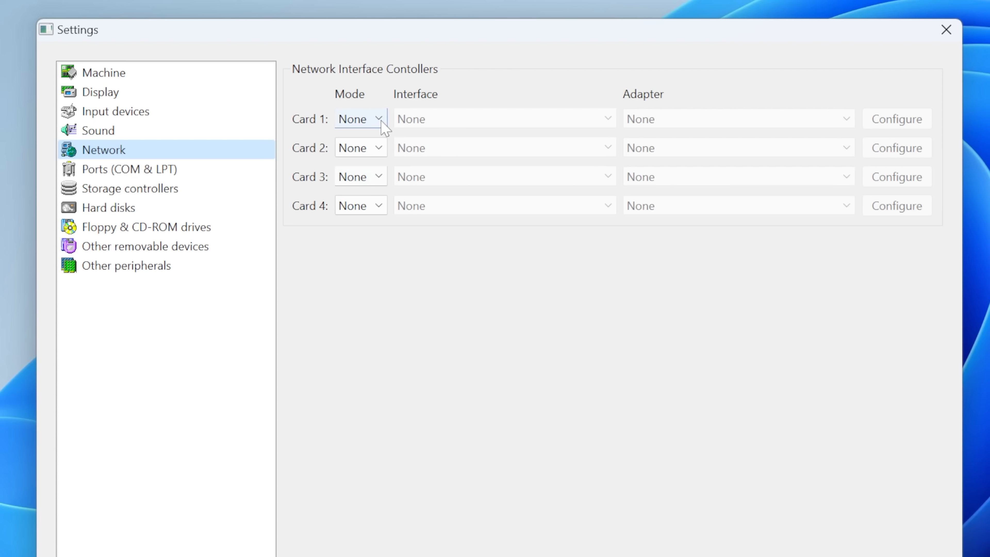
mouse_move(411, 82)
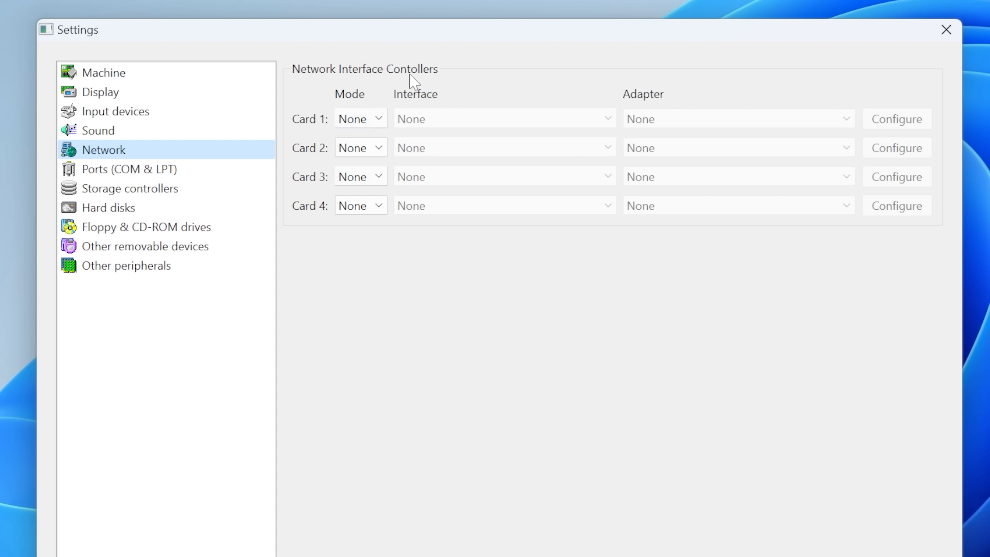
Set card 1 to PCap mode with a Novell NE2000 adapter and bring up its resource settings
click(360, 119)
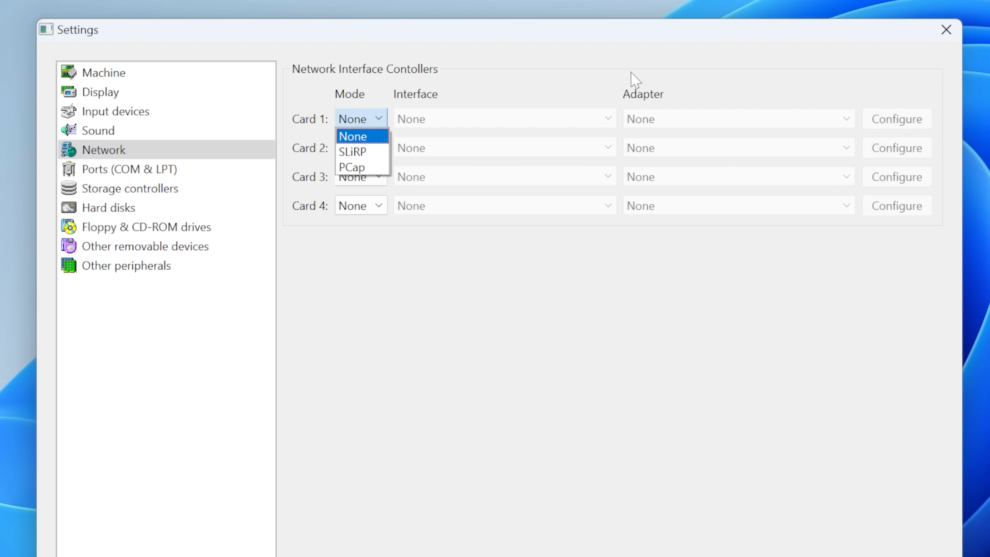
mouse_move(360, 152)
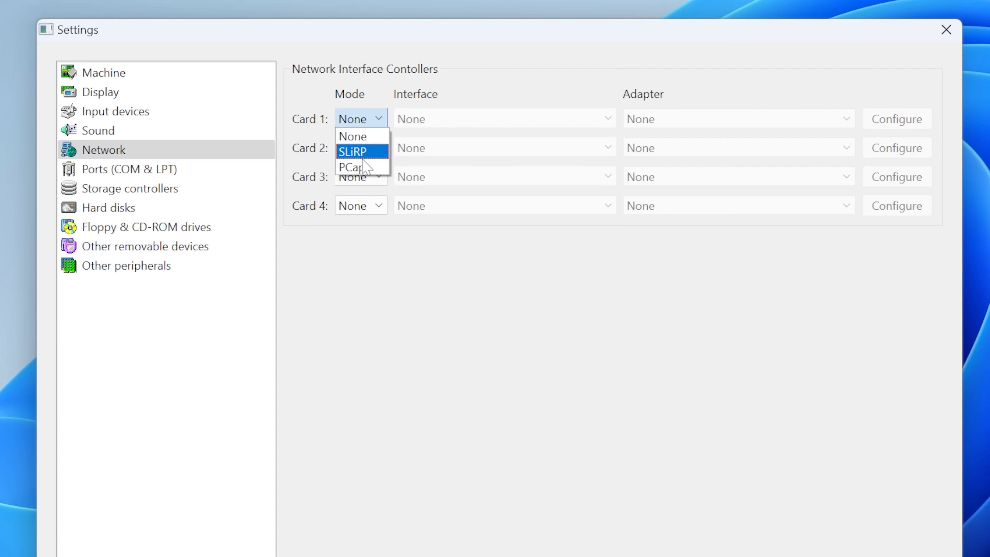
mouse_move(353, 167)
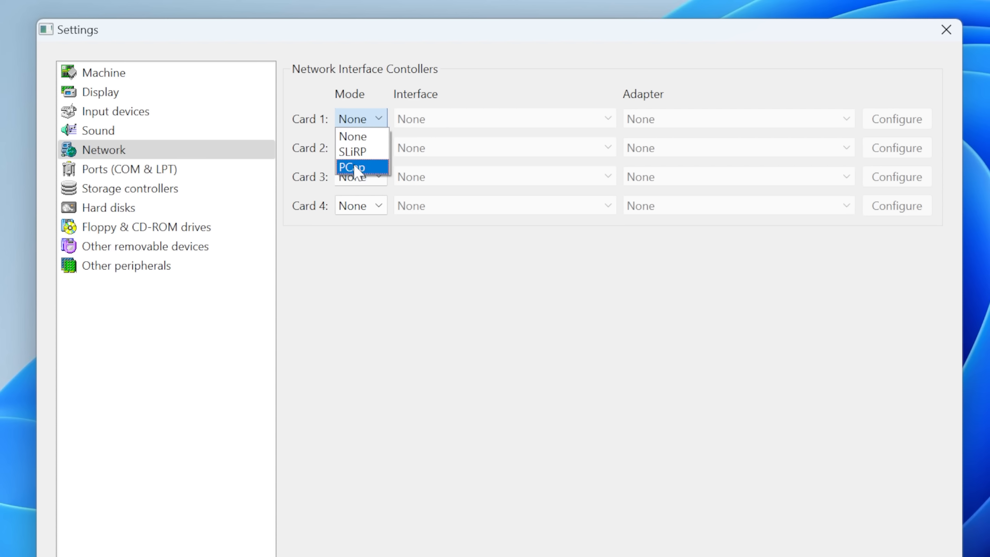
click(354, 166)
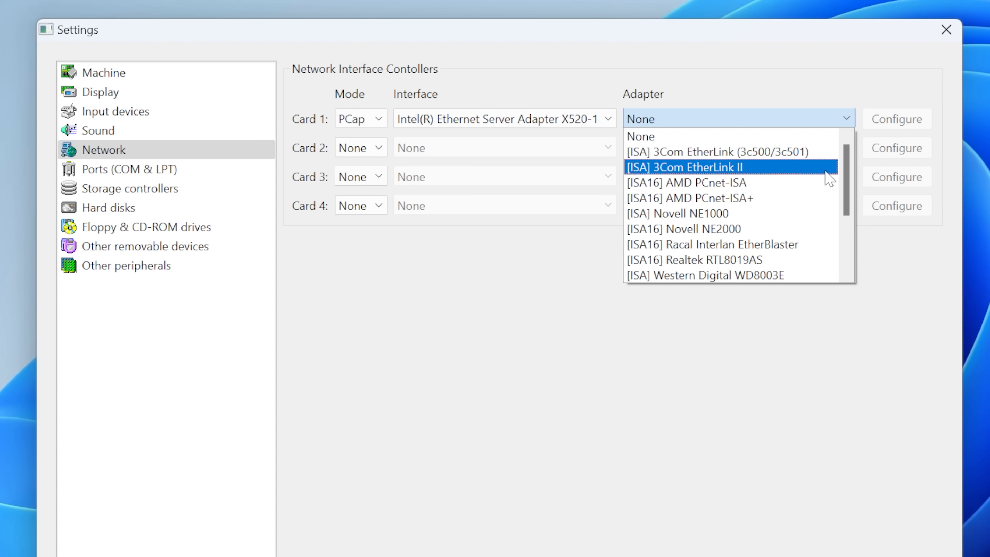
mouse_move(692, 228)
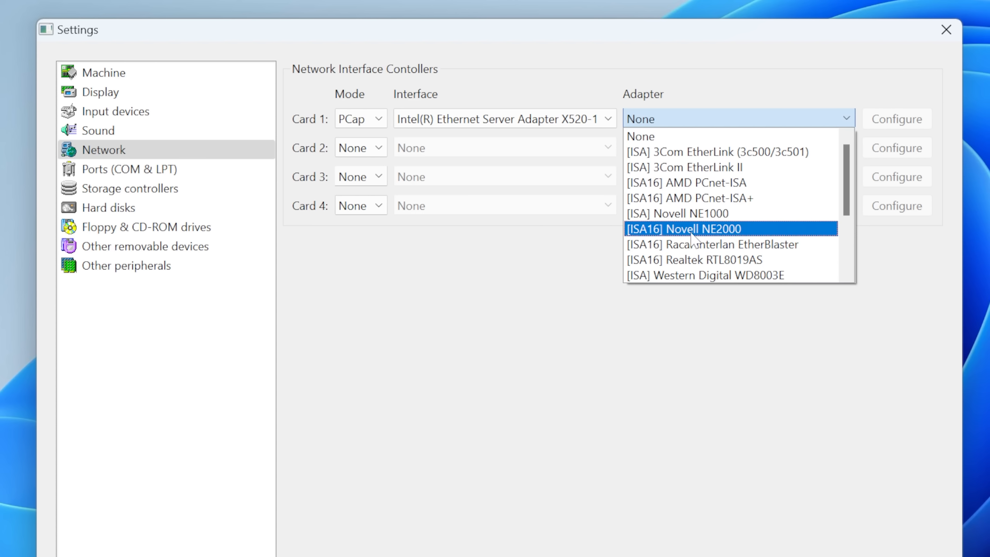
click(699, 228)
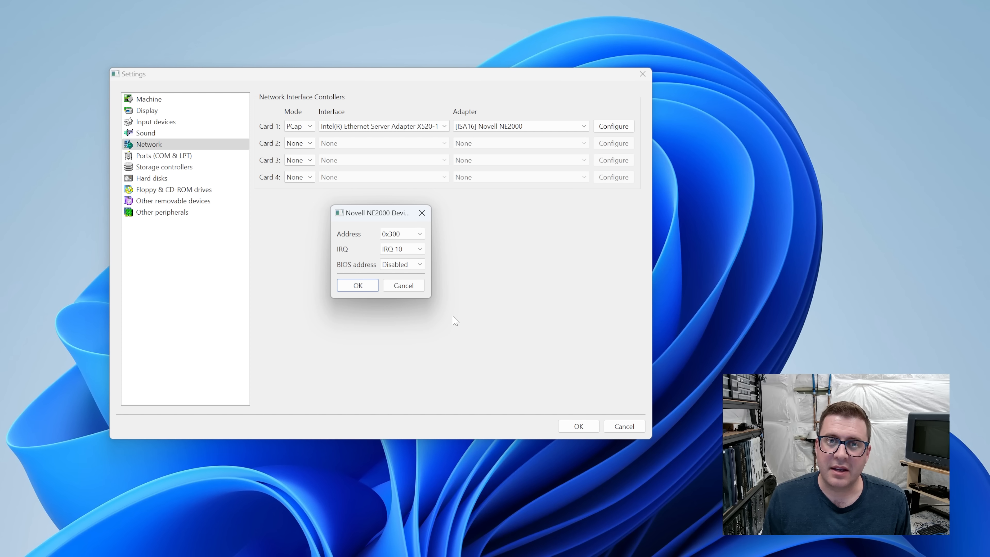
click(419, 248)
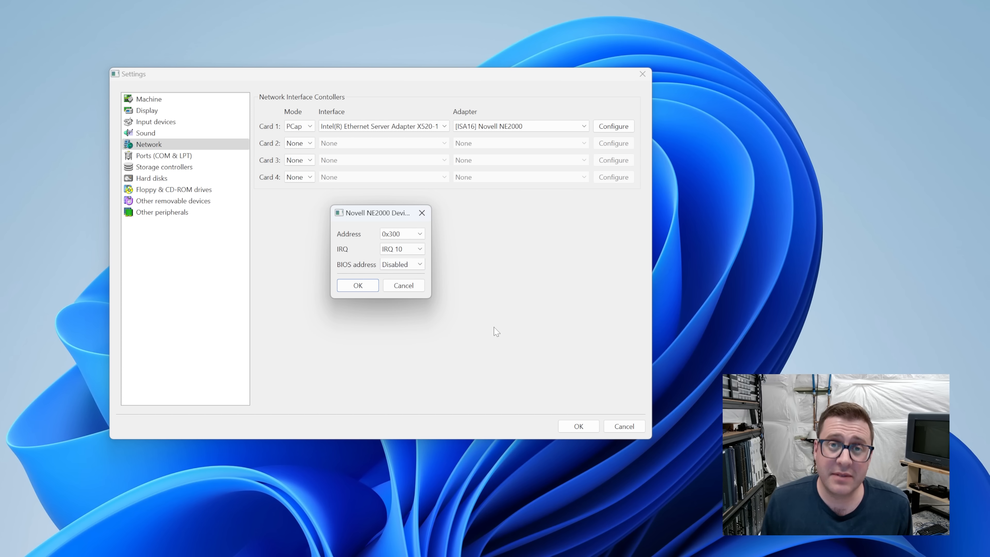
mouse_move(504, 288)
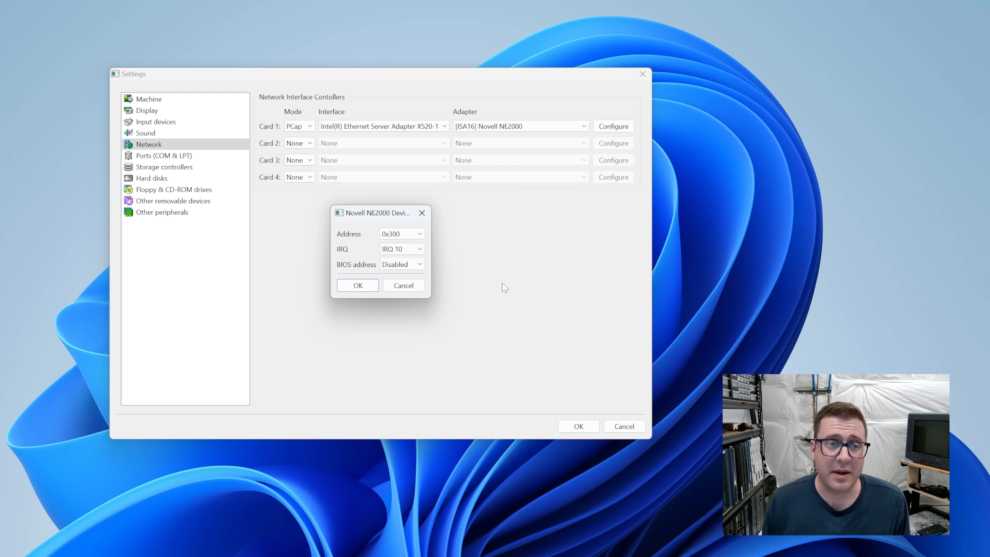
Accept the NE2000 resources and use the internal hard disk controller
click(164, 155)
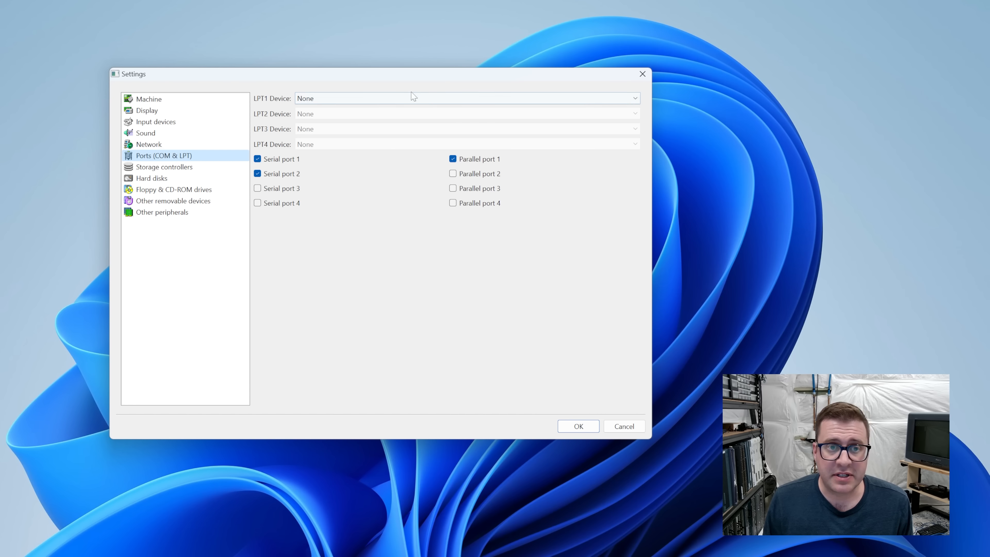
mouse_move(355, 256)
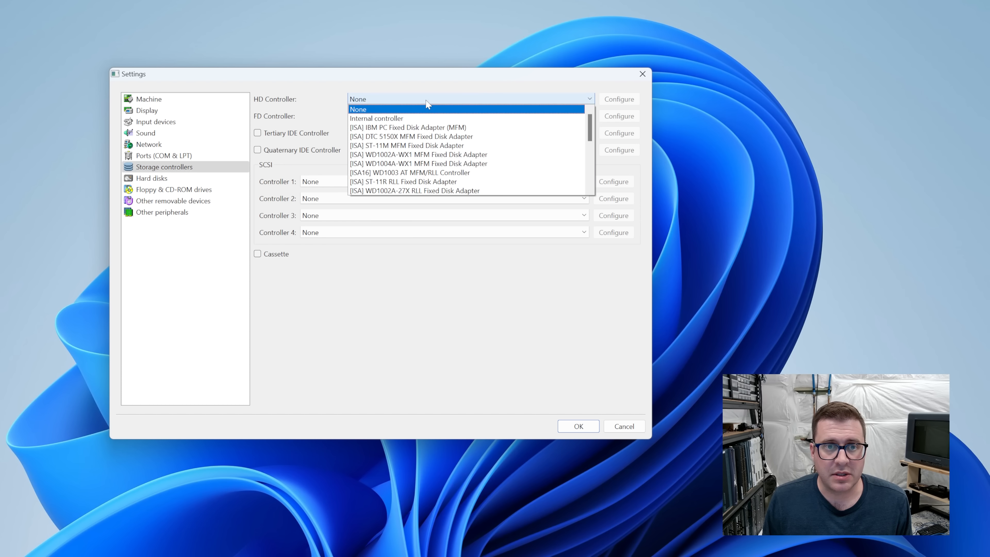
mouse_move(382, 118)
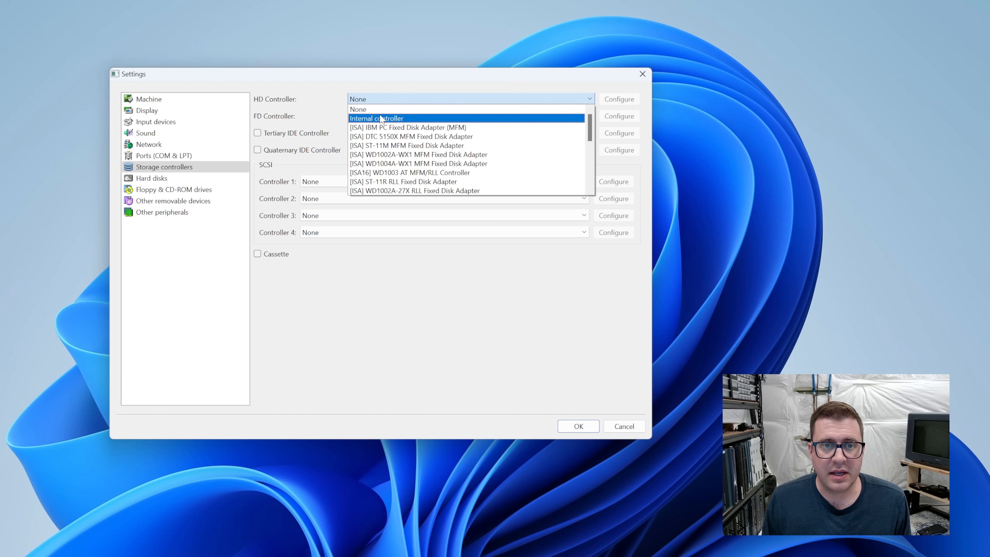
click(376, 118)
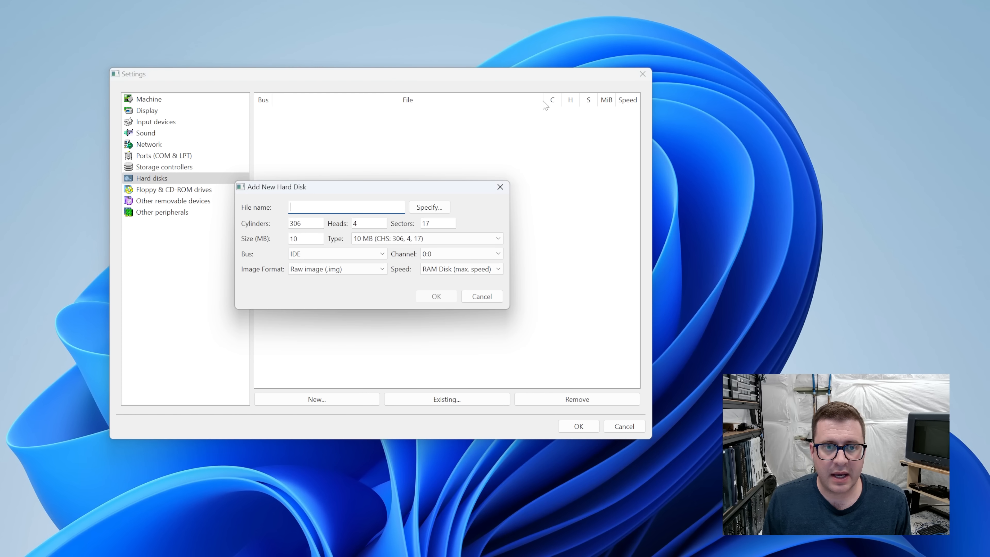
Define hard disk win95srv, 1024 MB, as a fixed-size VHD
text(win95srv)
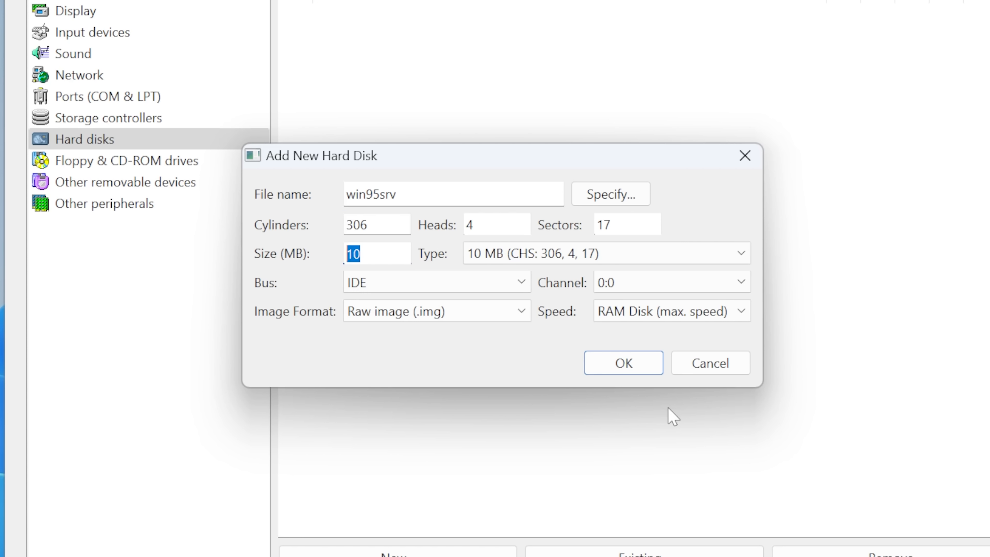
text(1024)
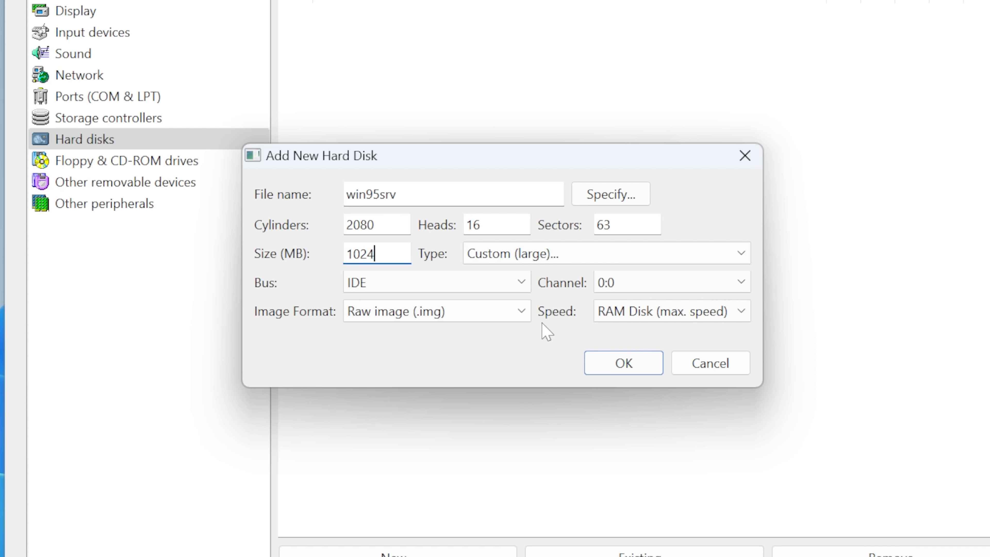
mouse_move(542, 371)
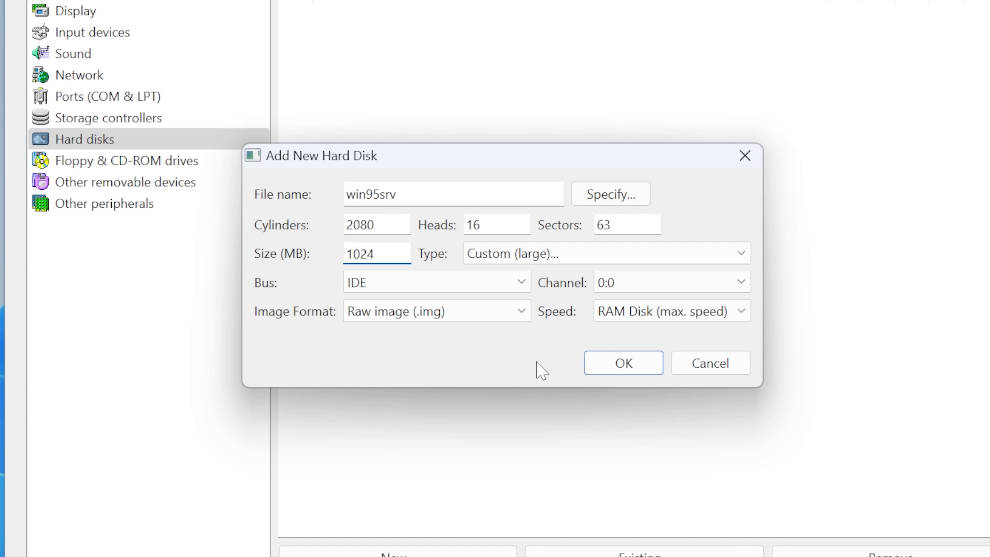
click(436, 311)
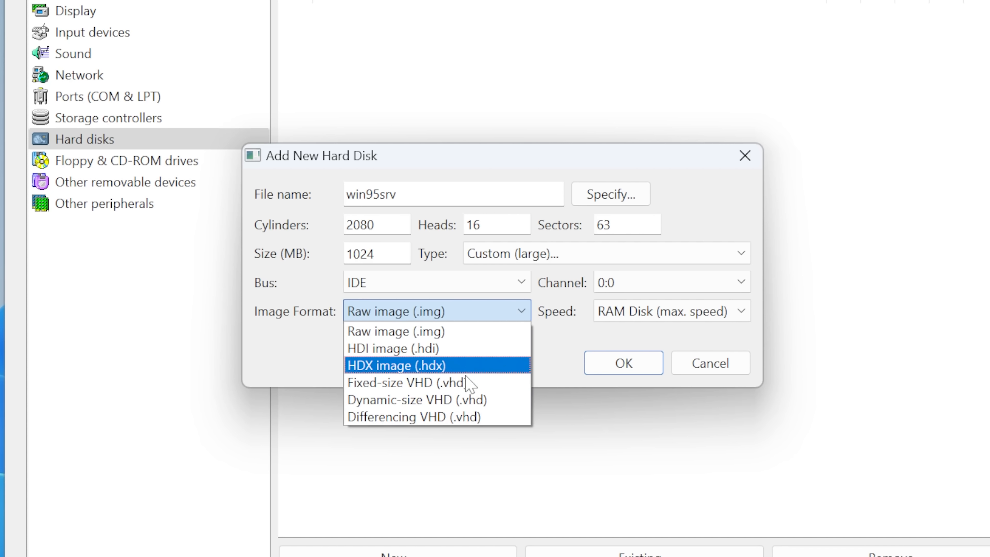
click(392, 382)
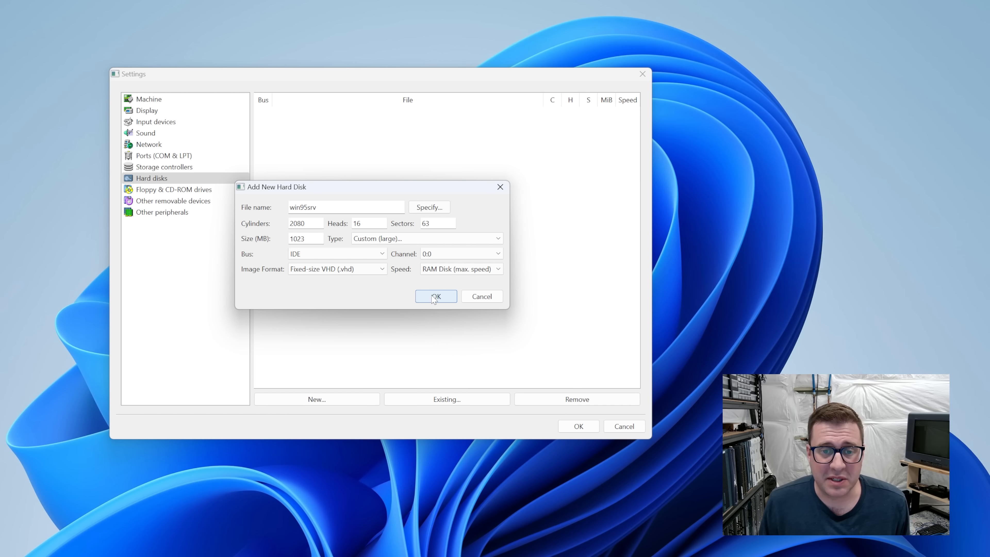
Create the win95srv disk image and make the floppy drive 3.5" 1.44M
click(435, 296)
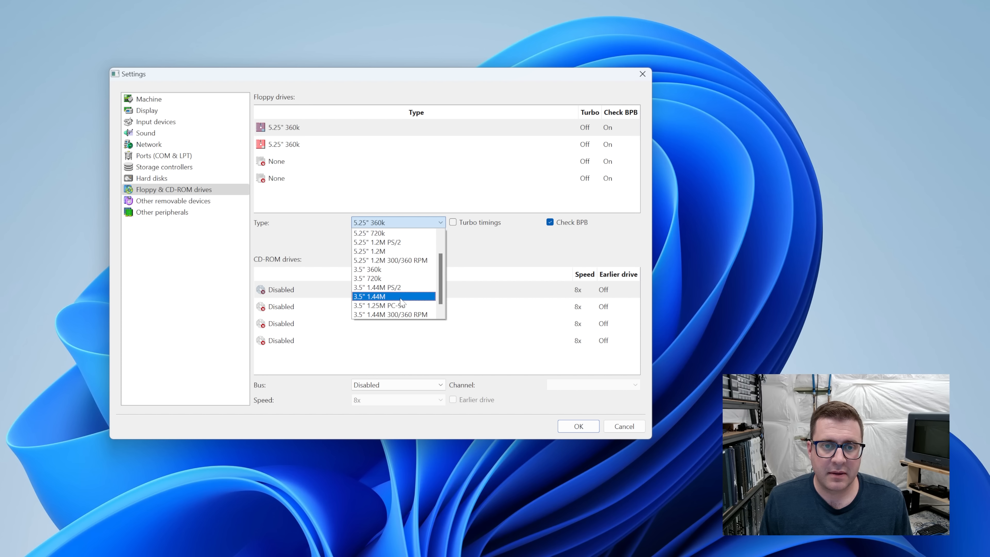
click(173, 200)
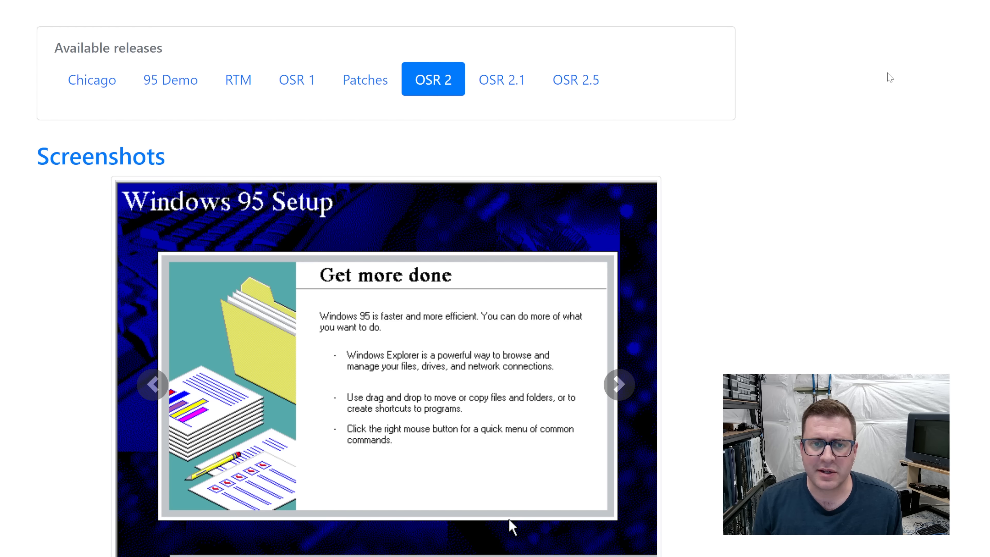
mouse_move(515, 97)
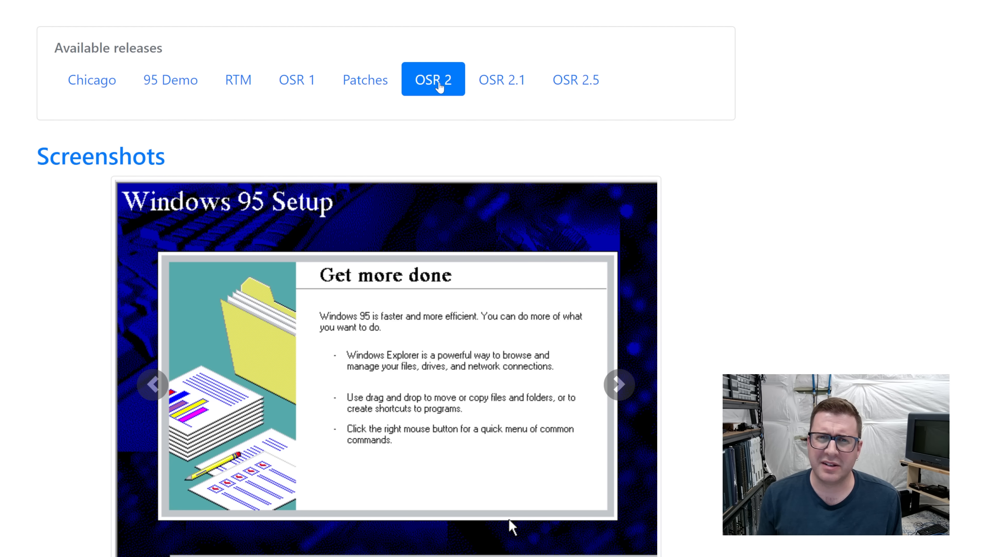
mouse_move(596, 93)
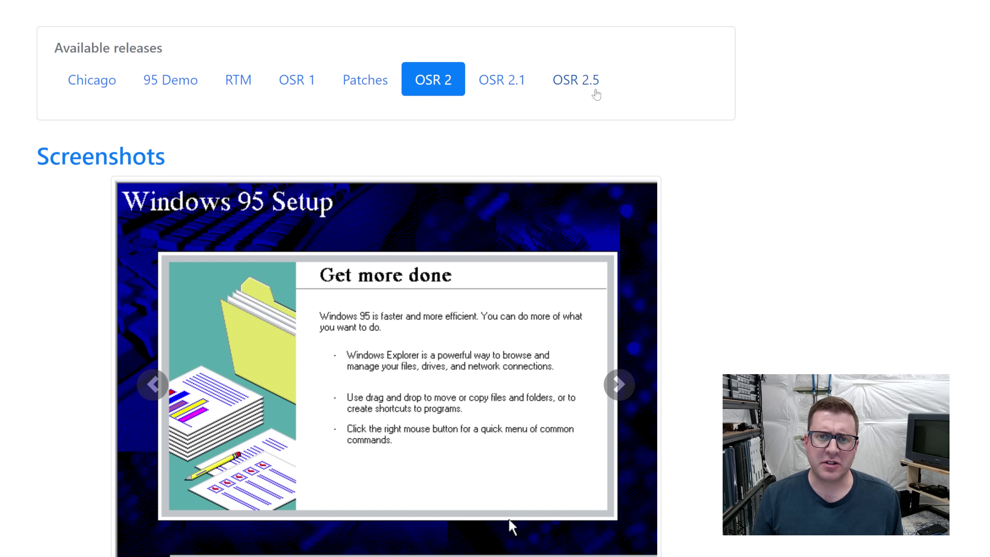
mouse_move(585, 88)
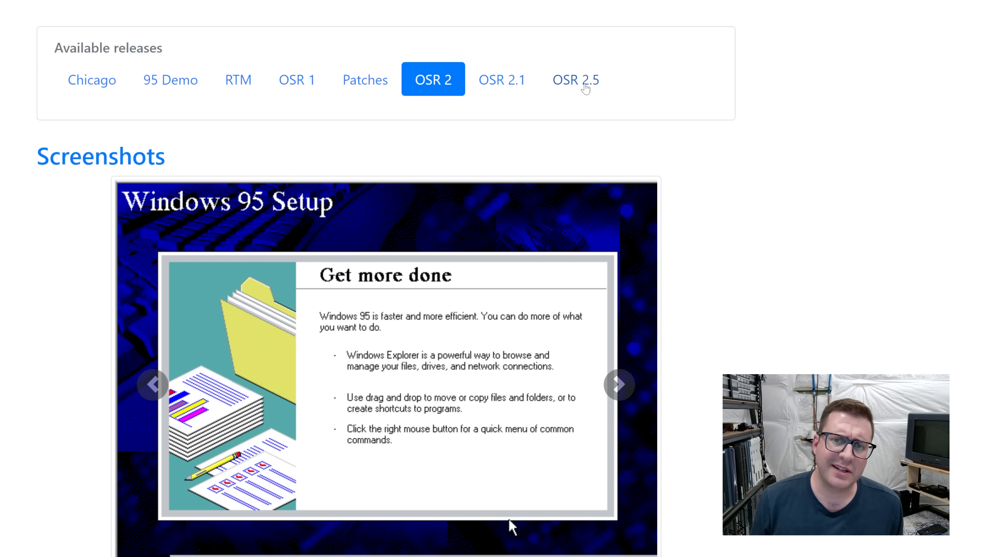
mouse_move(775, 73)
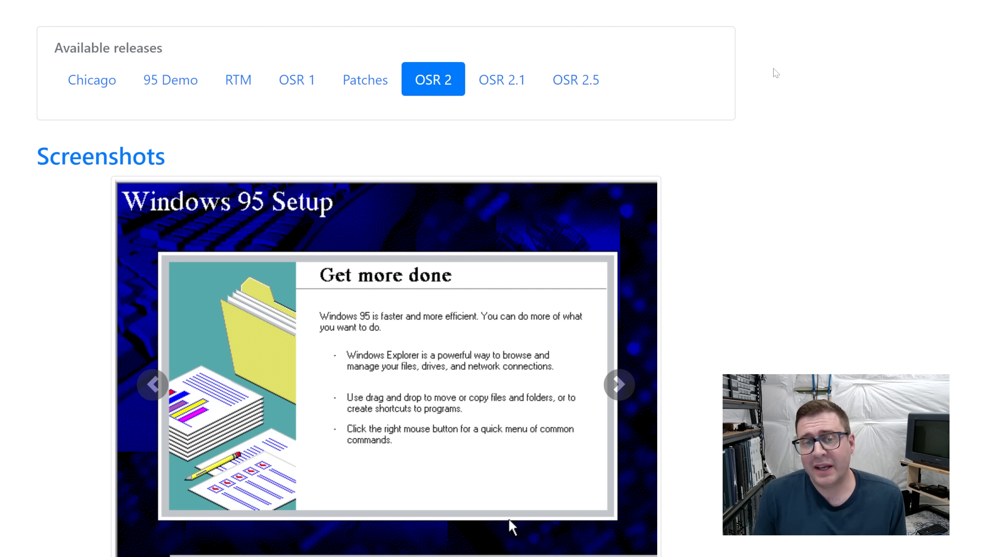
mouse_move(428, 119)
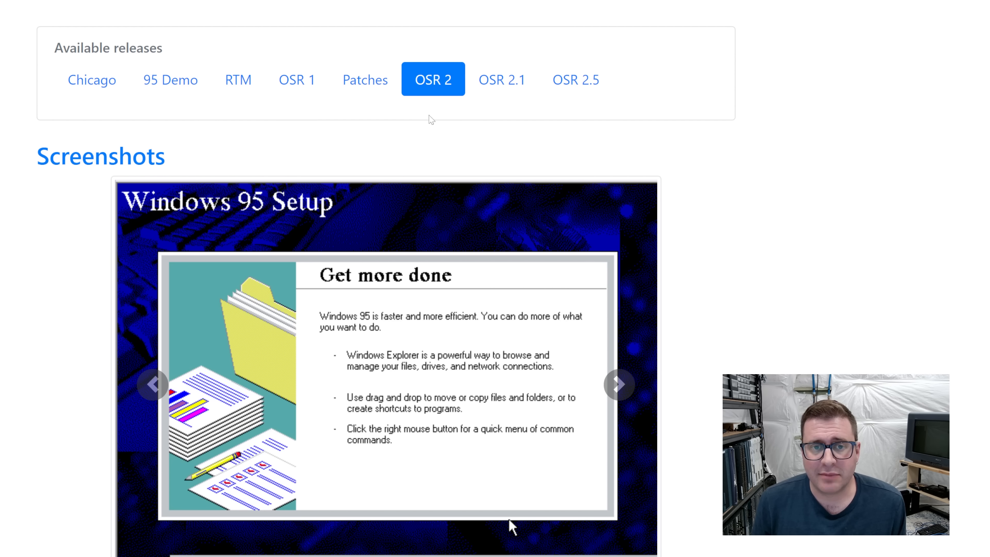
mouse_move(452, 85)
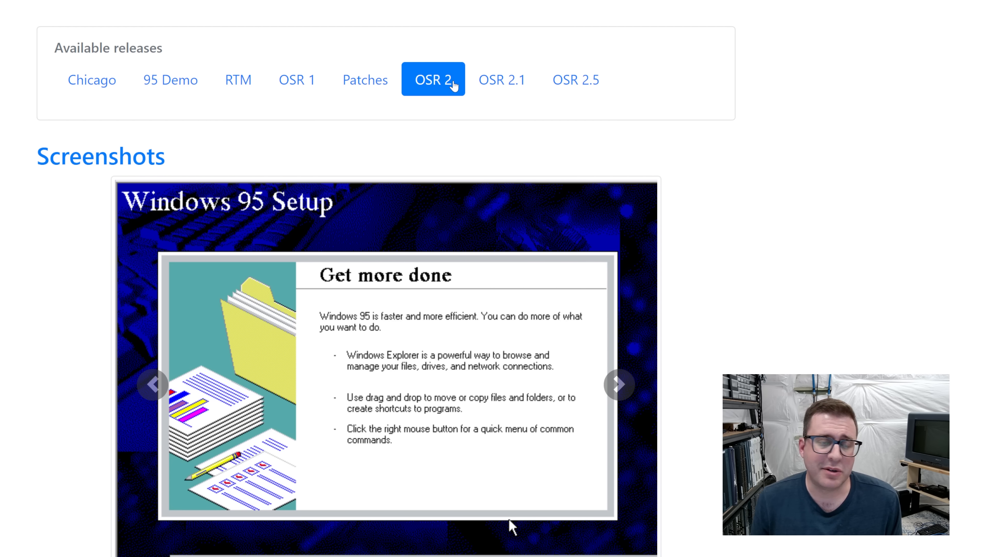
mouse_move(605, 107)
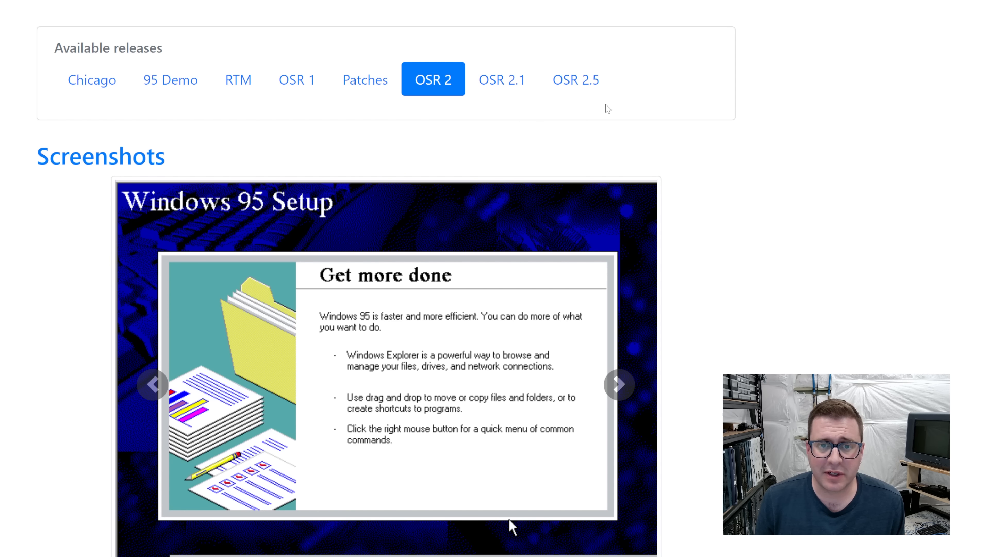
mouse_move(667, 104)
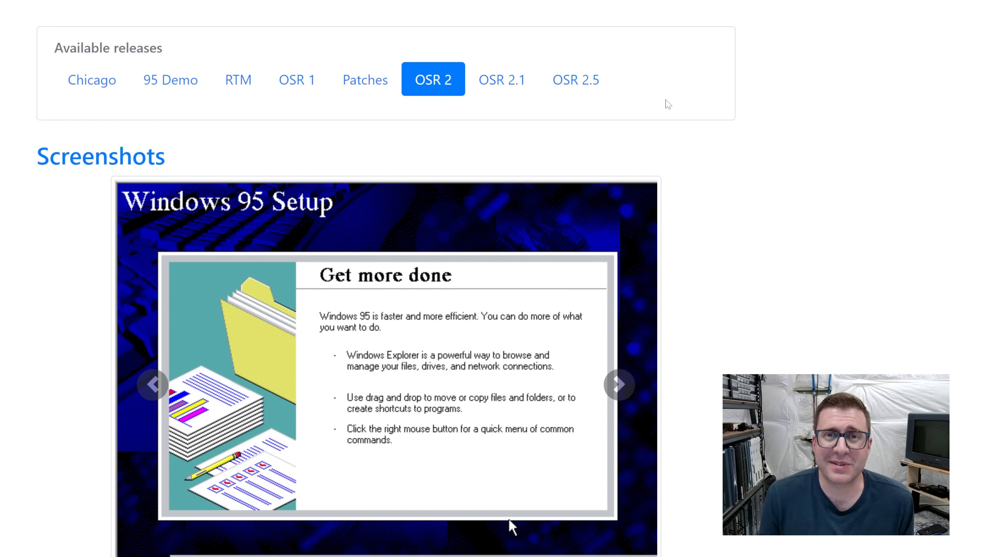
mouse_move(669, 65)
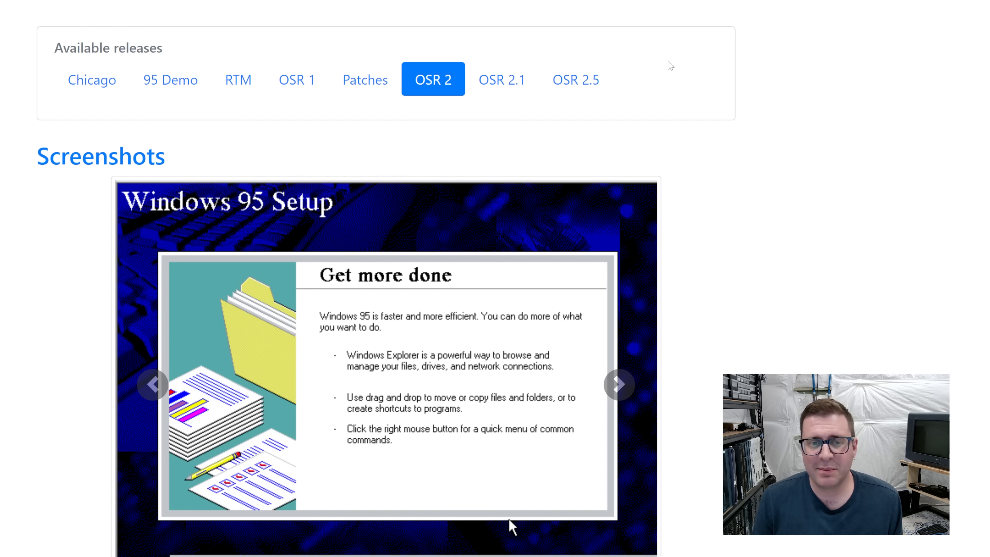
mouse_move(575, 79)
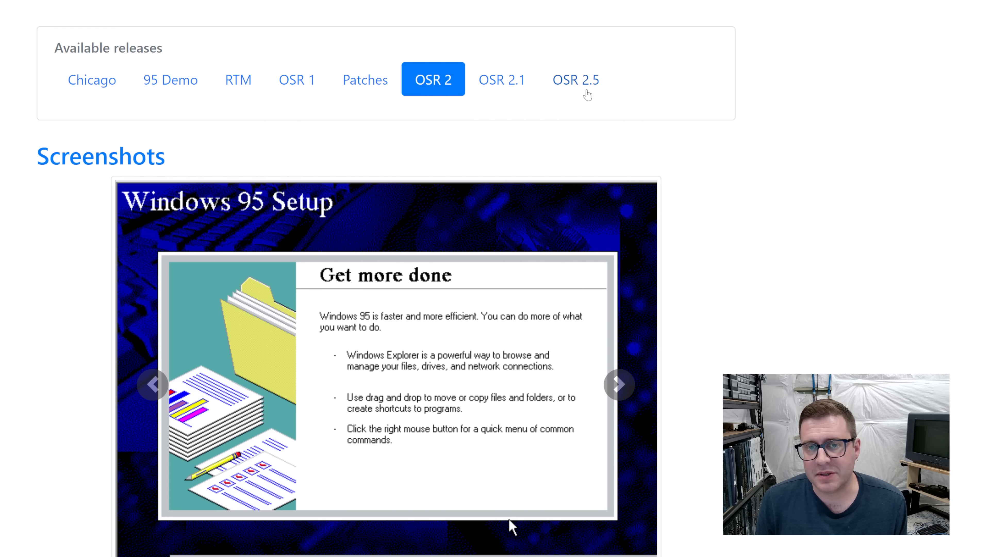
Scroll the WinWorld Windows 95 page toward its install notes
scroll(up, 3)
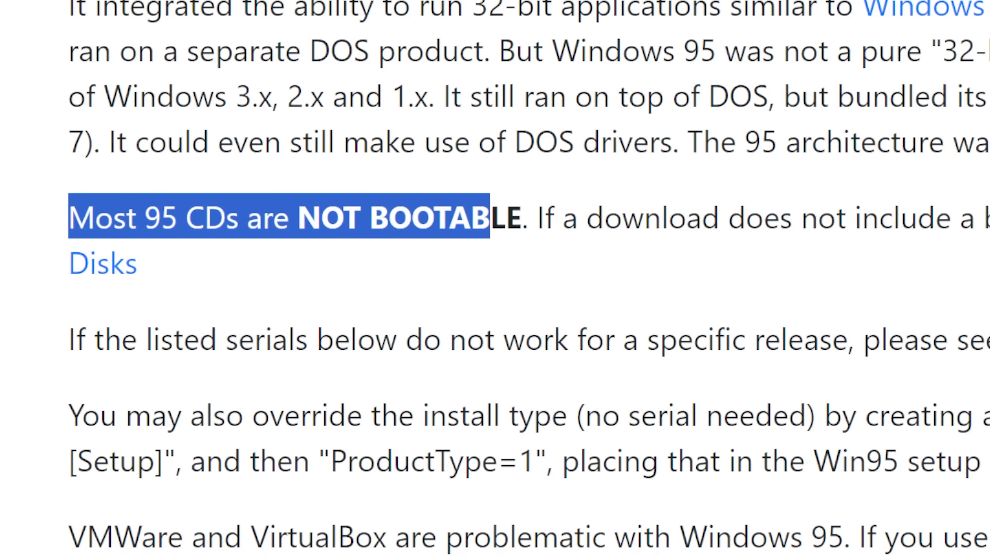
Highlight the note that most Windows 95 CDs are not bootable
click(836, 283)
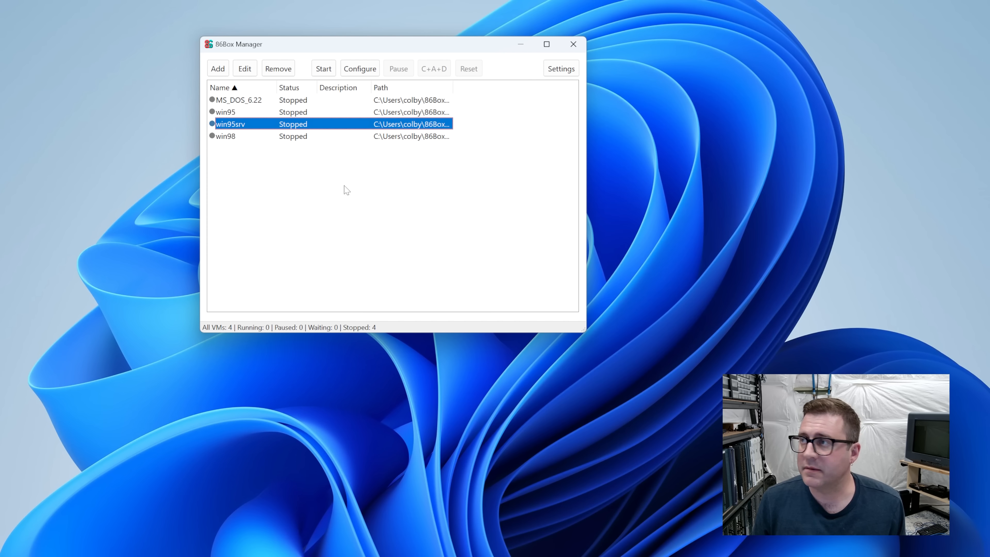
Start the win95srv machine and leave the Award BIOS setup with Primary Master on Auto
click(323, 68)
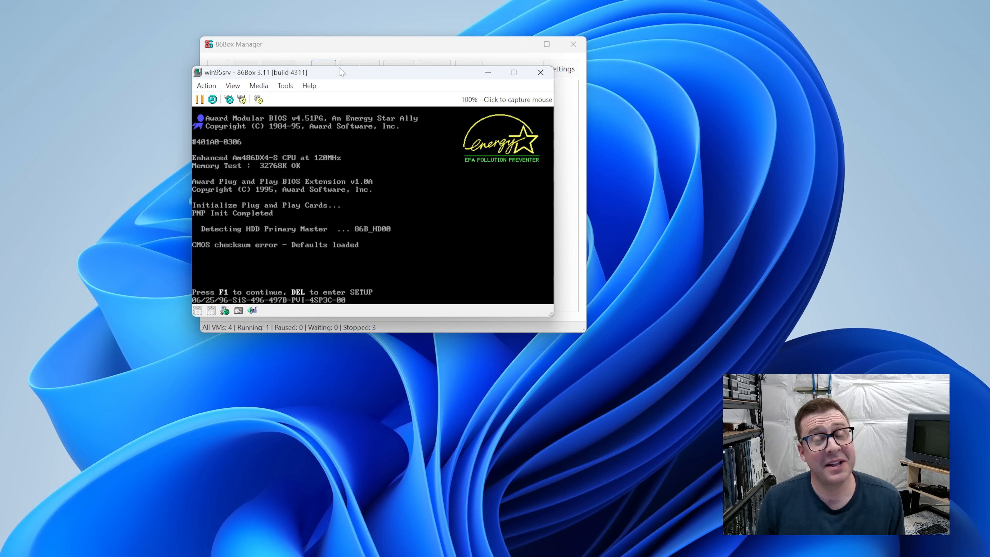
mouse_move(258, 85)
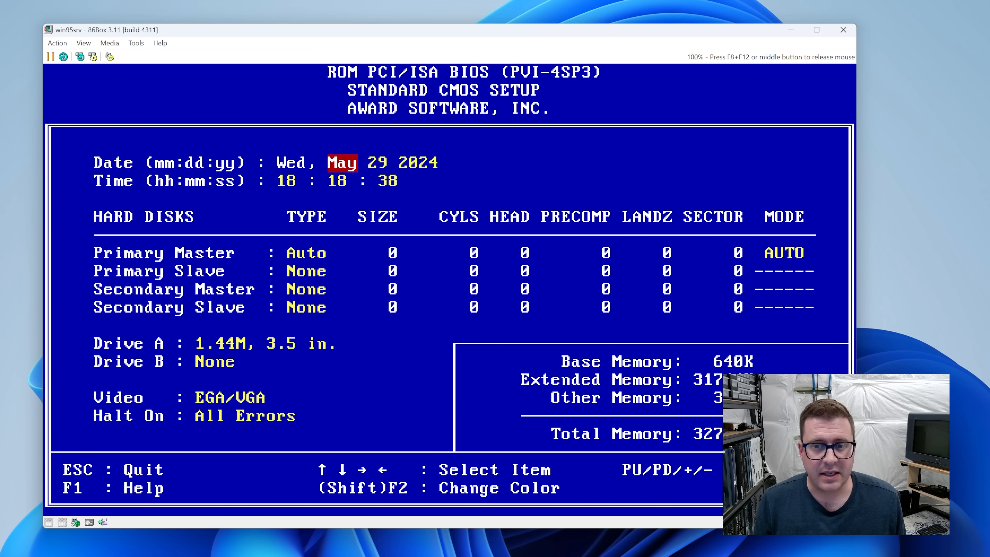
key(Escape)
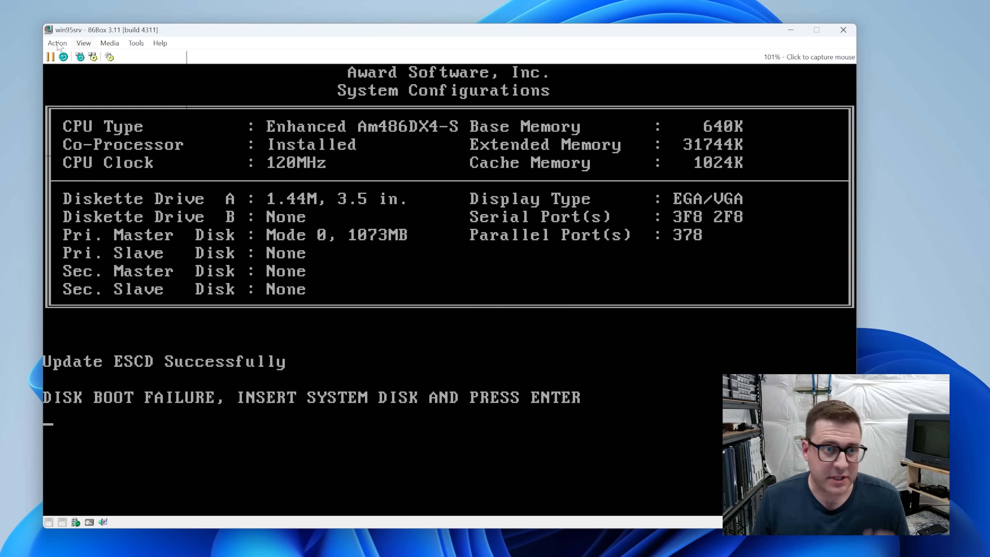
Load the Windows 95 boot image in Floppy 1 and start without CD-ROM support
click(109, 43)
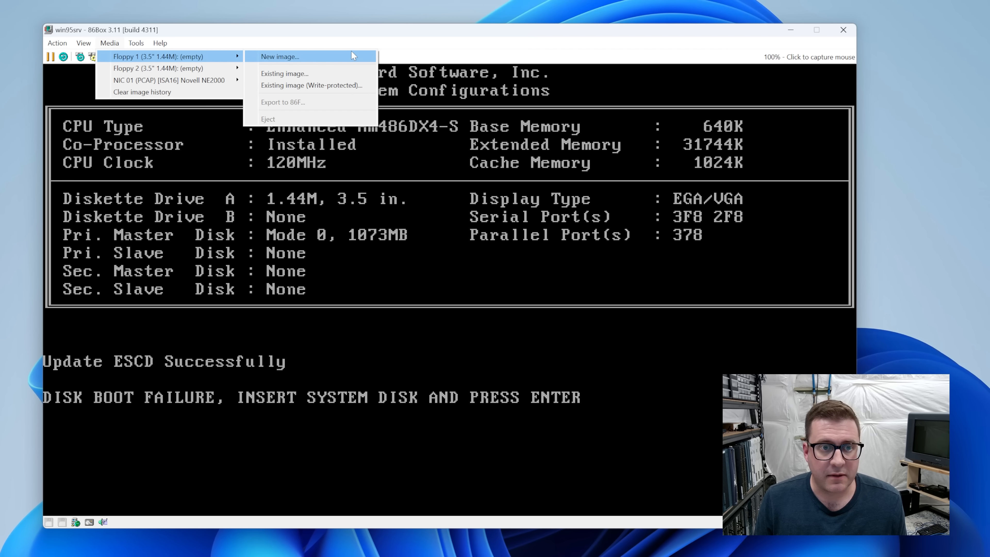
click(284, 73)
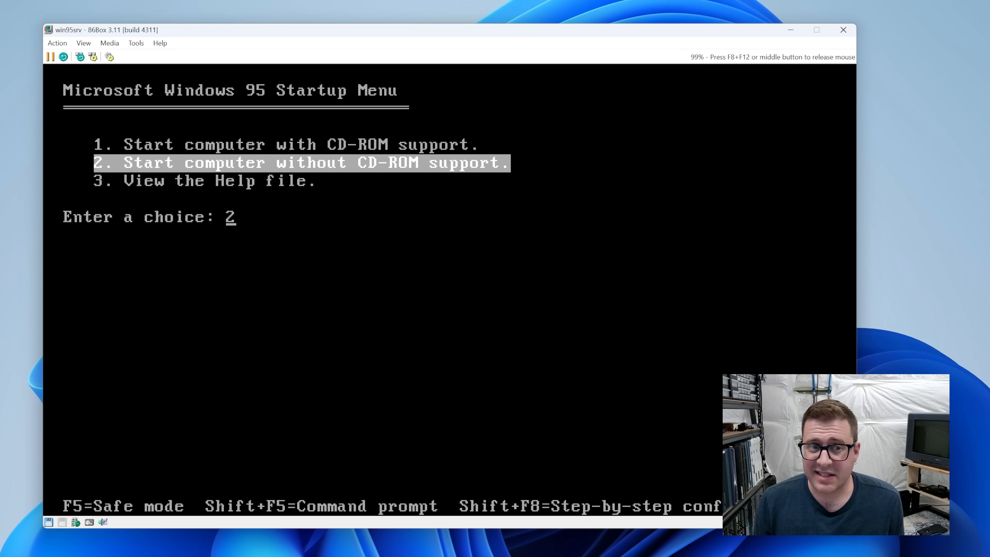
key(Up)
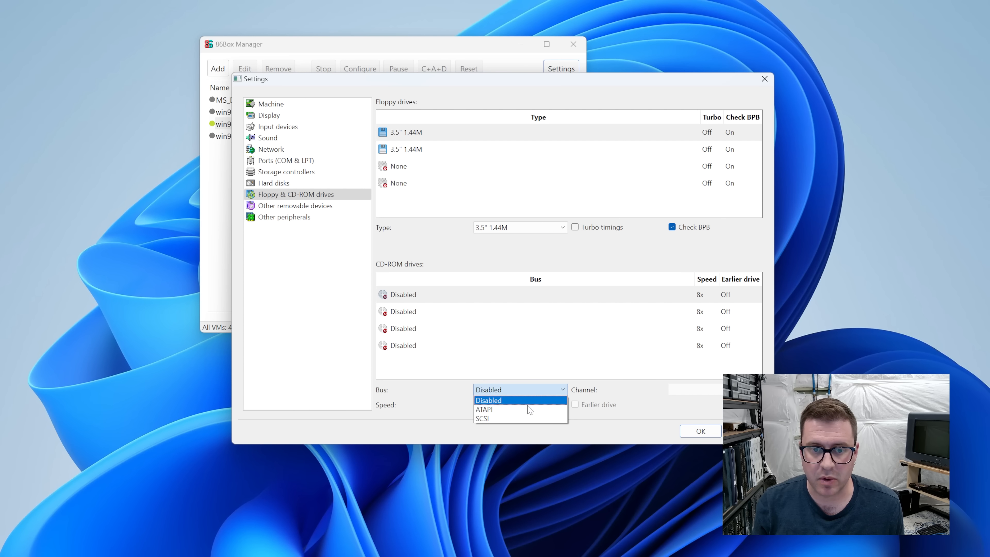
Set the first CD-ROM drive's bus to ATAPI and review its speed options
click(484, 409)
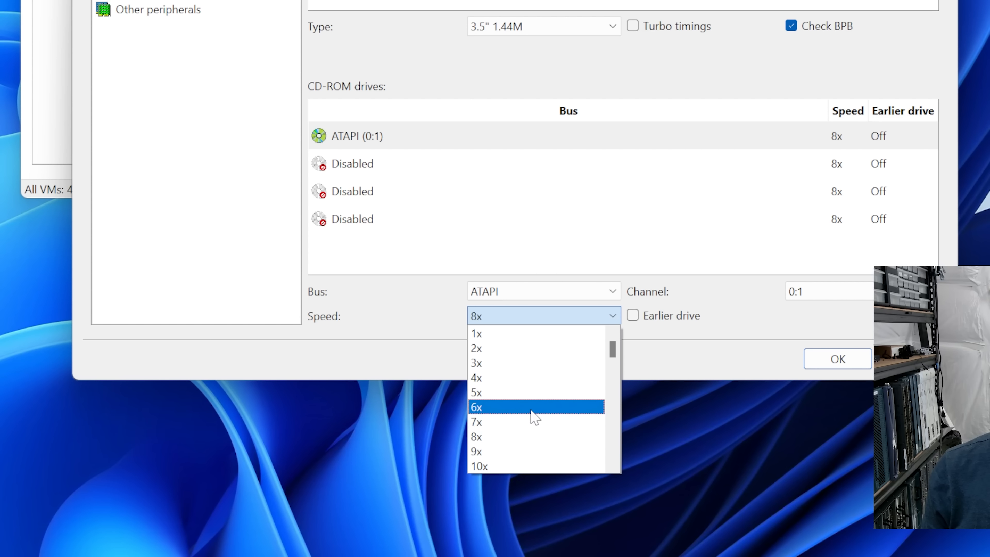
scroll(down, 3)
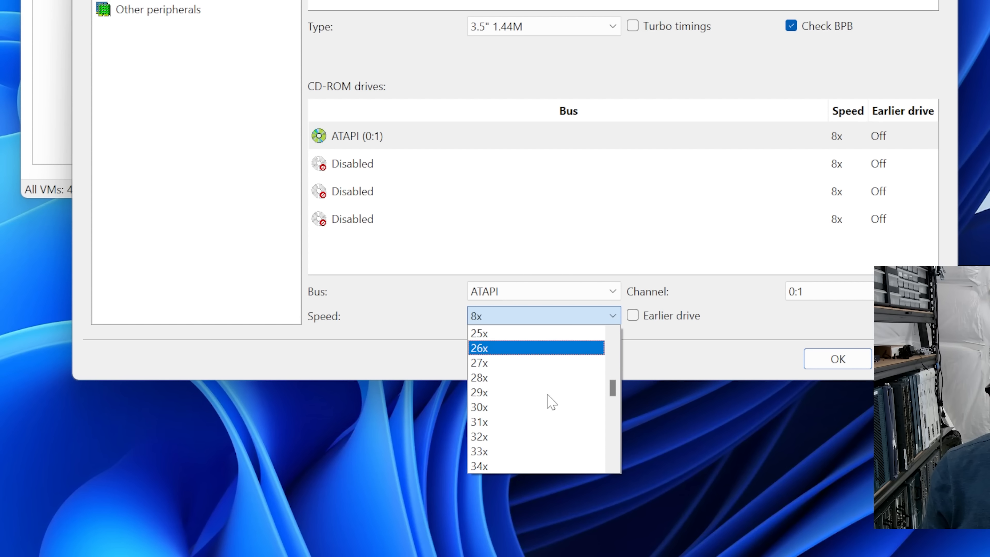
scroll(up, 3)
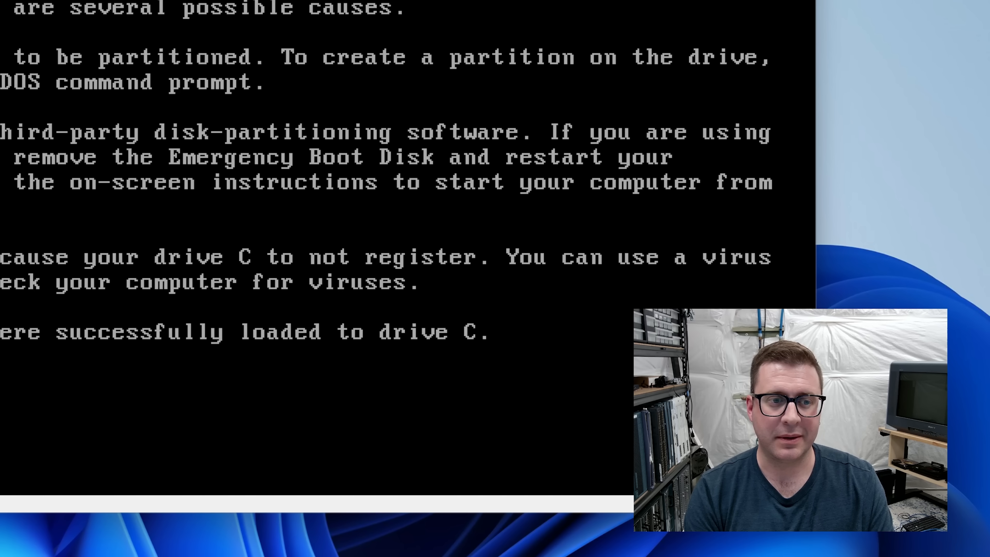
Run fdisk from the A:\> prompt to partition the empty drive C
scroll(down, 3)
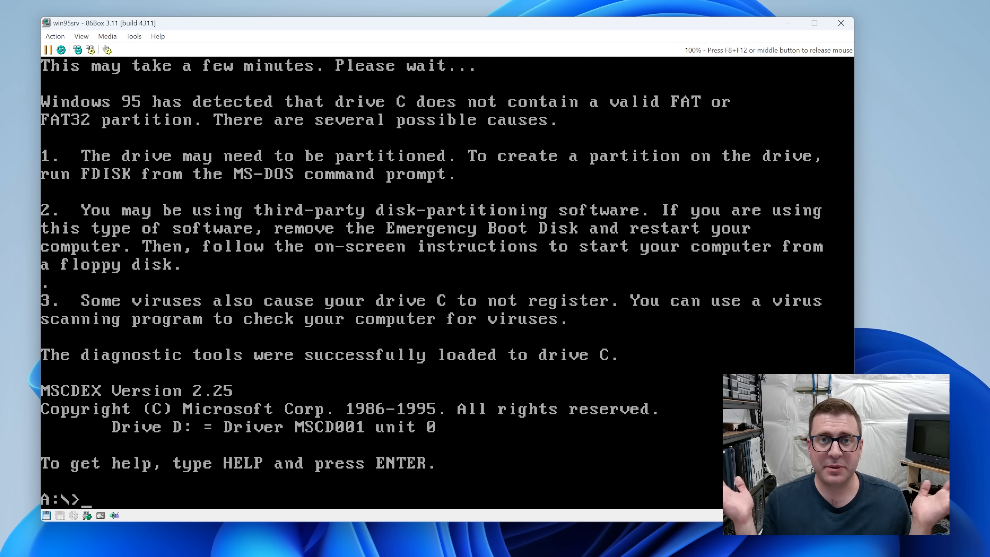
text(fdisk)
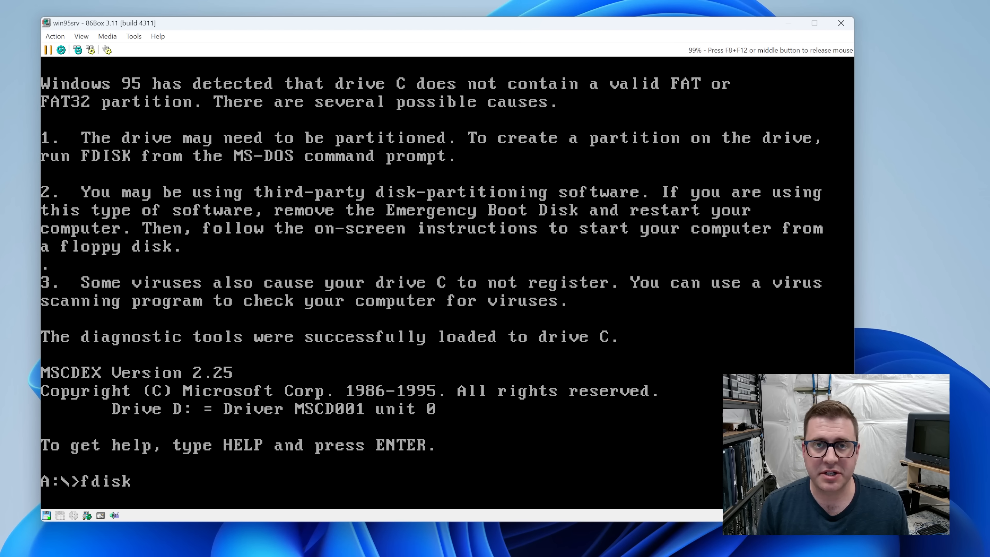
key(Return)
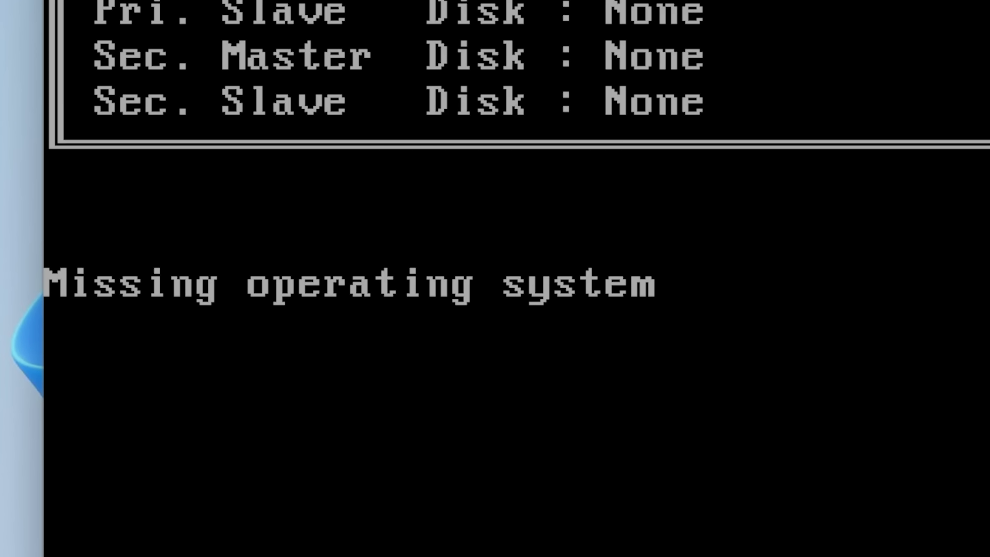
Hard-reset win95srv and set the BIOS boot sequence to start from floppy
click(54, 36)
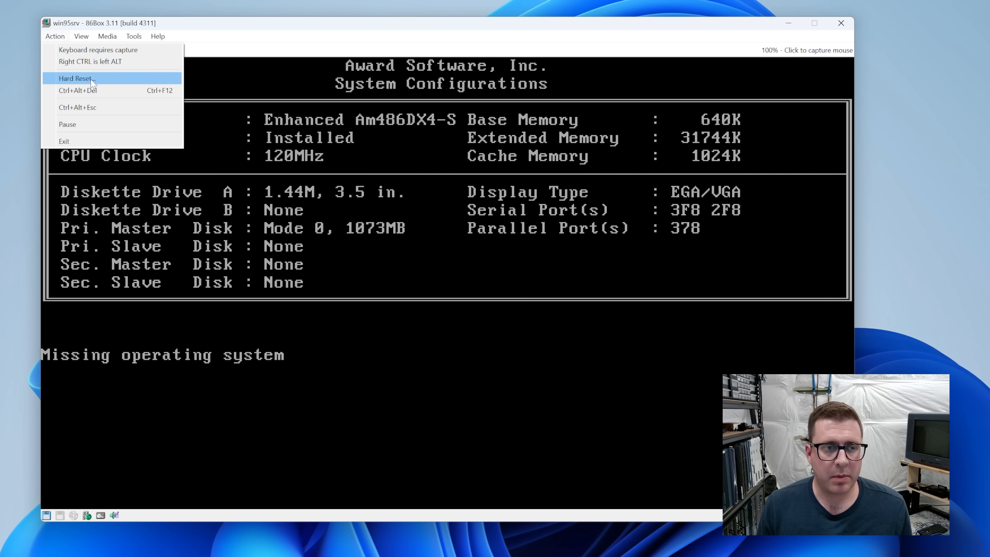
click(76, 78)
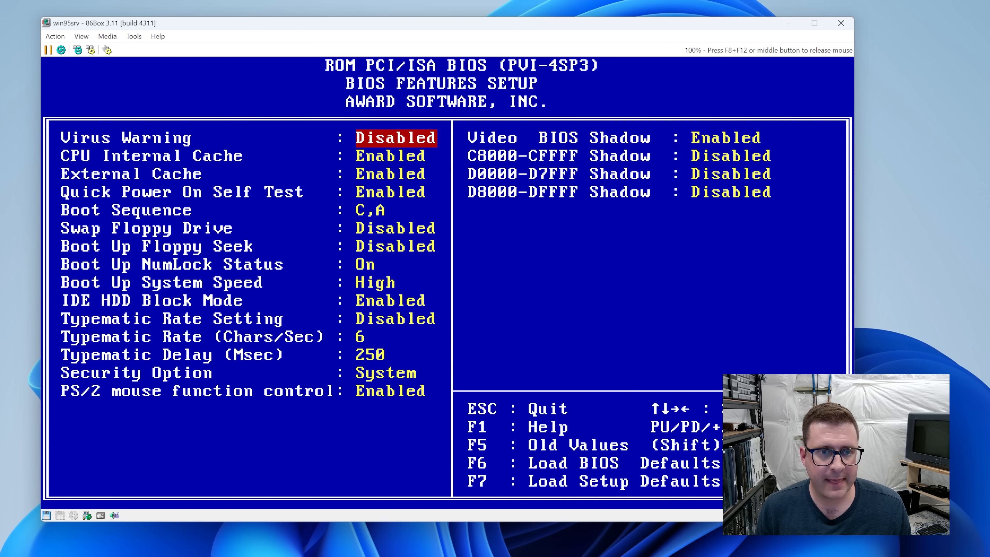
key(Down)
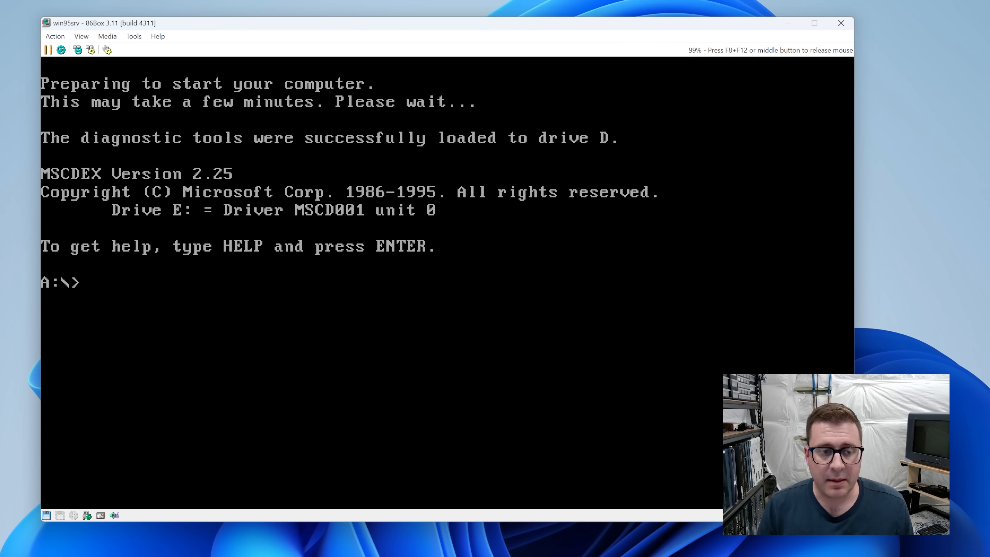
Format drive C with 'format c:', confirming with y and labelling the volume C
text(format c:)
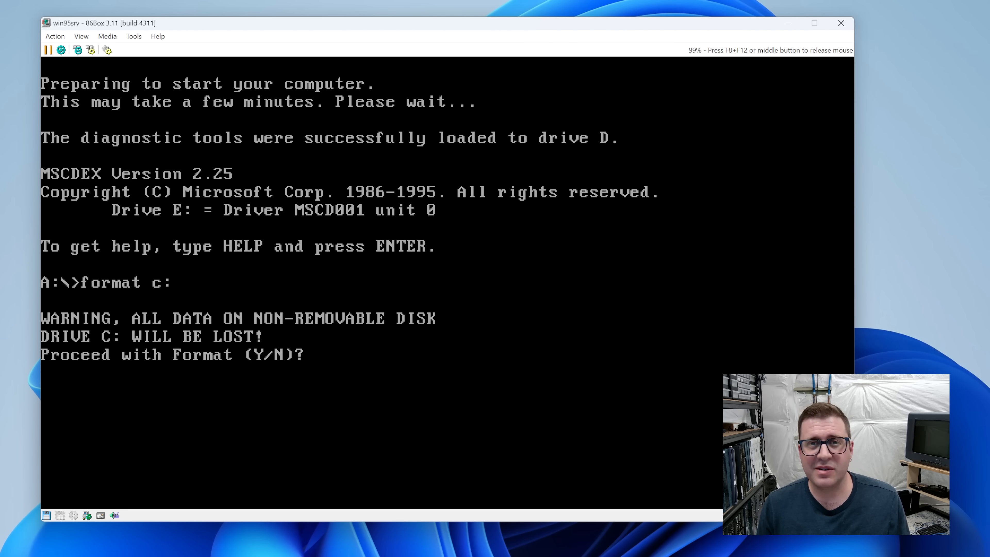
text(y)
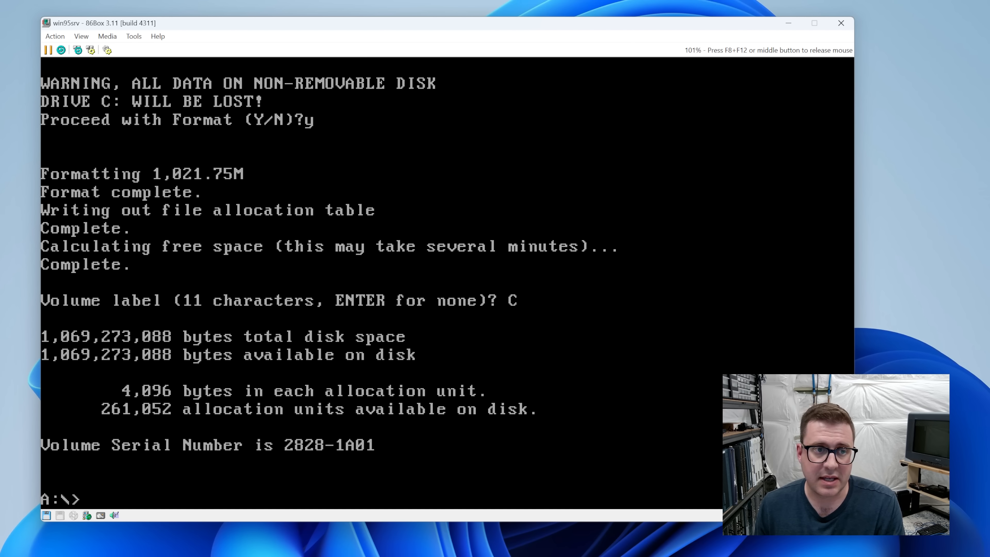
Mount win95c_osr25.iso in CD-ROM 1 and switch the prompt to drive D
click(107, 36)
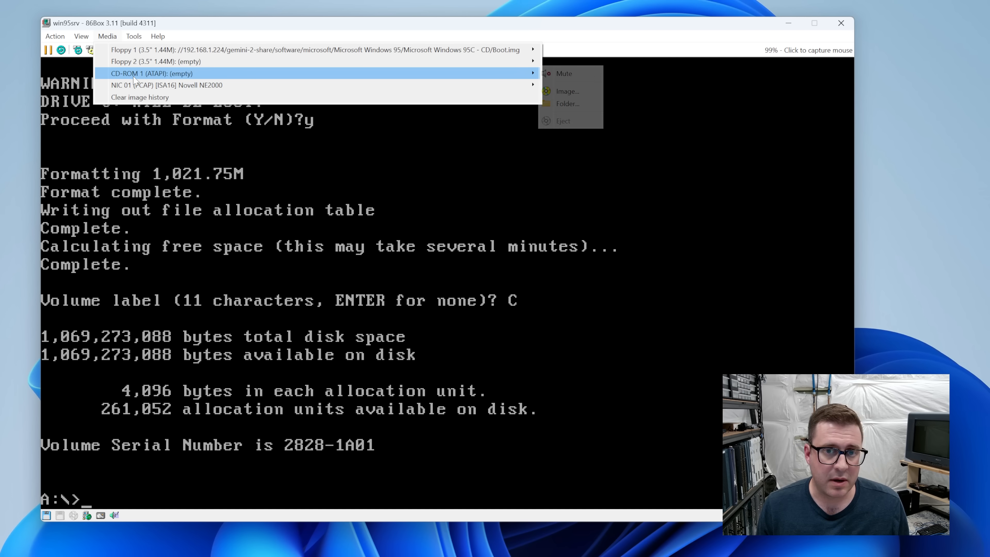
click(566, 90)
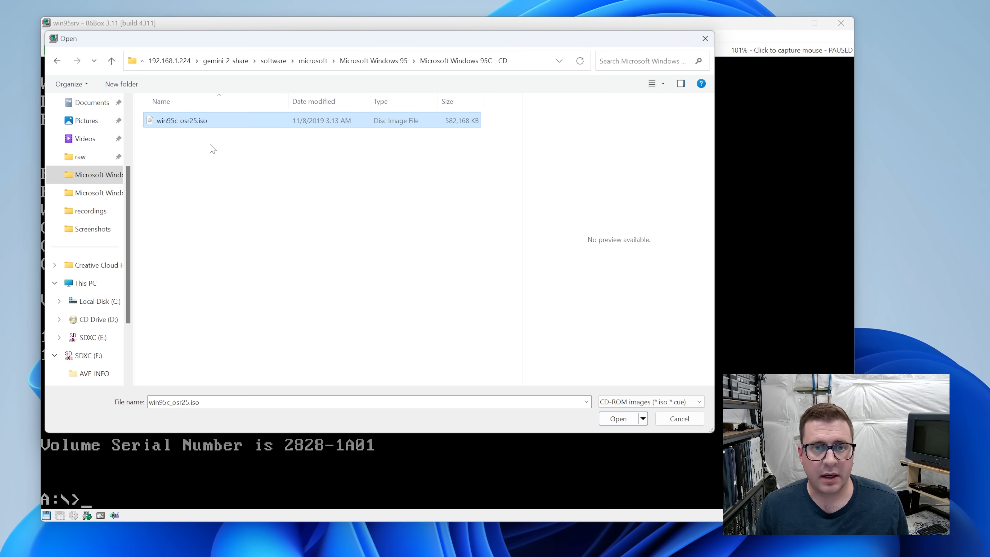
mouse_move(199, 127)
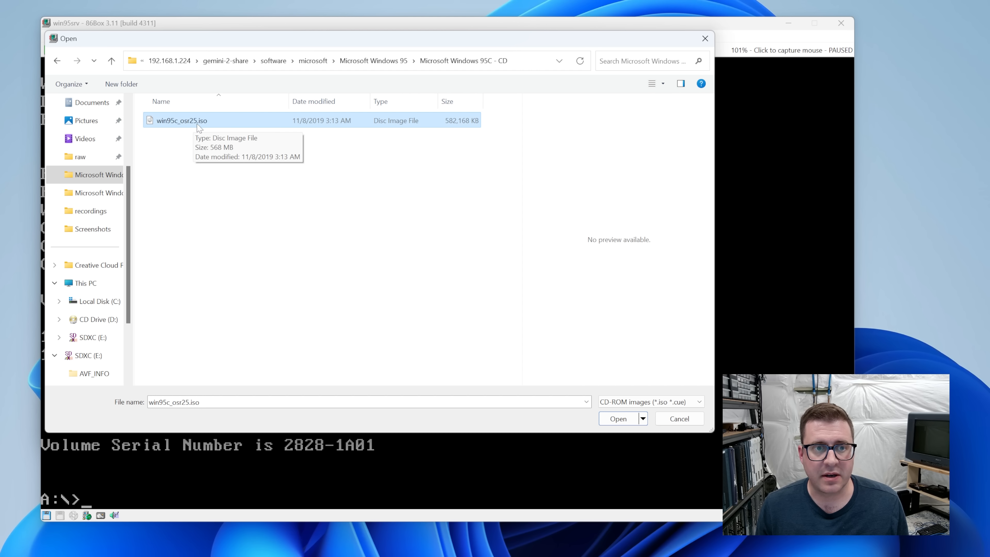
click(617, 418)
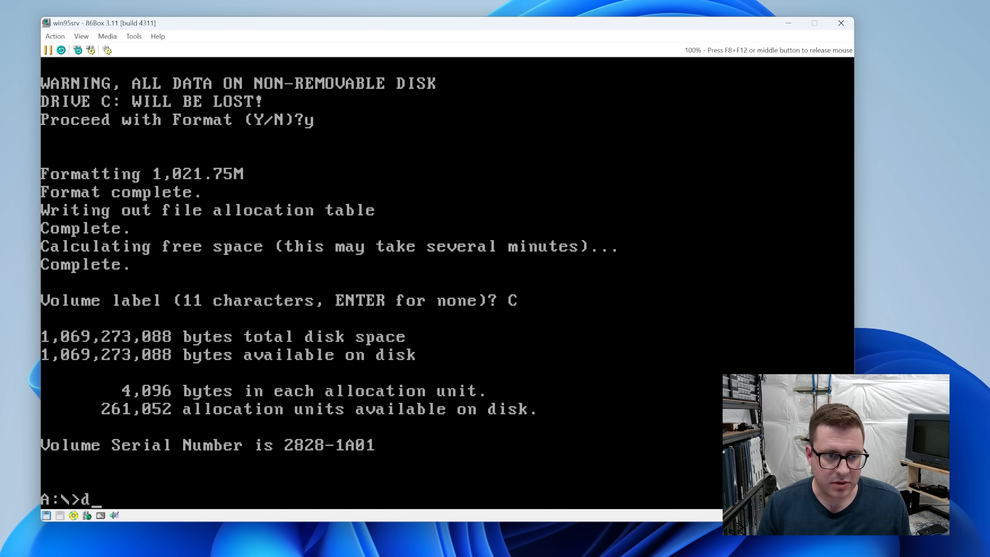
text(:)
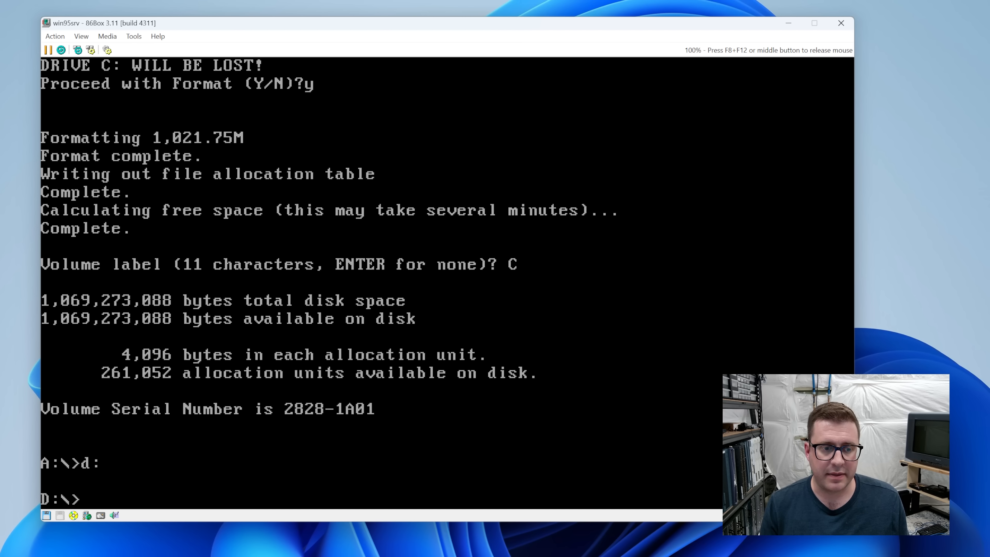
Launch Windows 95 Setup from the CD with the setup command
text(setup)
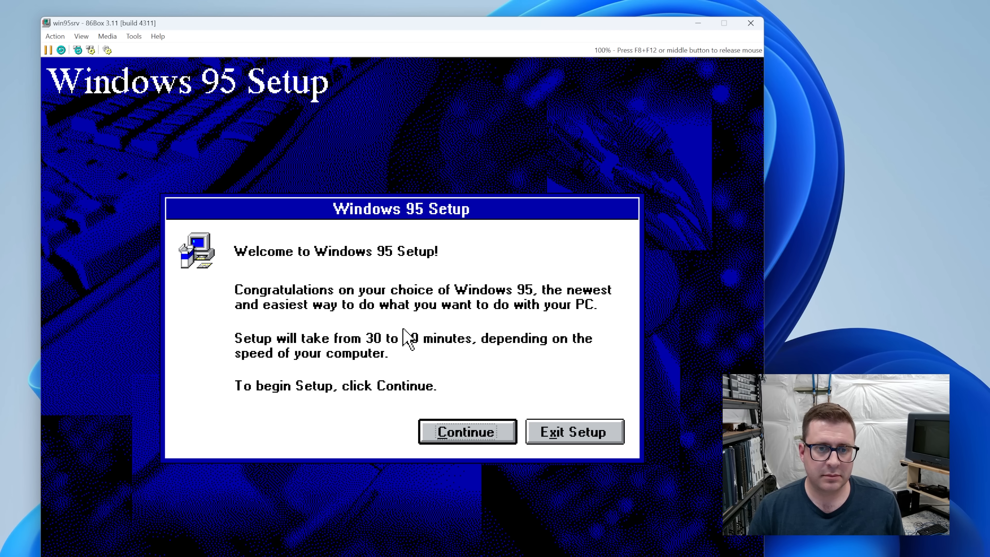
mouse_move(48, 442)
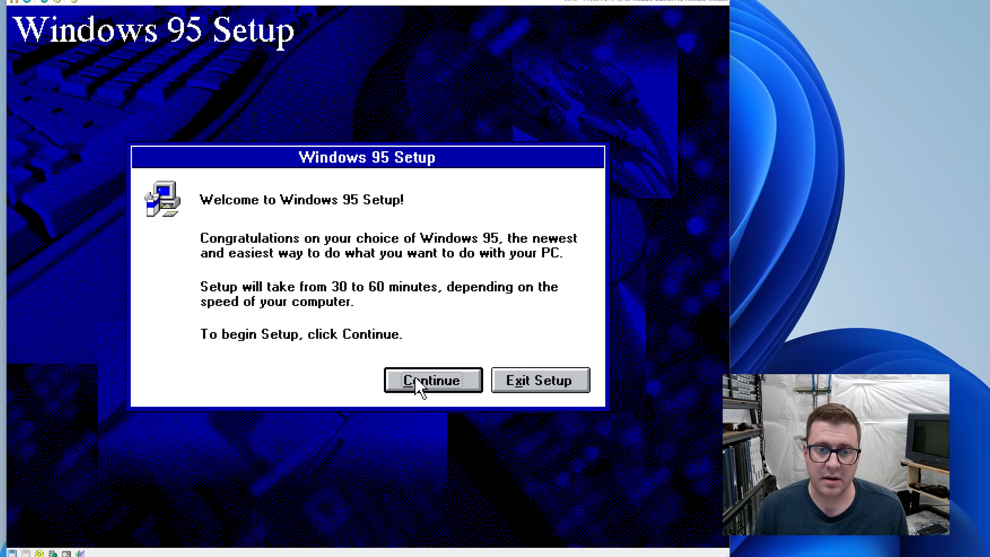
Continue Setup into C:\WINDOWS, past the certificate page, accepting computer name win95srv in WORKGROUP
click(432, 380)
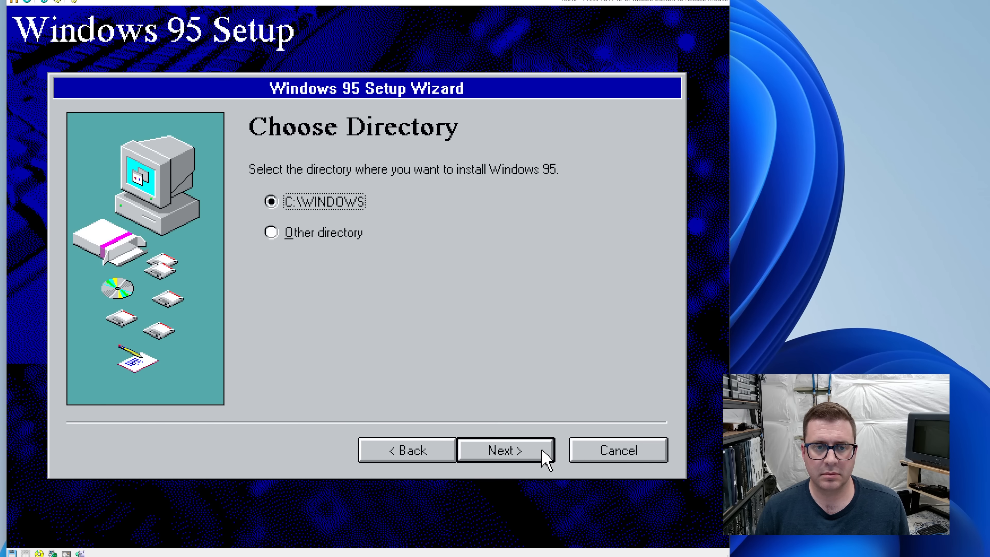
click(504, 450)
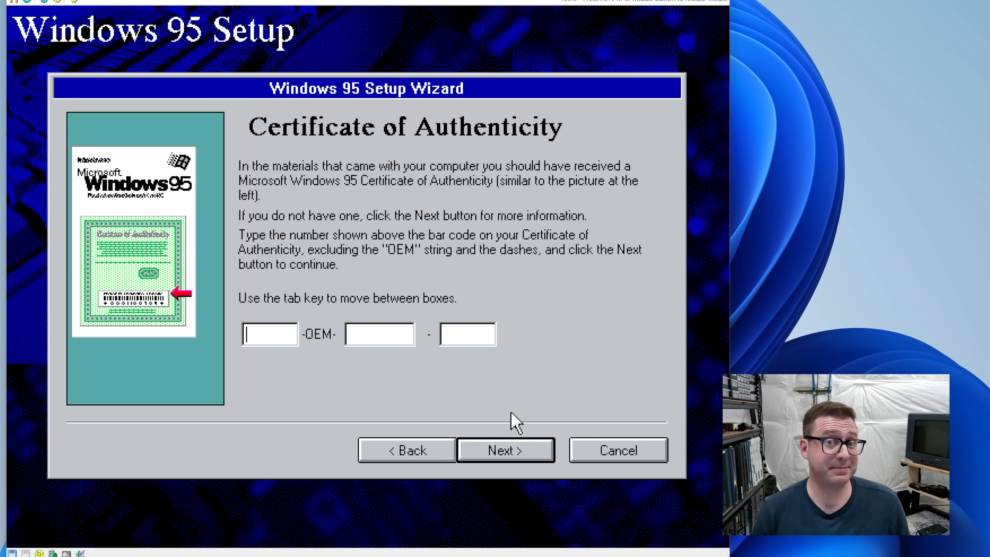
click(505, 450)
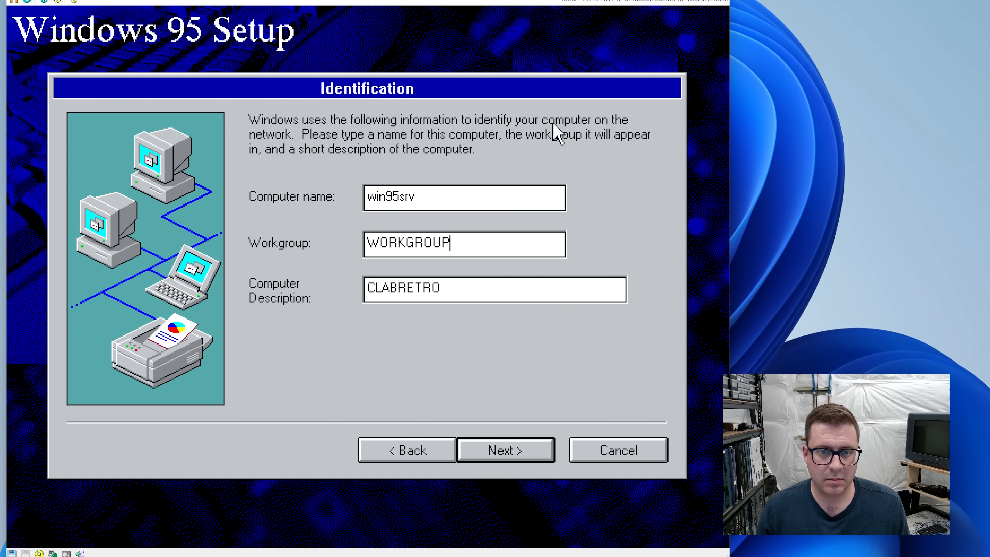
click(504, 449)
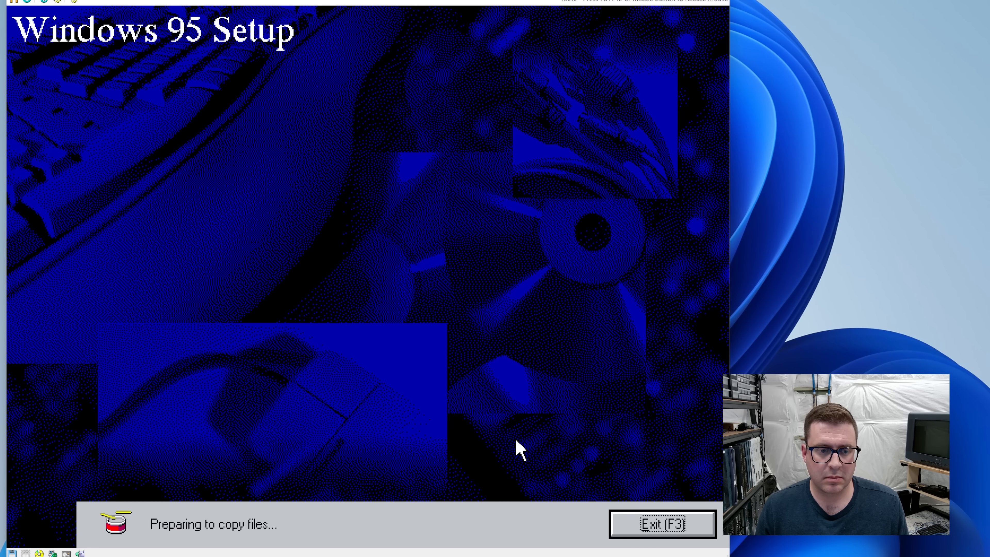
mouse_move(475, 488)
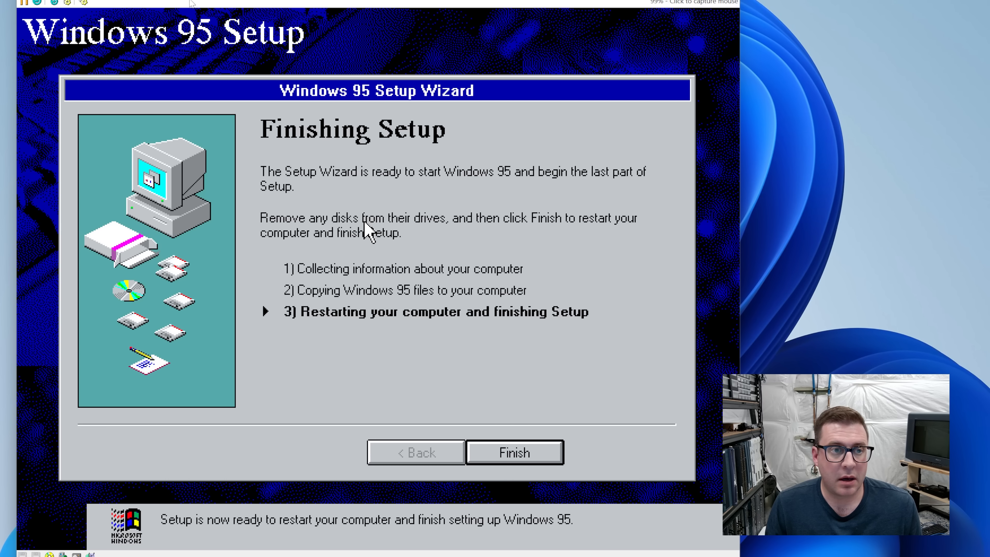
Finish Setup once files are copied so Windows 95 restarts to complete installation
click(57, 5)
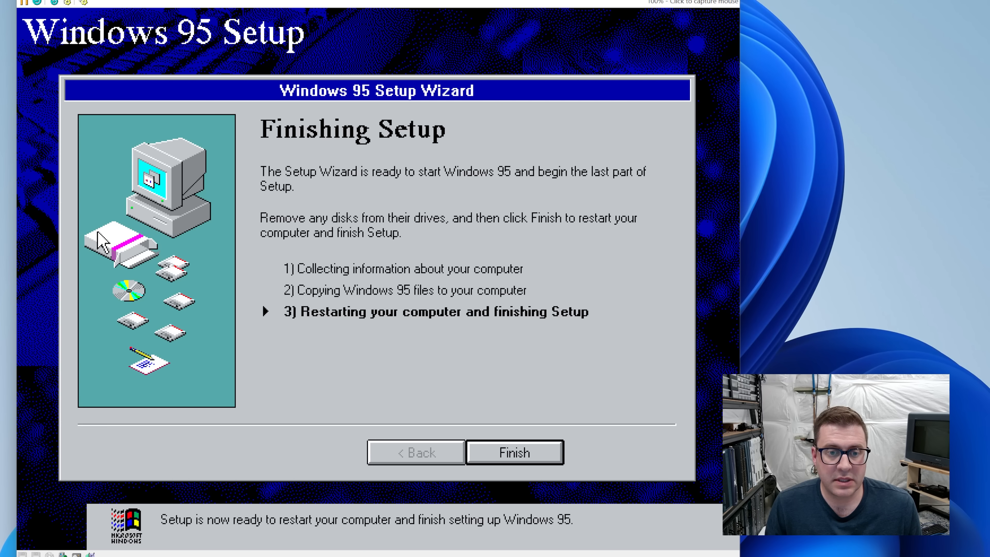
click(514, 452)
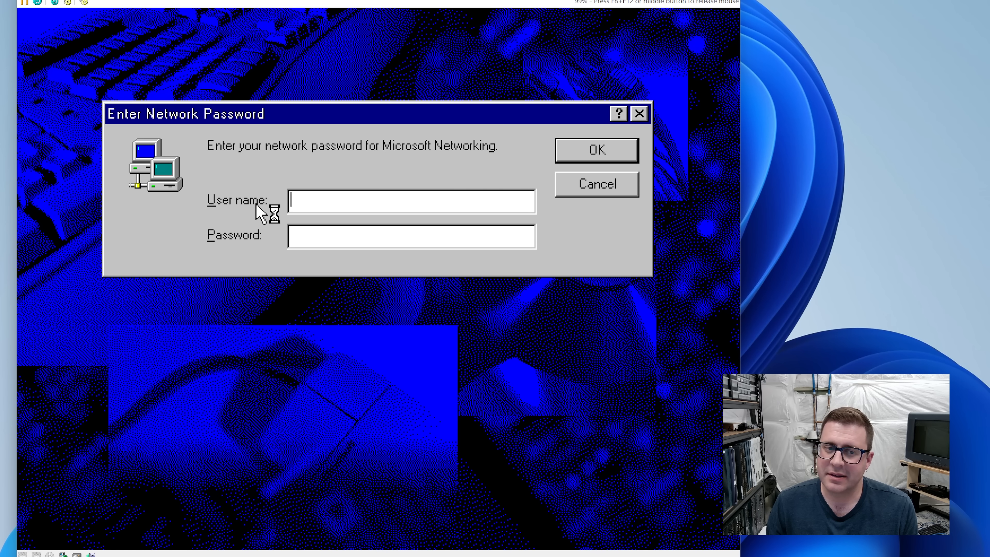
mouse_move(356, 110)
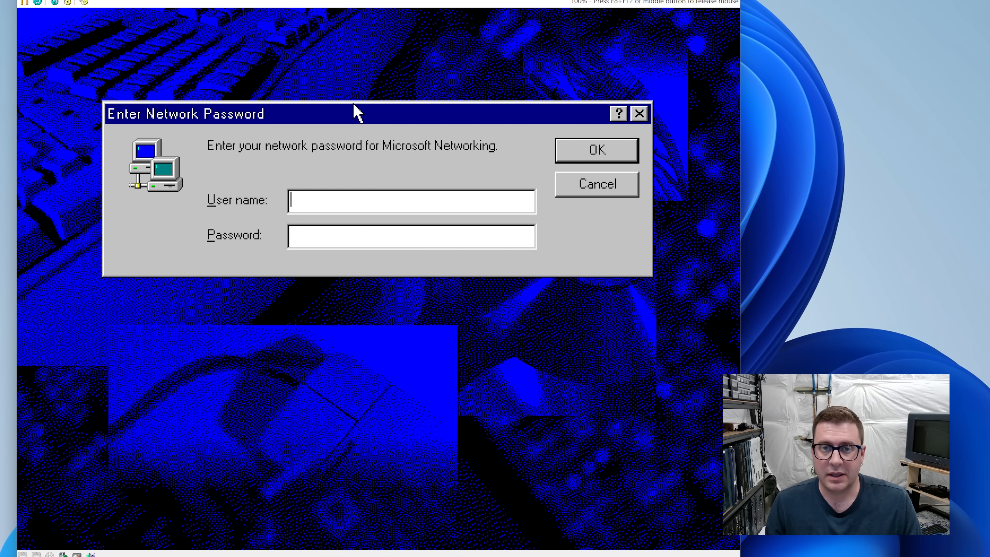
Cancel the network logon prompt, the Add Printer Wizard and the logon prompt again to reach the desktop
click(596, 149)
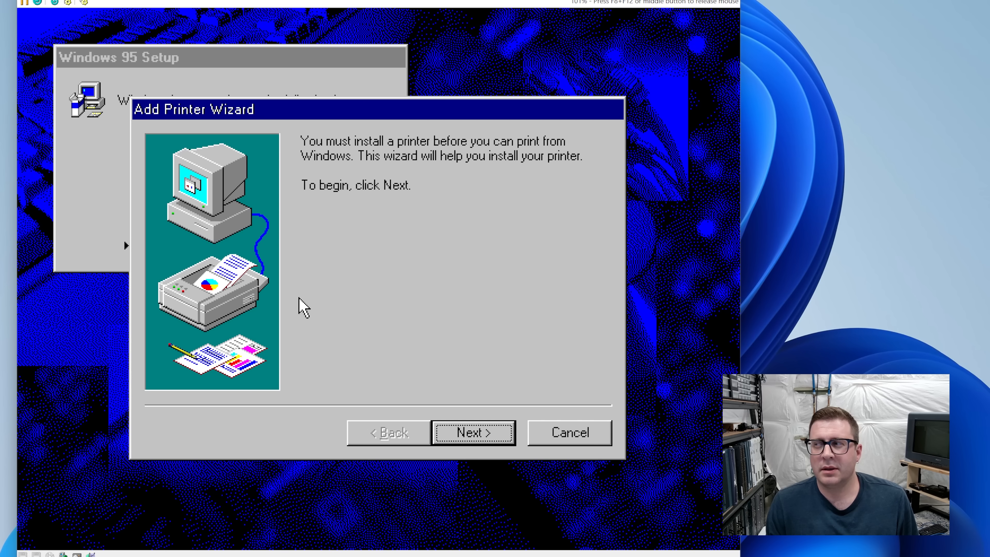
mouse_move(268, 89)
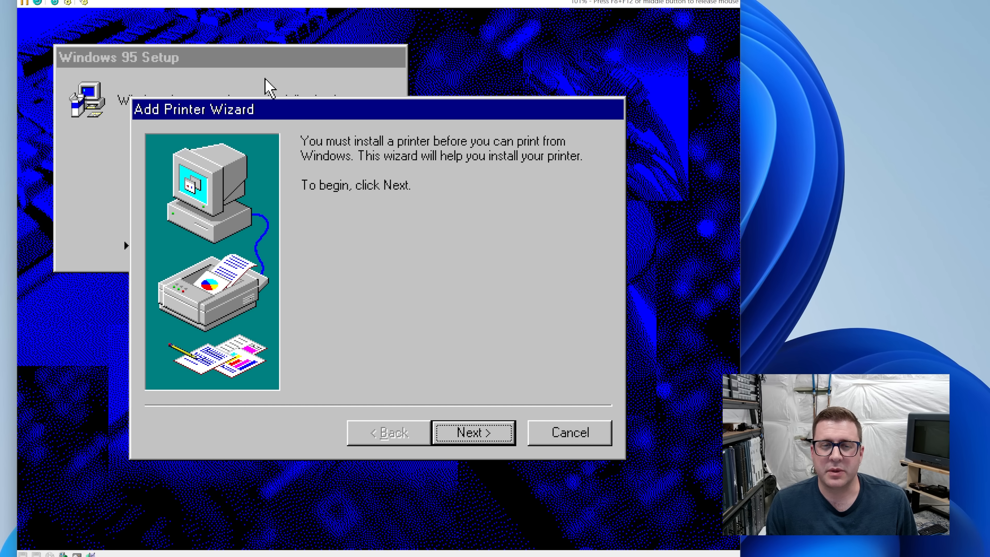
click(473, 433)
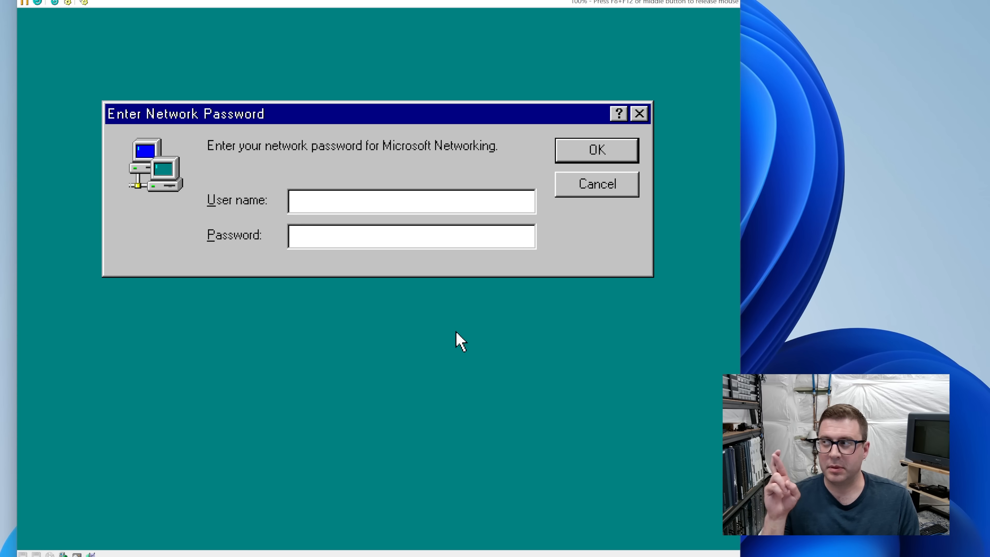
click(595, 149)
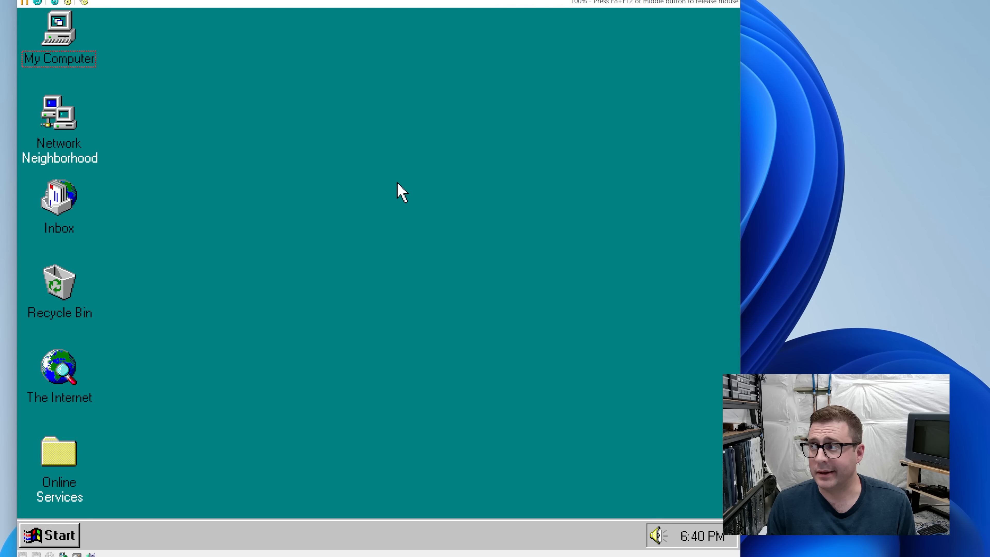
mouse_move(217, 227)
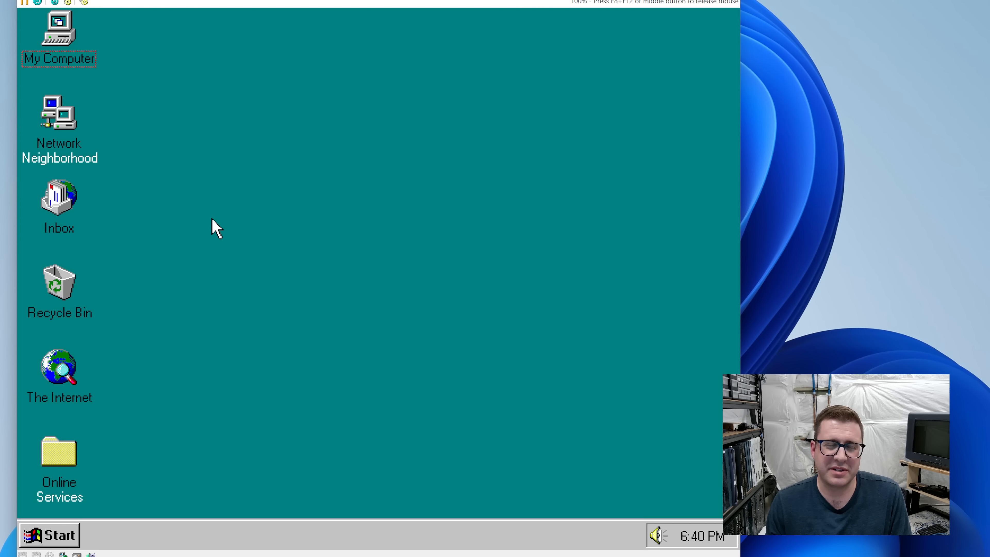
mouse_move(98, 73)
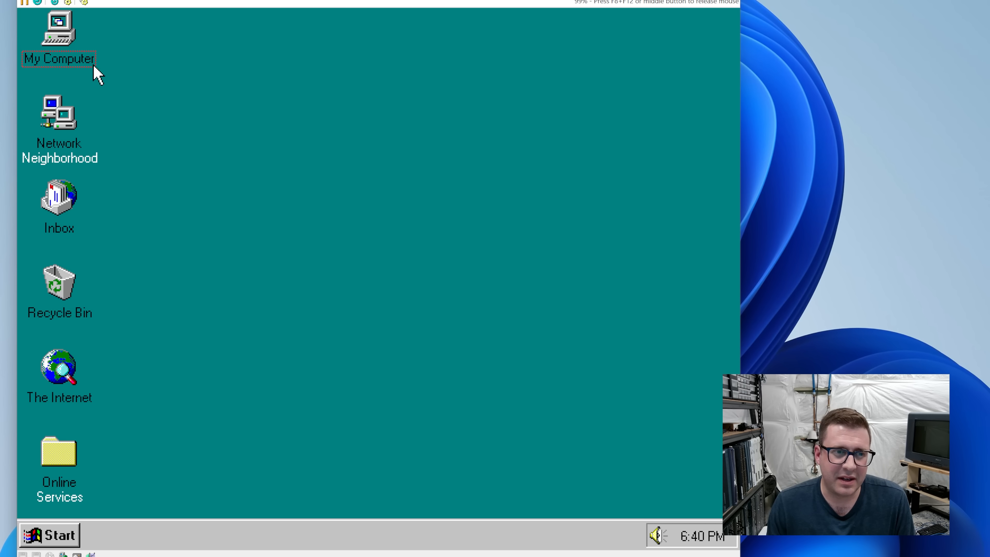
Open My Computer on the win95srv desktop to reach the Control Panel
click(59, 117)
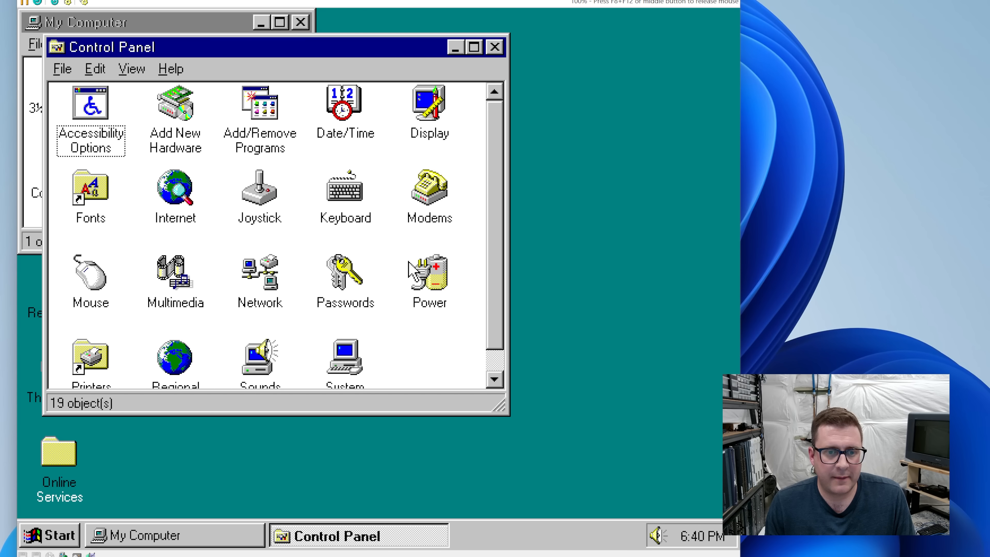
Open the Network control panel and start adding a new protocol component
click(259, 275)
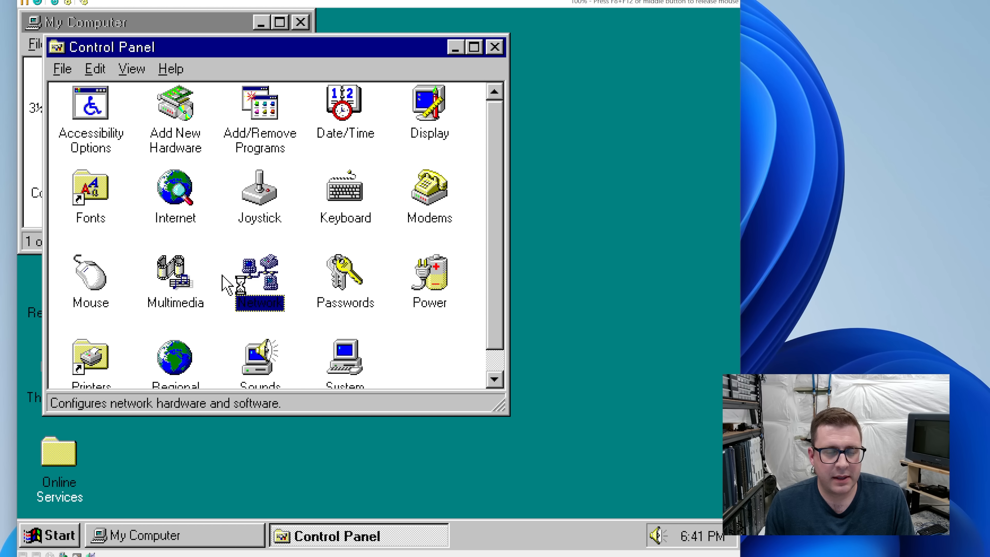
double_click(259, 280)
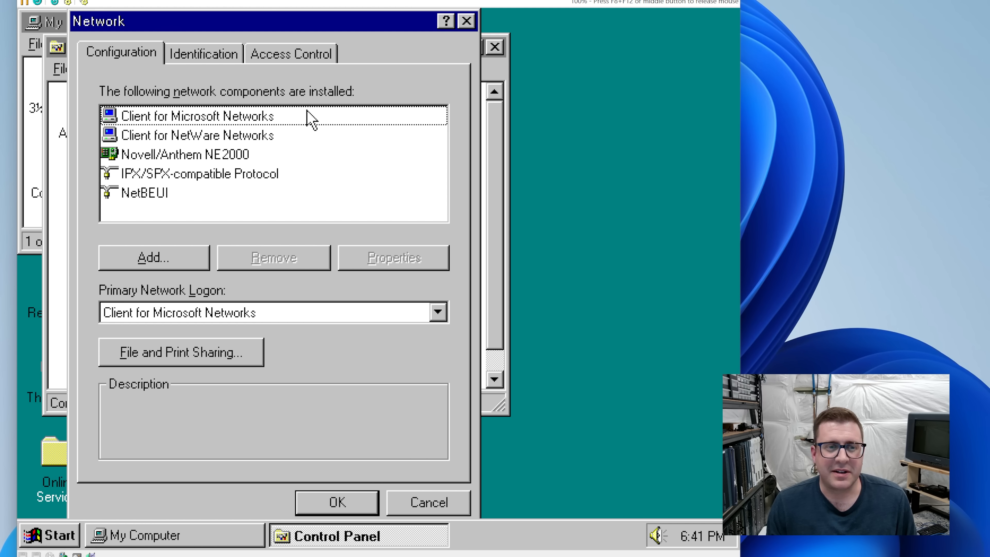
mouse_move(202, 214)
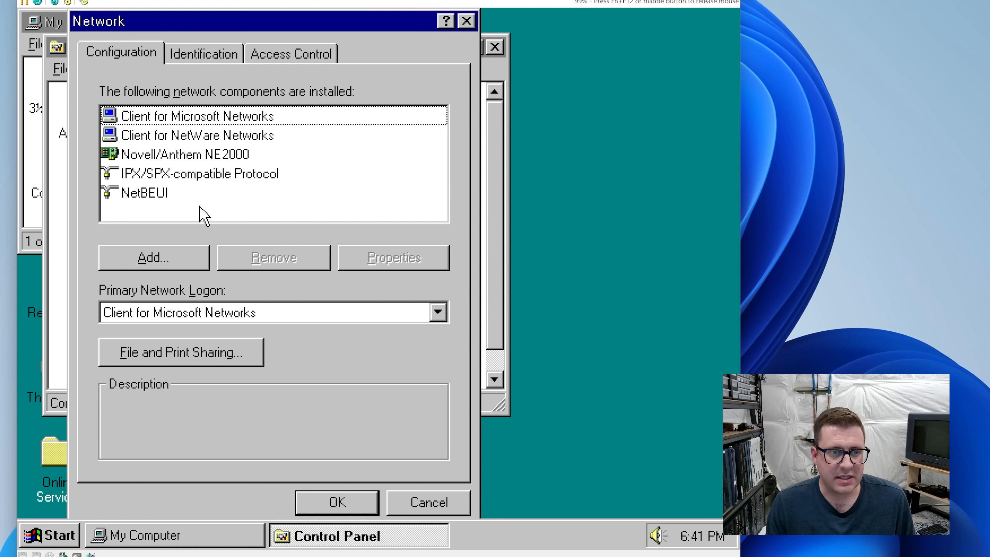
click(153, 257)
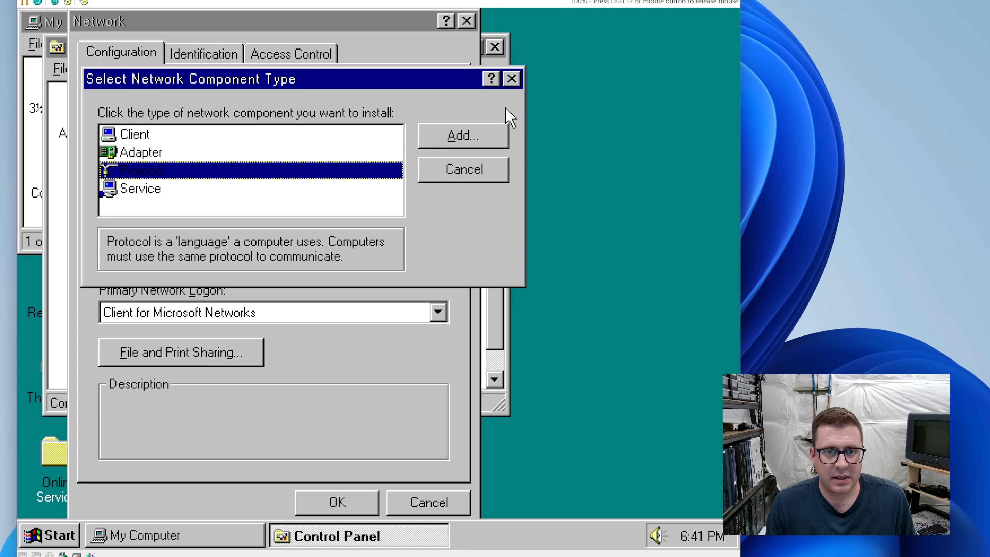
click(461, 135)
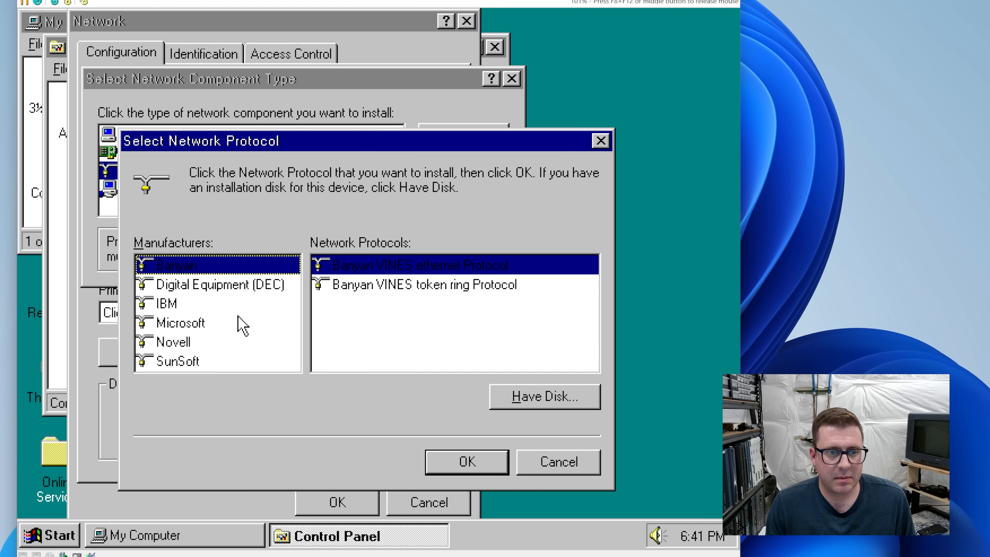
Add Microsoft TCP/IP to the network components and confirm the Network dialog
click(181, 323)
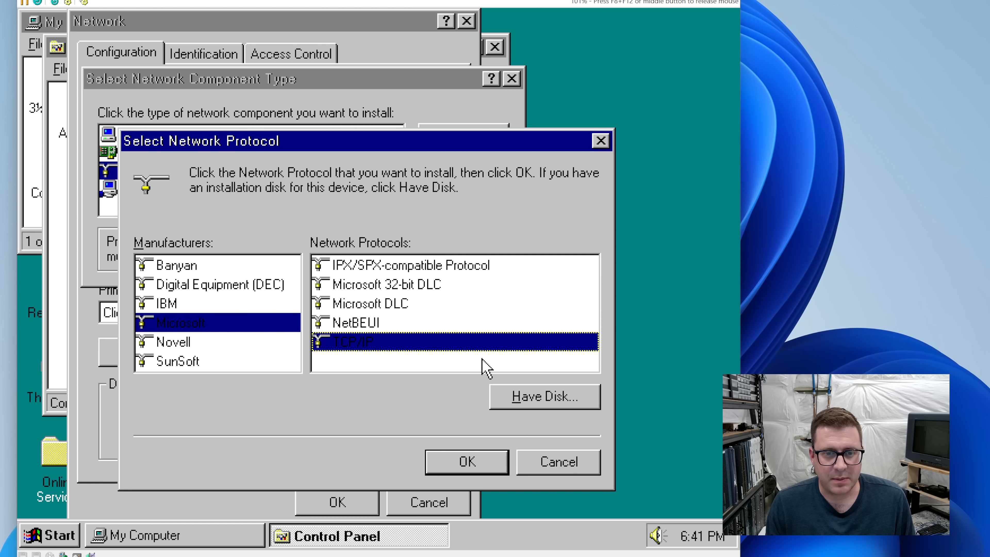
click(466, 461)
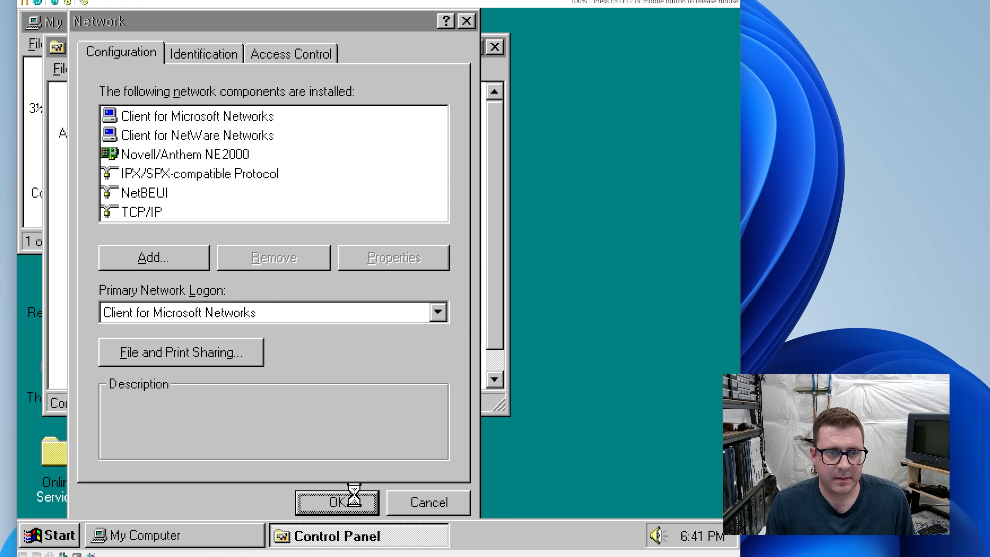
click(337, 501)
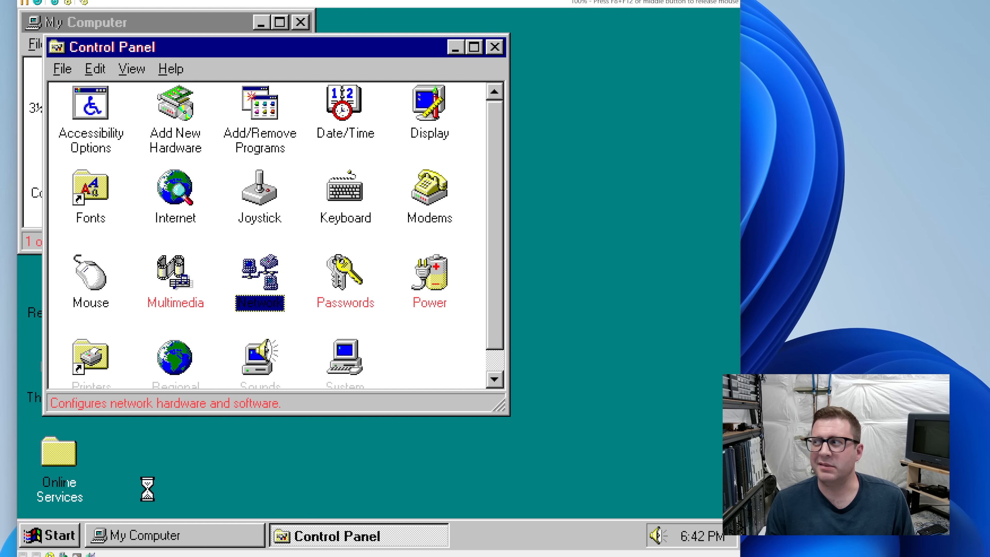
mouse_move(374, 220)
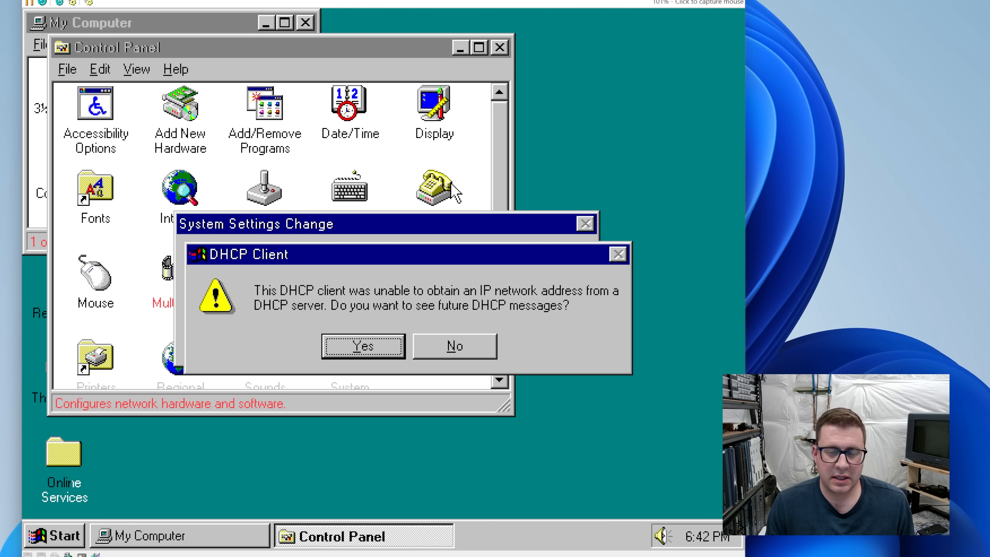
Dismiss the DHCP warning, decline the restart and open System's Device Manager
click(454, 346)
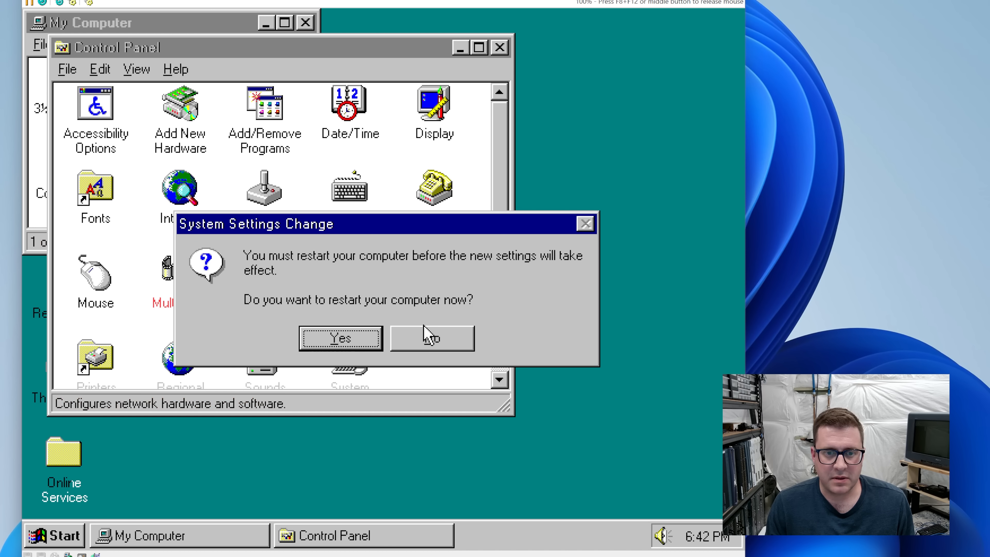
click(432, 337)
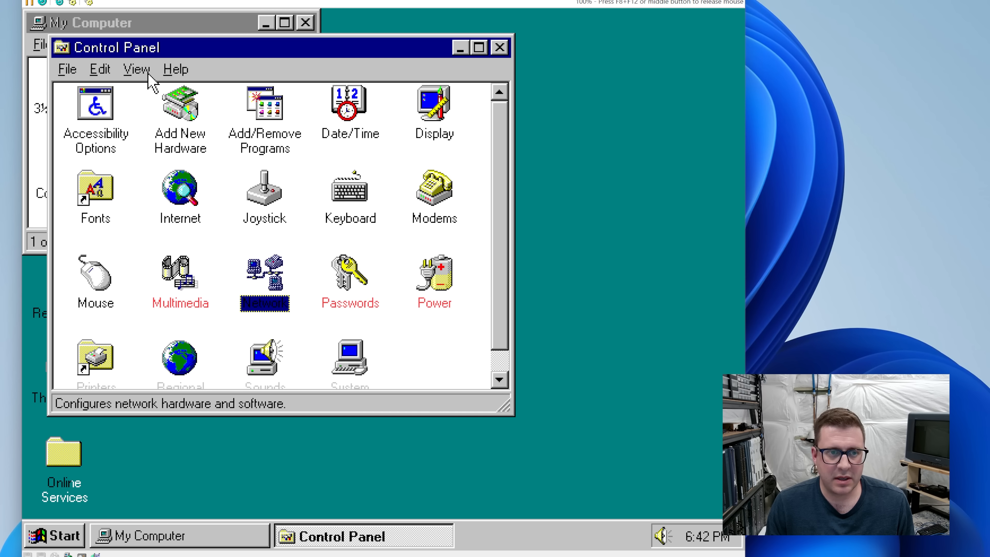
double_click(349, 360)
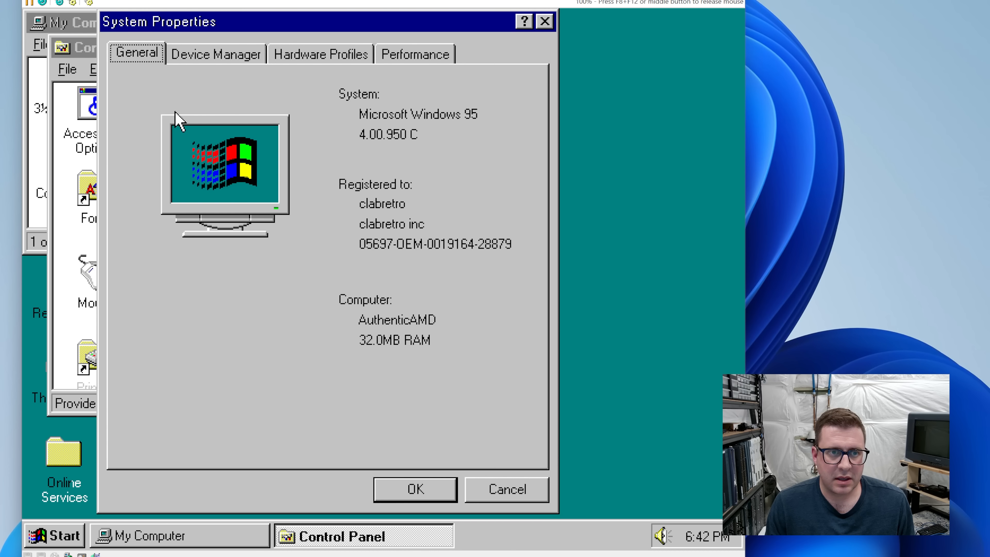
click(214, 53)
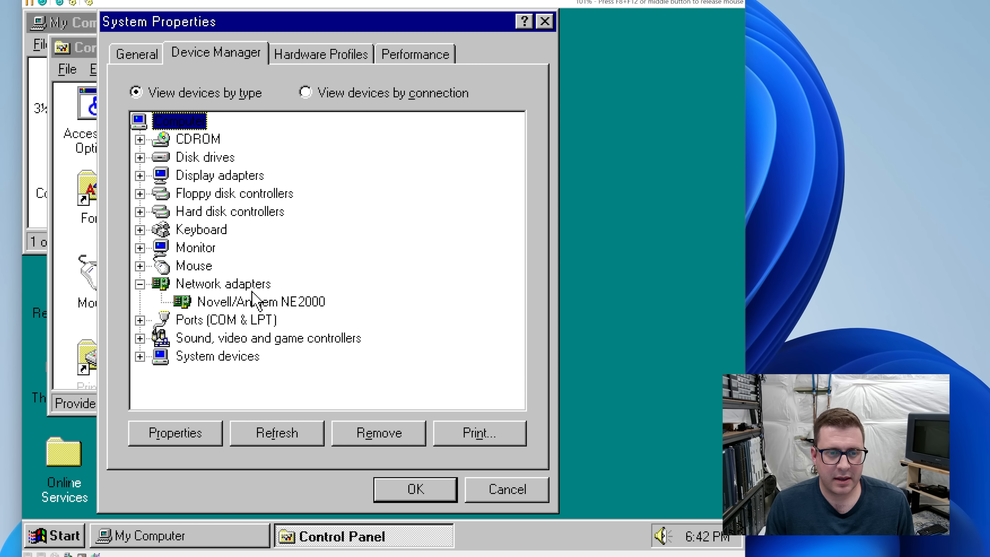
View the Novell/Anthem NE2000's Resources, showing interrupt 03 conflicting with COM2
click(260, 301)
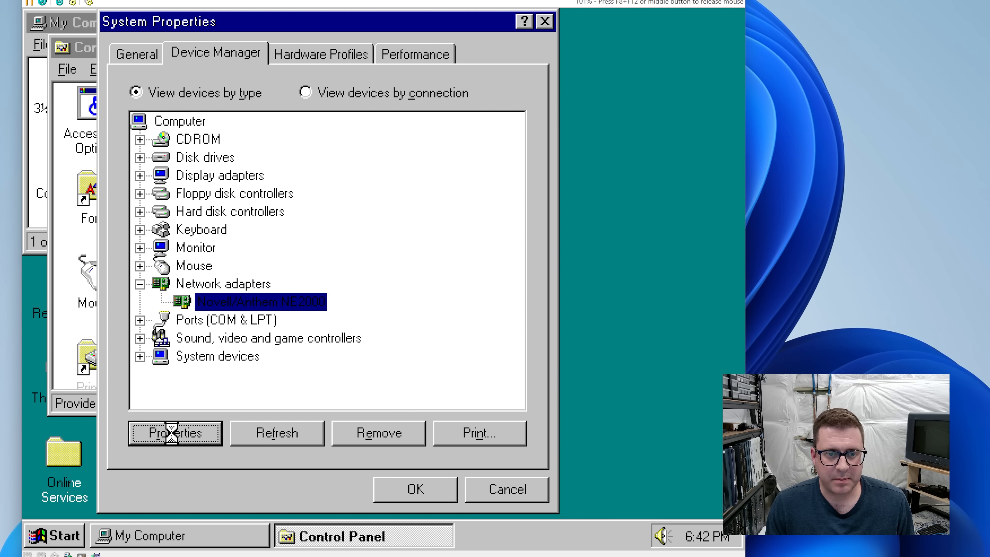
click(175, 433)
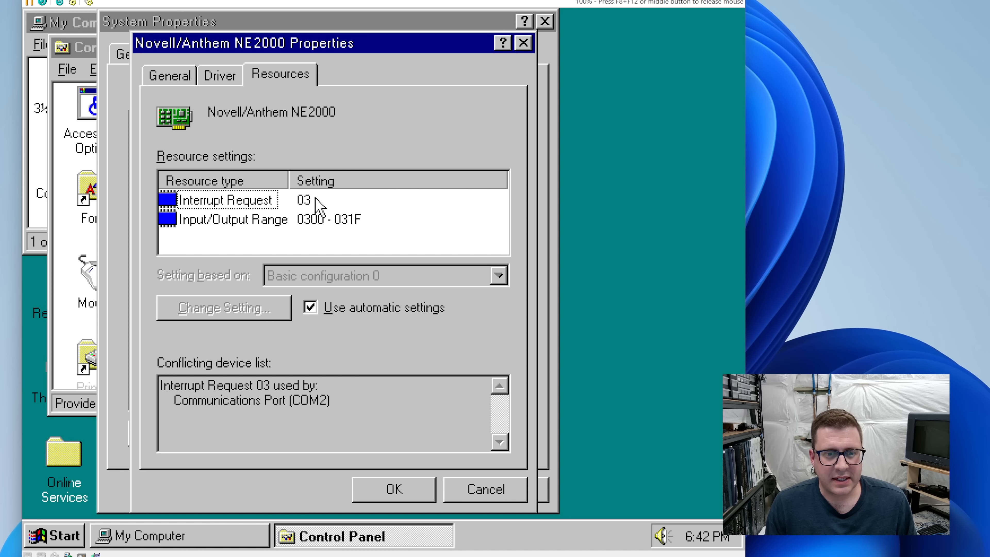
mouse_move(196, 388)
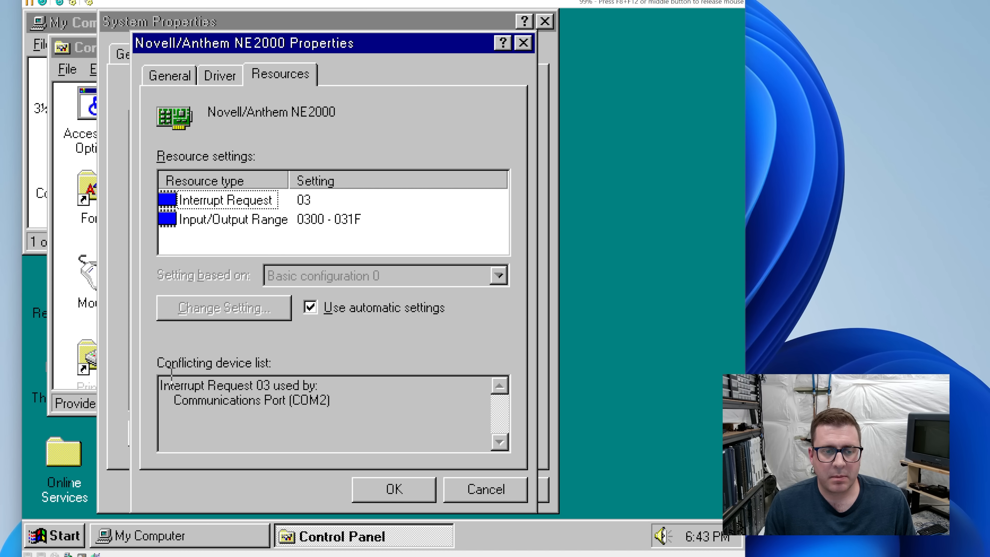
click(250, 399)
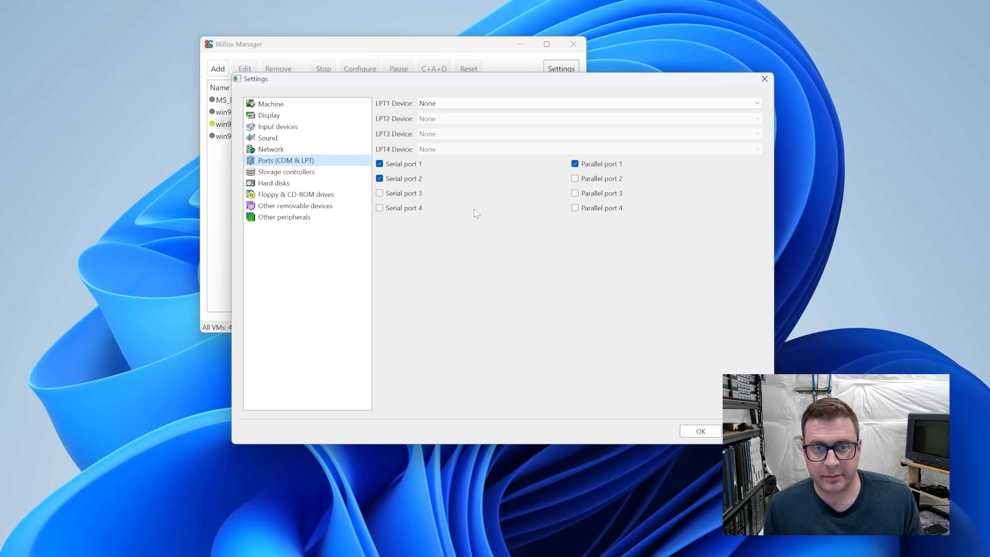
mouse_move(405, 170)
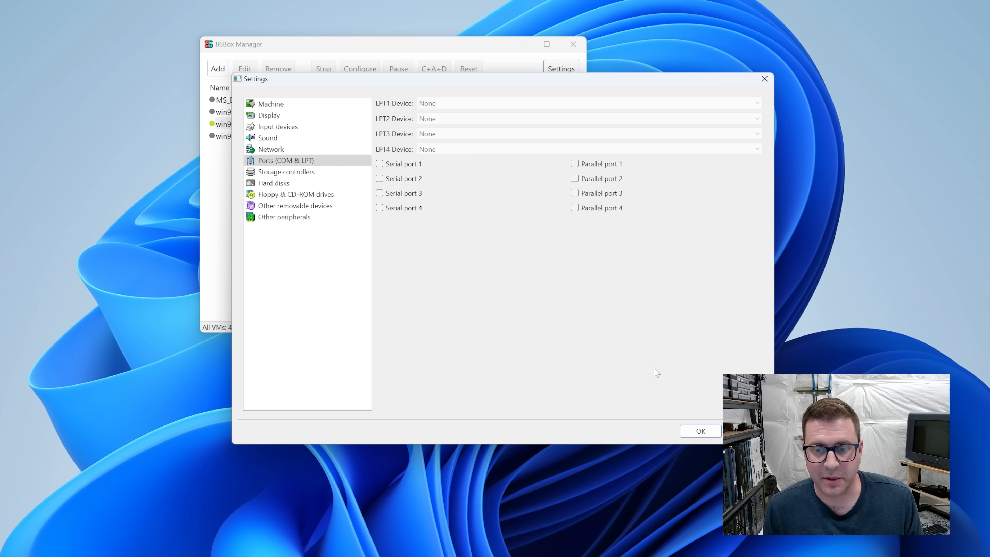
Apply the 86Box port settings with Serial ports 1-2 and Parallel port 1 disabled
click(700, 431)
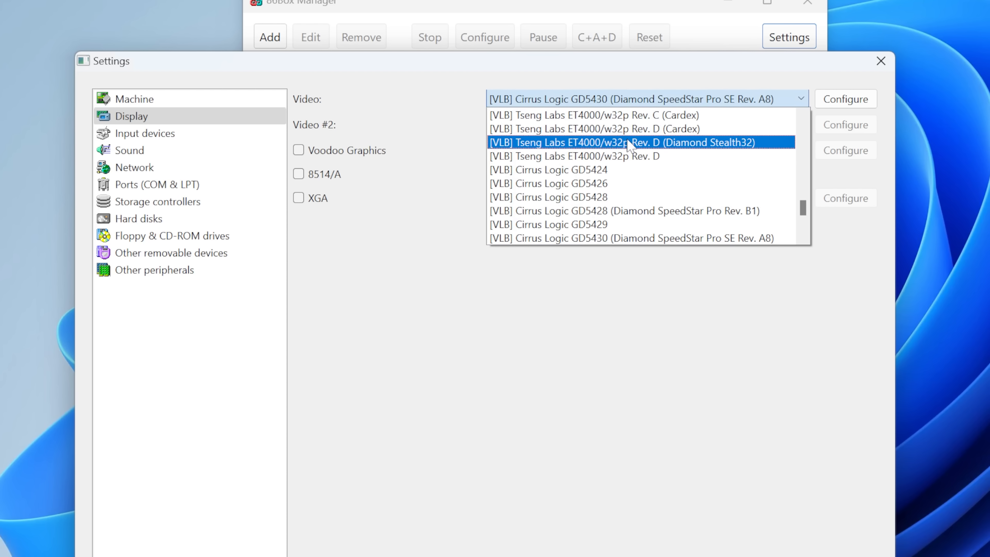
mouse_move(706, 155)
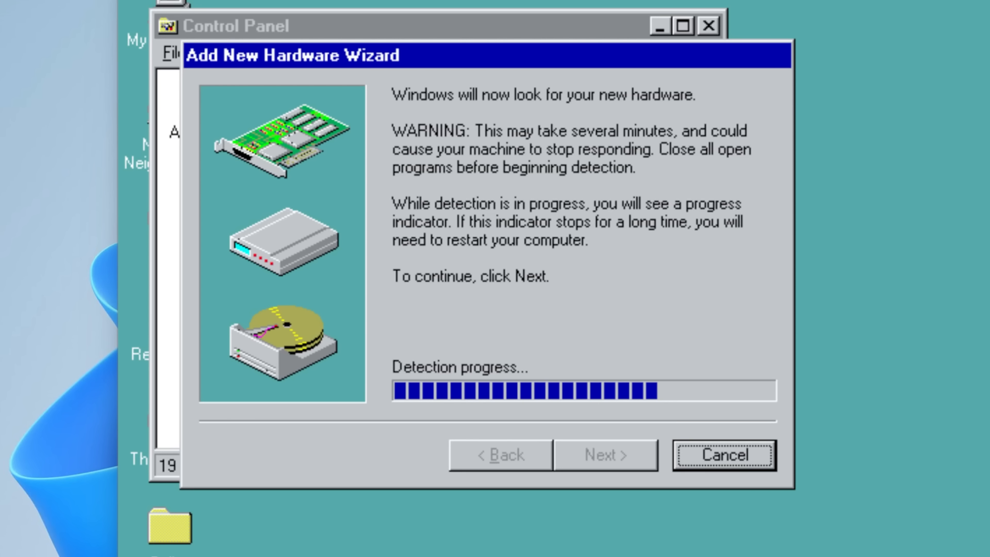
Return to the guest after hardware detection and bring up the Windows 95 Start menu
click(723, 455)
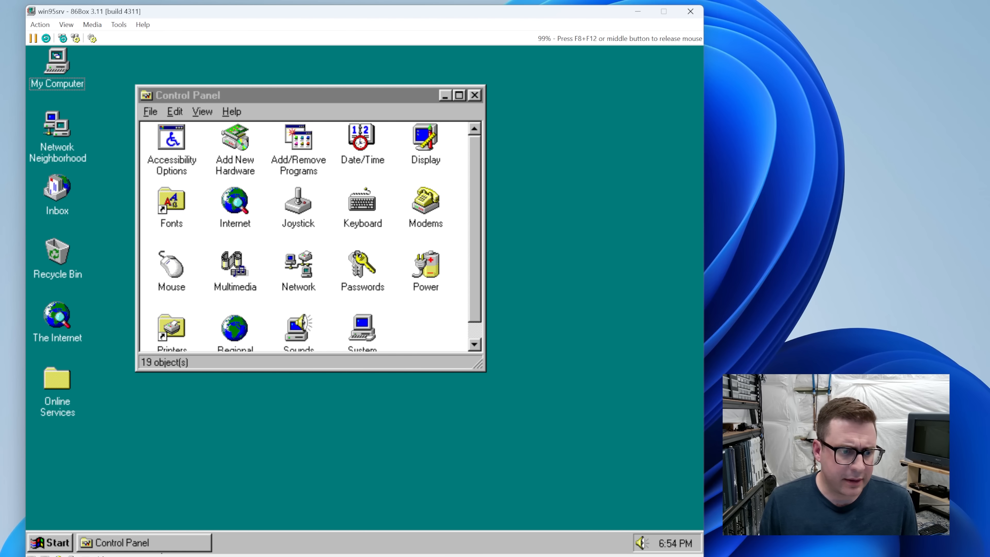
click(49, 543)
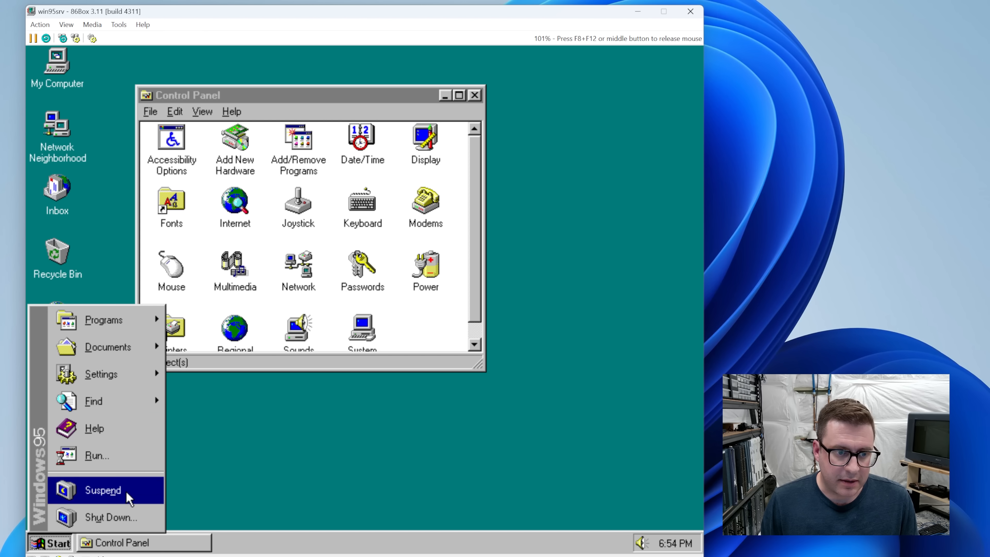
Run 'command' from Start > Run and try ipconfig, which fails
click(97, 455)
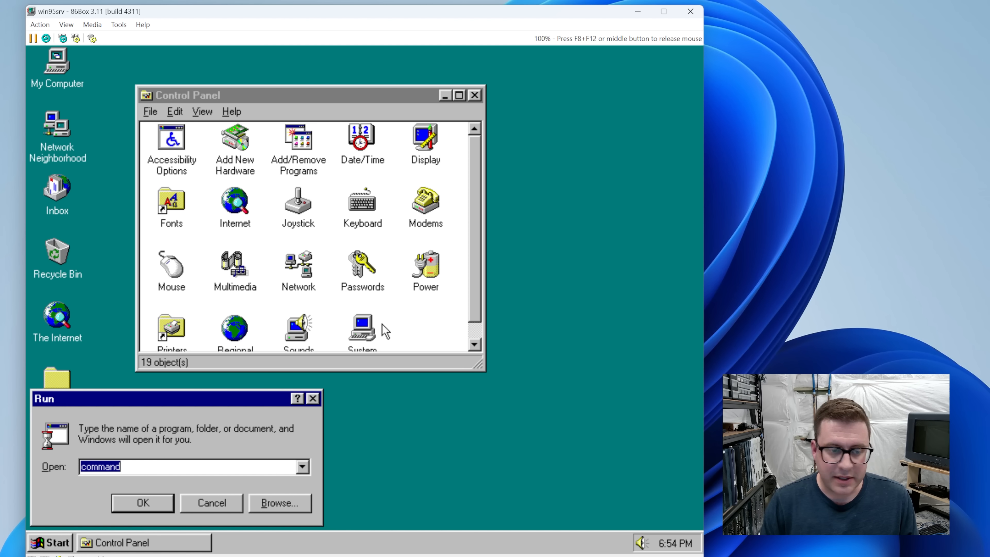
click(143, 503)
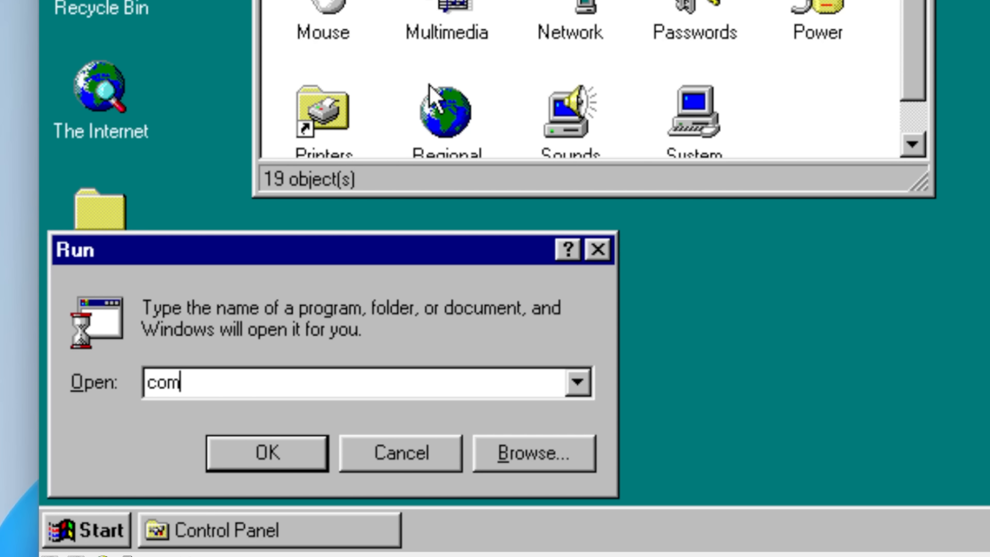
click(265, 452)
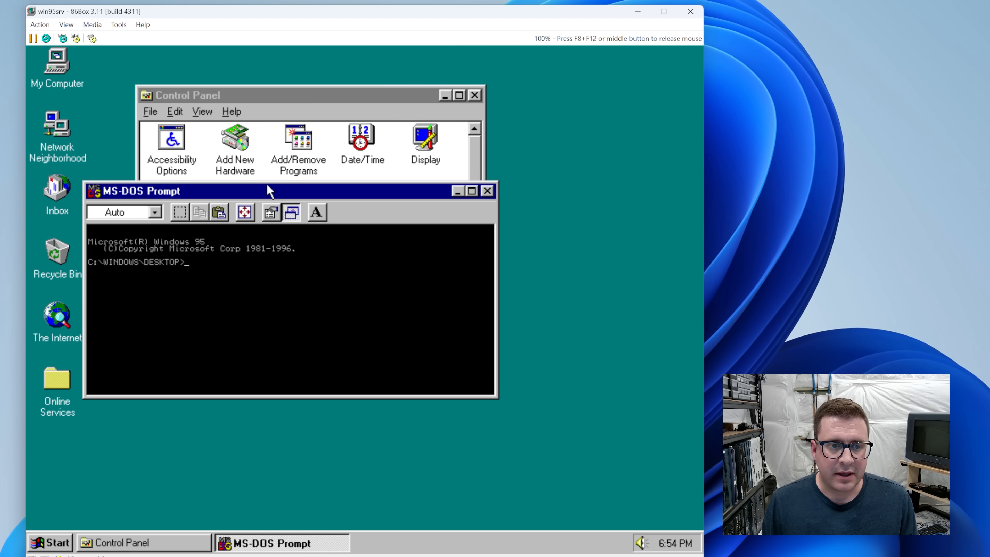
text(ipconfi)
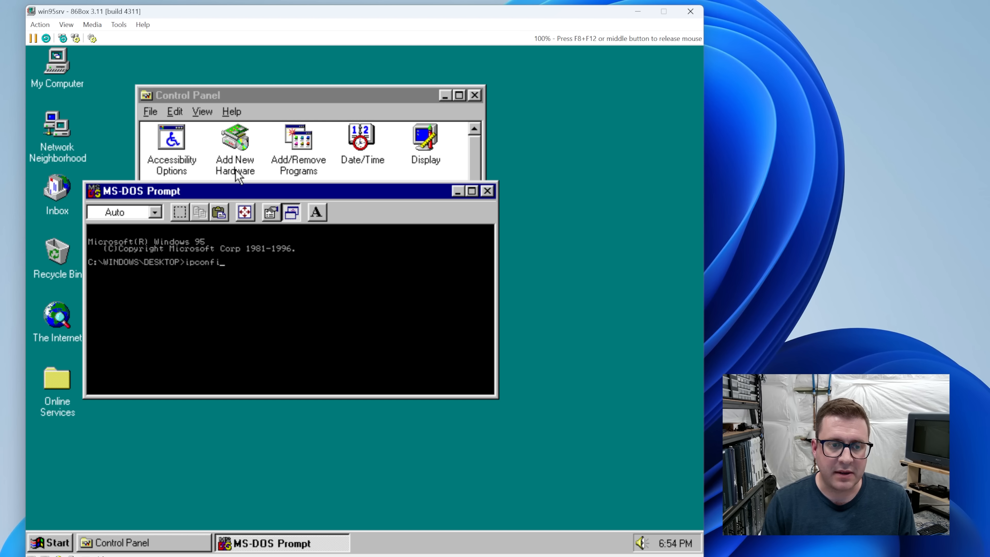
key(Return)
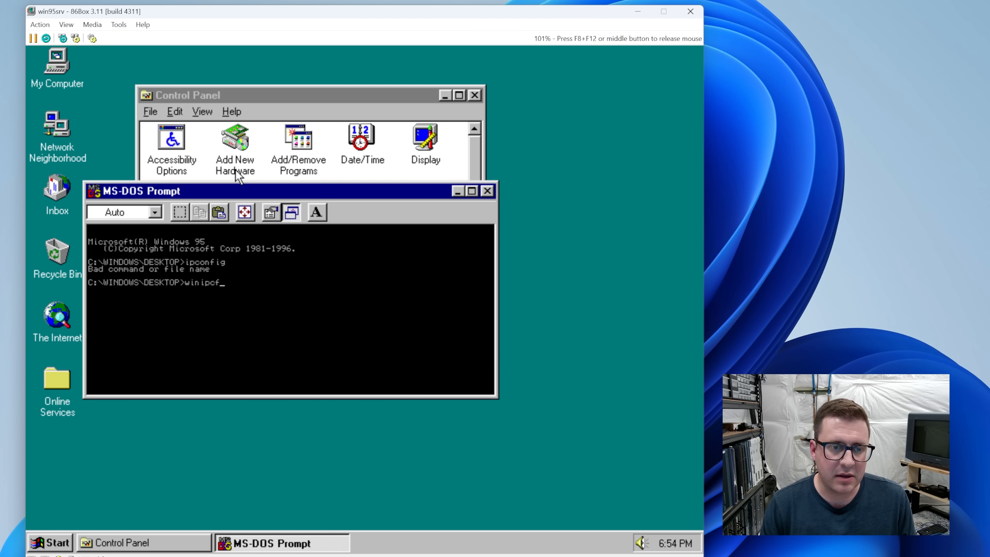
Run winipcfg and select the Novell 2000 adapter, showing address 0.0.0.0
key(Return)
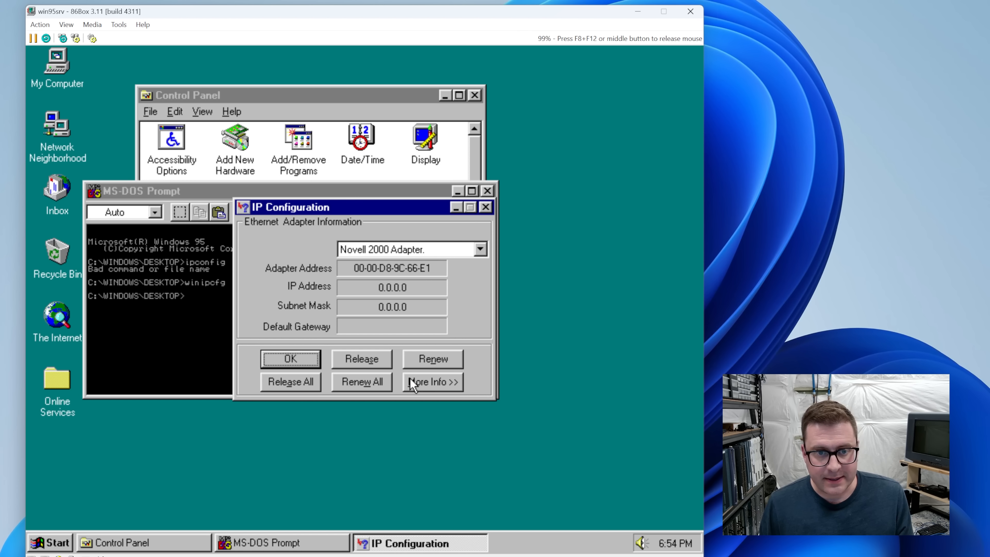
mouse_move(461, 277)
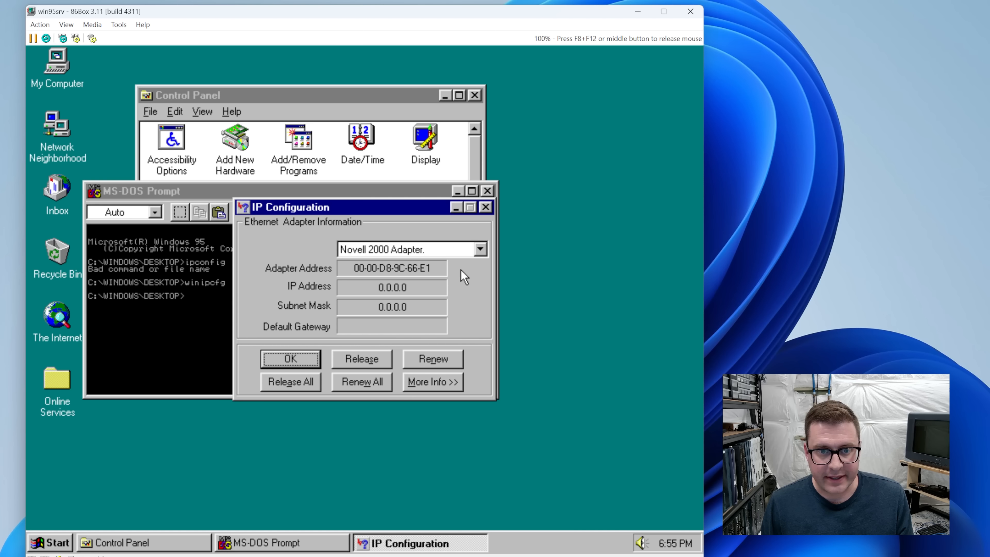
click(410, 249)
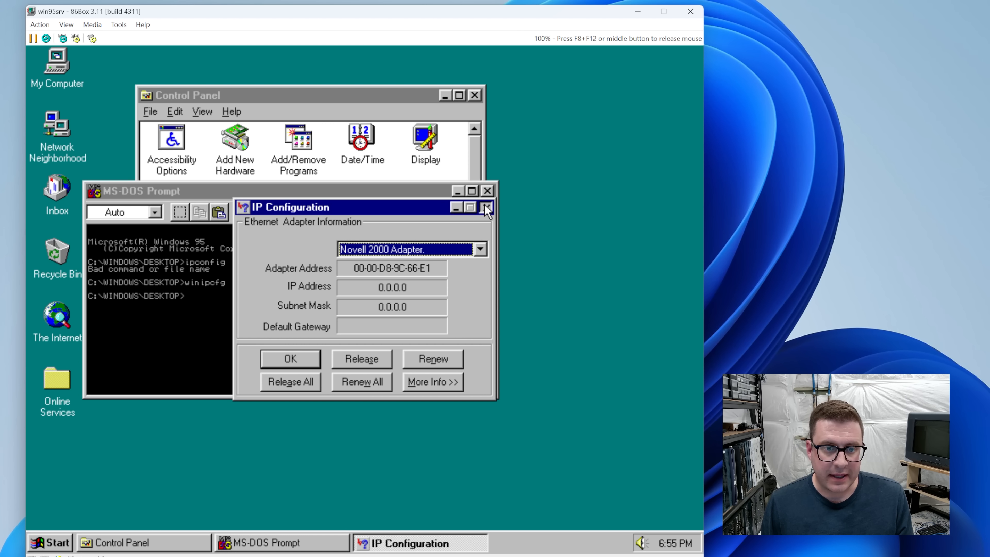
Close winipcfg and enter 168.1.1 on the TCP/IP Gateway settings
click(487, 207)
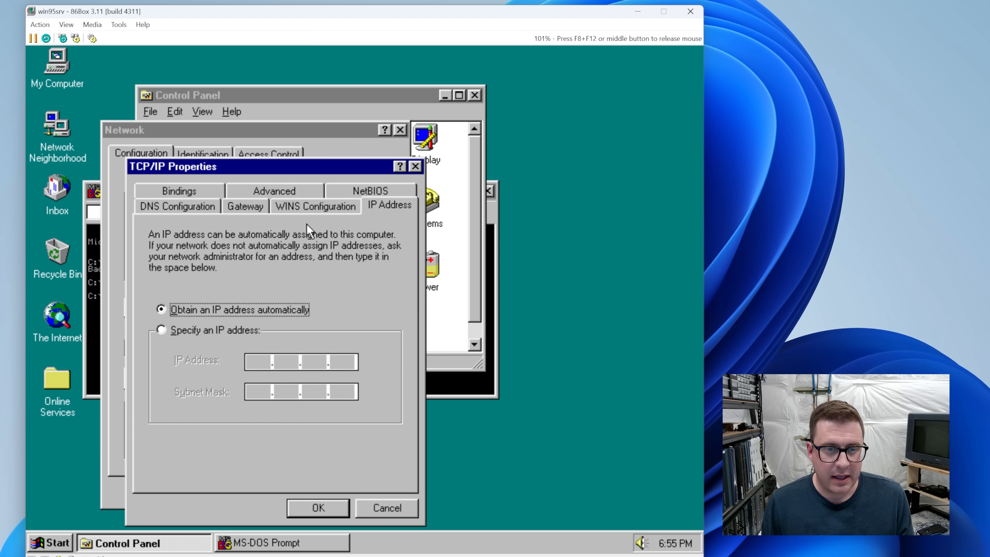
mouse_move(247, 221)
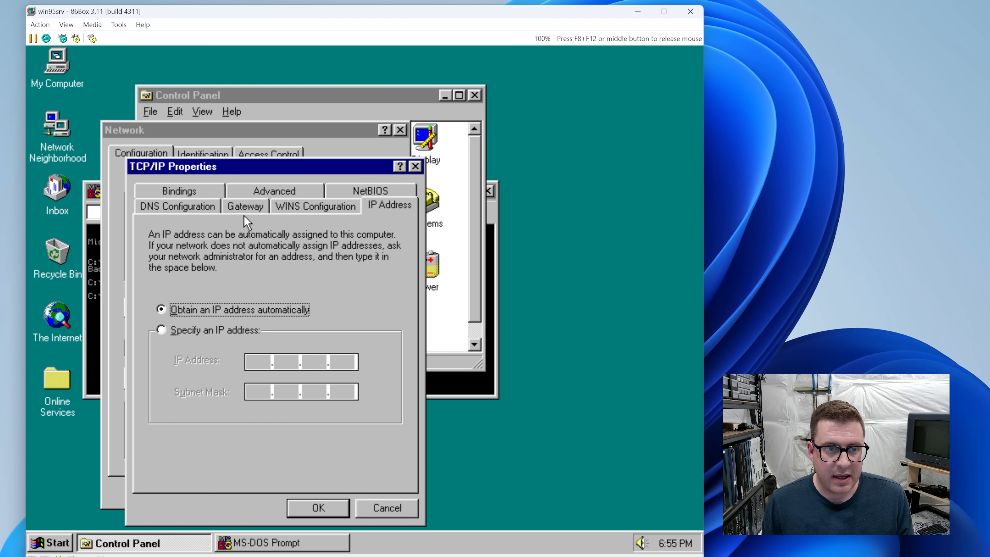
click(245, 205)
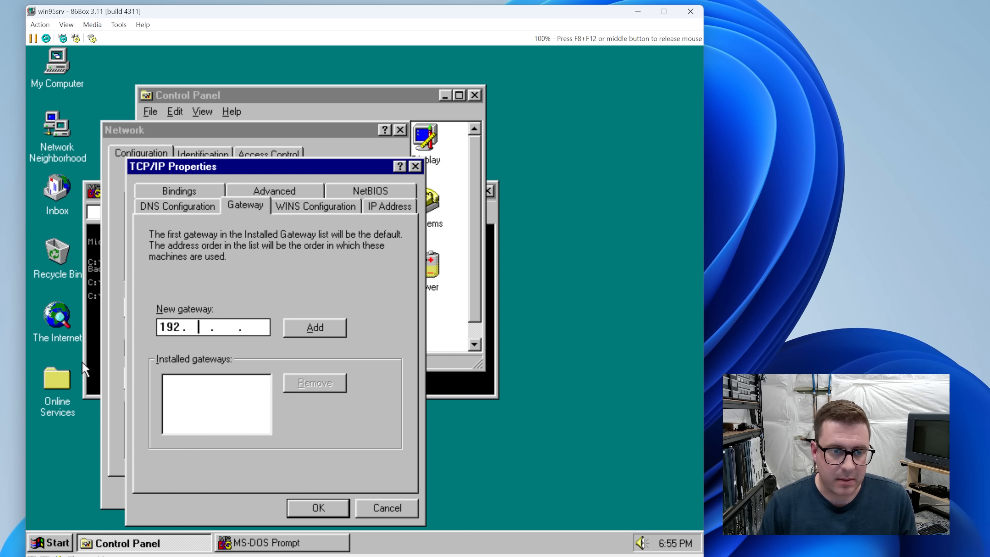
text(168.1.1)
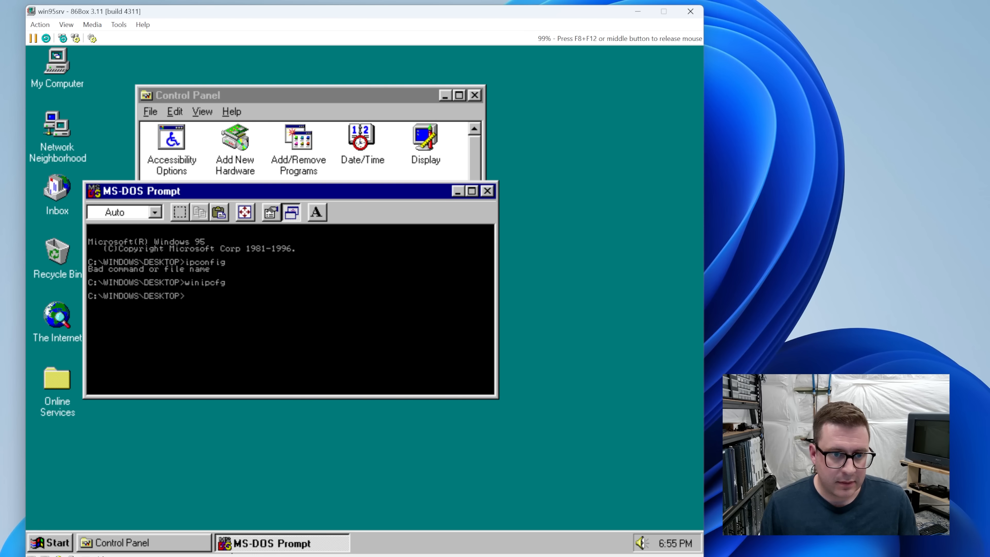
Run winipcfg again and Renew the Novell 2000 adapter's IP address
text(winipcfg)
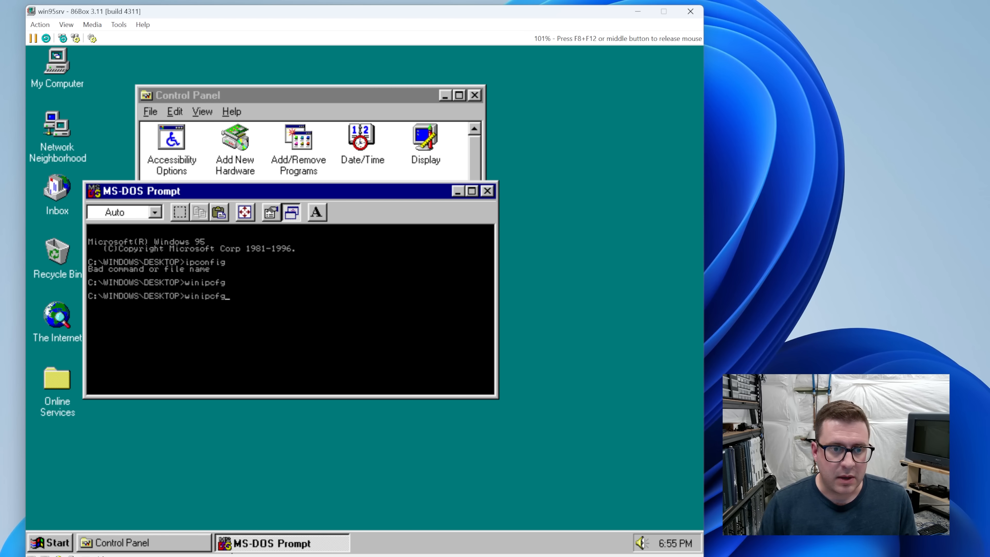
key(Return)
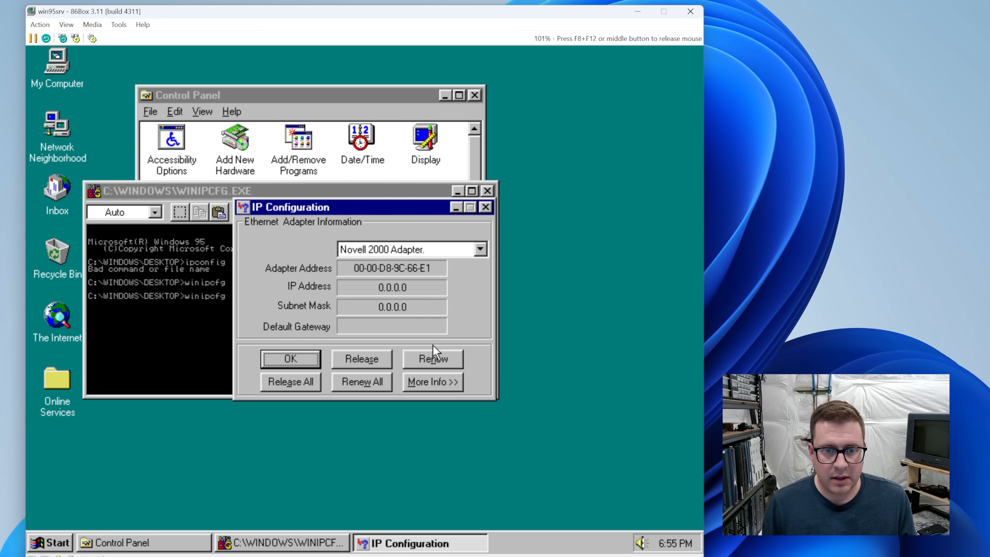
click(432, 359)
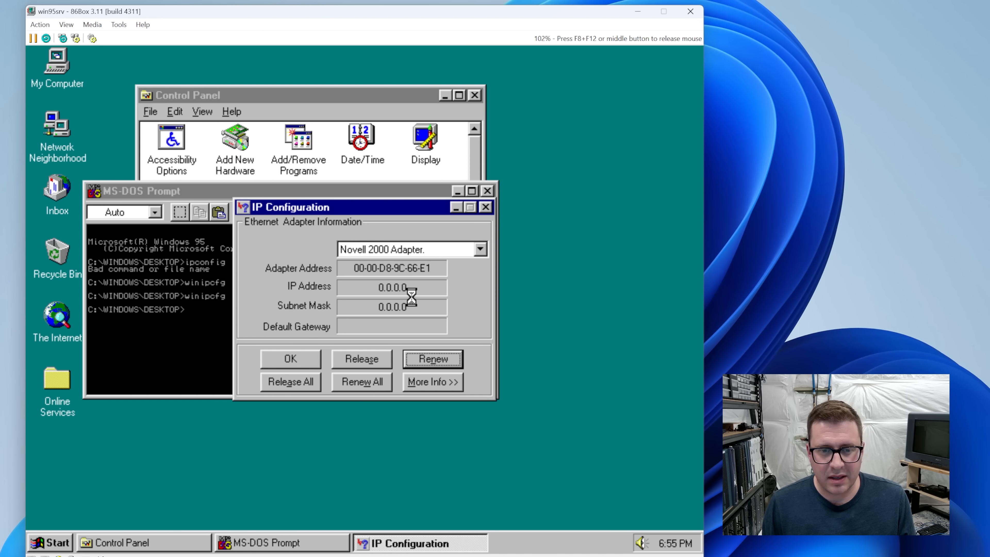
click(432, 359)
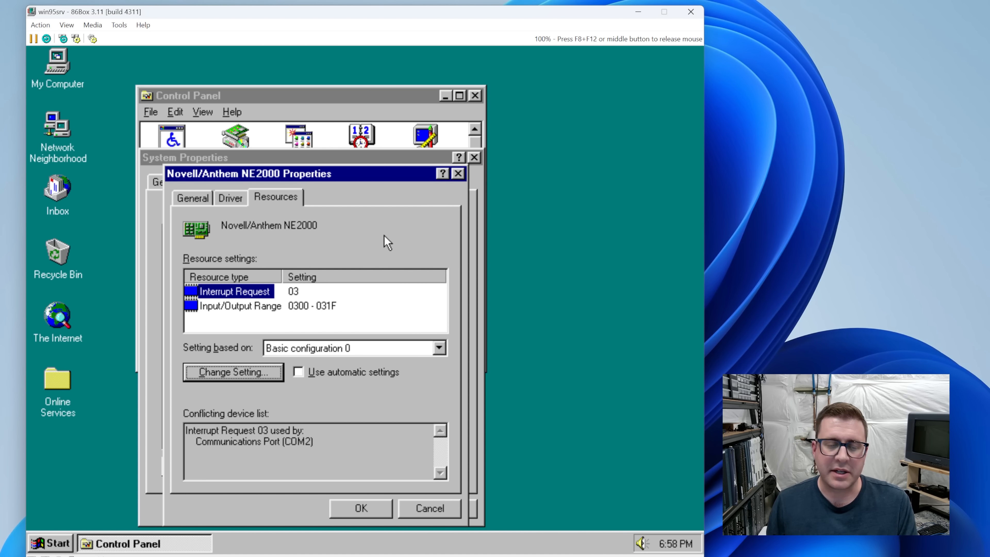
mouse_move(199, 318)
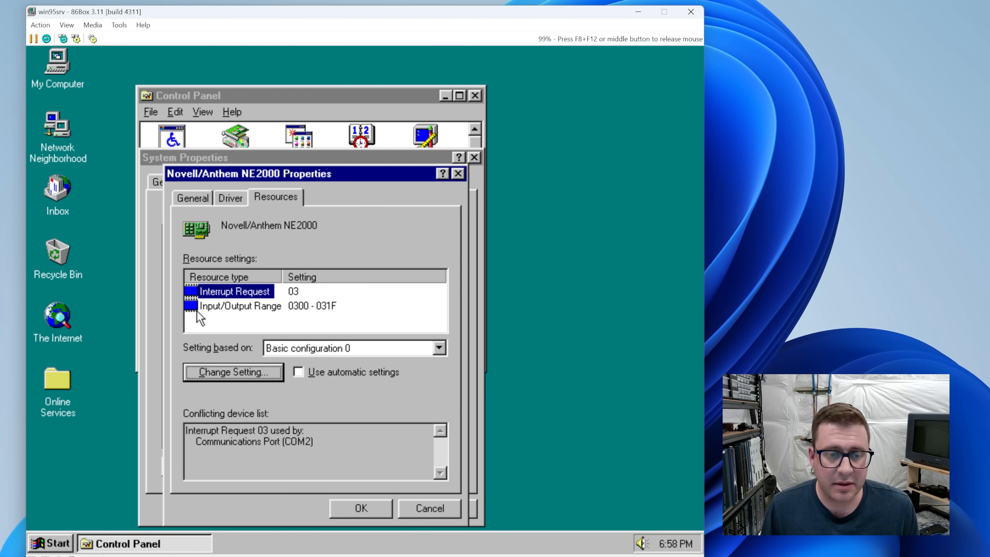
mouse_move(318, 284)
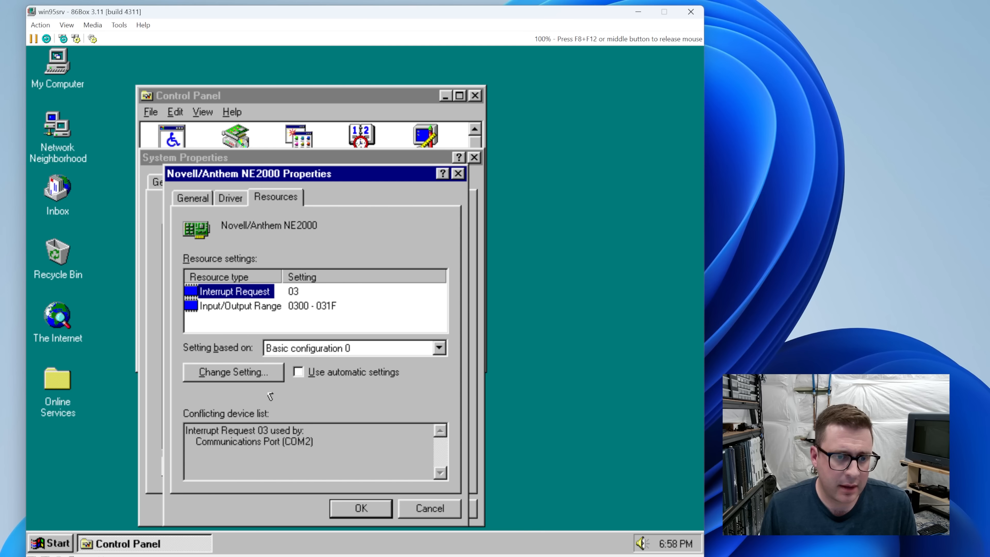
Set the NE2000 card's Interrupt Request to 09 and accept the new resource settings
click(233, 371)
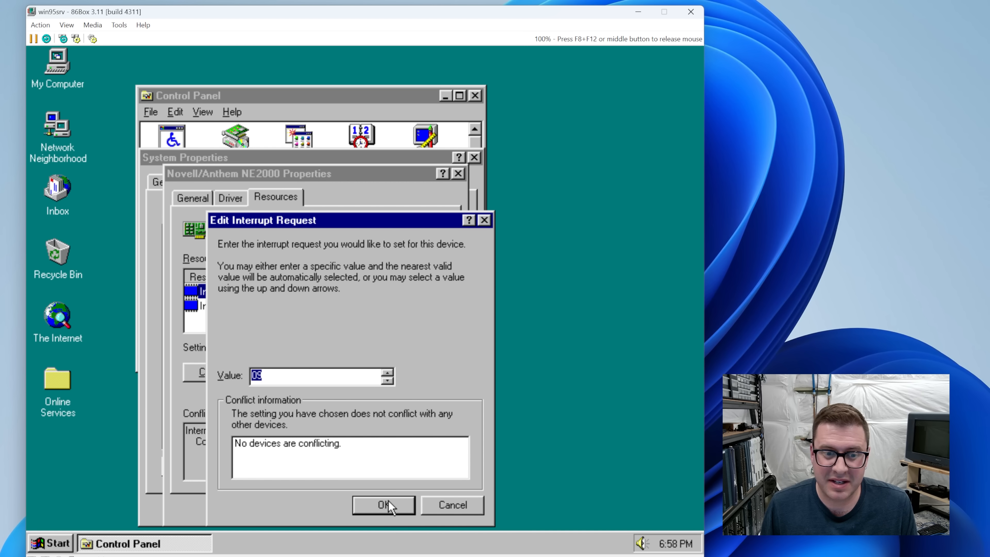
click(383, 505)
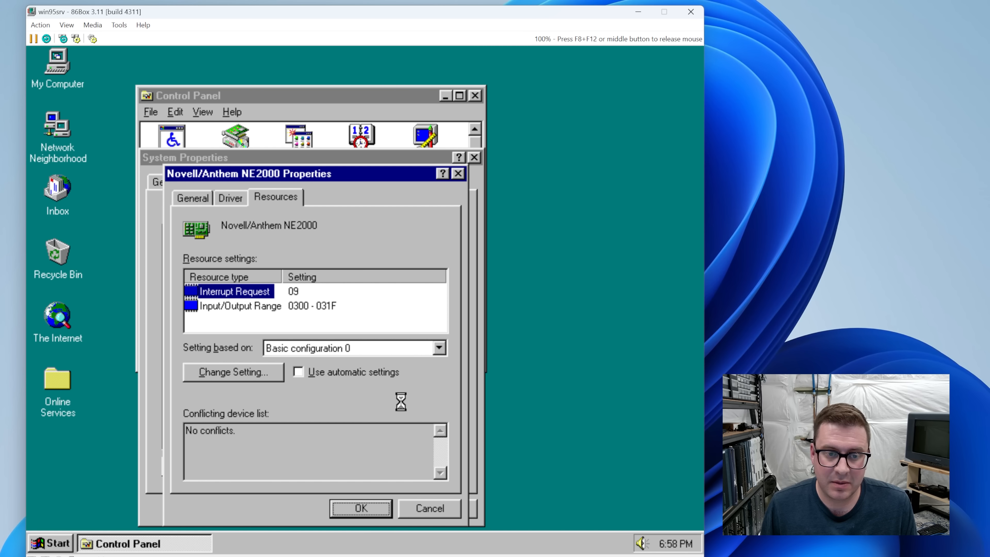
click(360, 508)
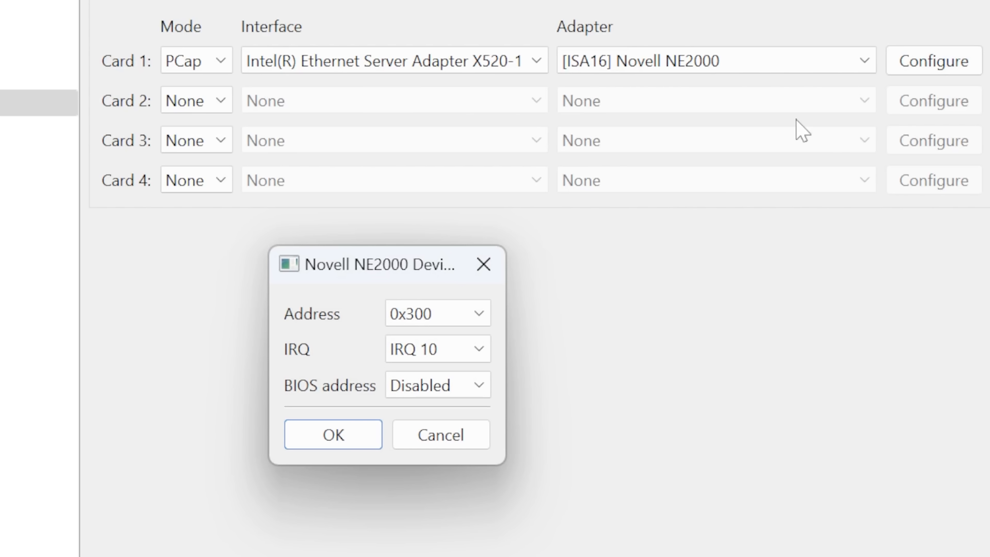
Configure the NE2000 card's IRQ in 86Box settings and restart the machine
click(436, 348)
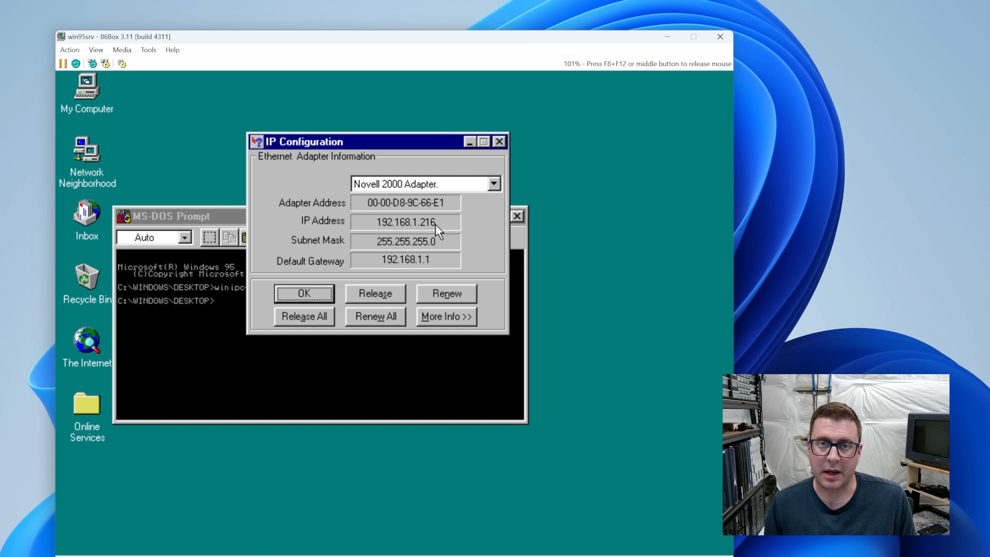
click(177, 216)
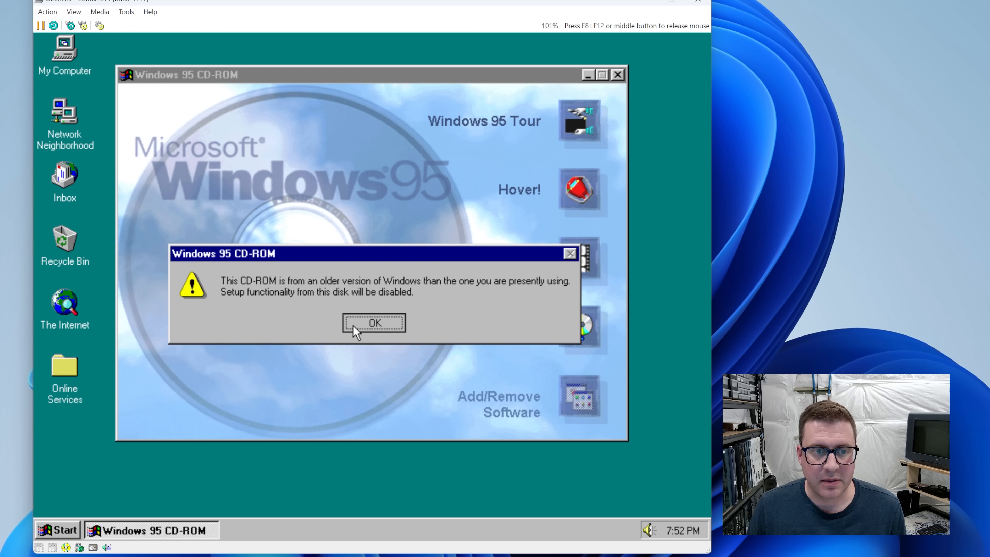
Dismiss the older CD-ROM warning and run dir in D:\ADMIN\NETTOOLS
click(374, 323)
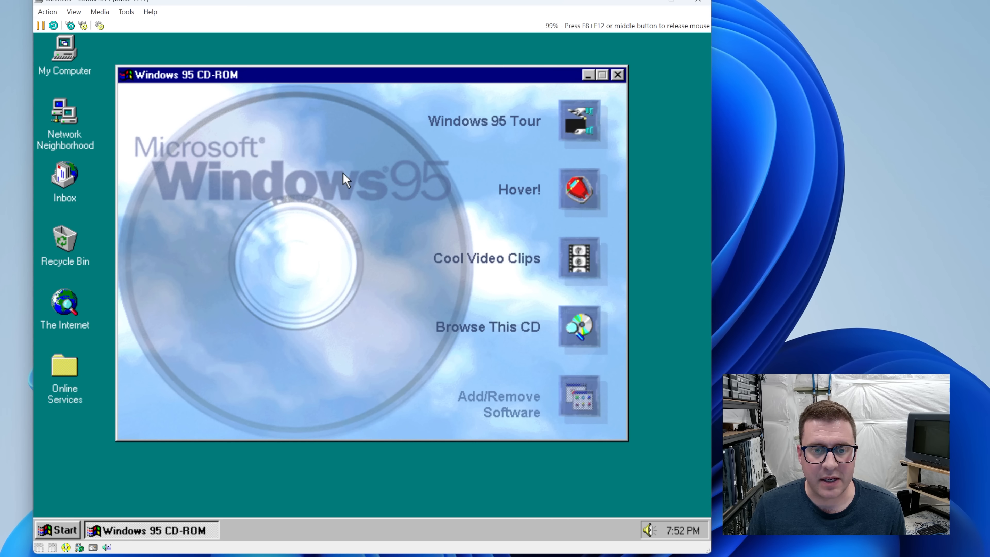
mouse_move(300, 170)
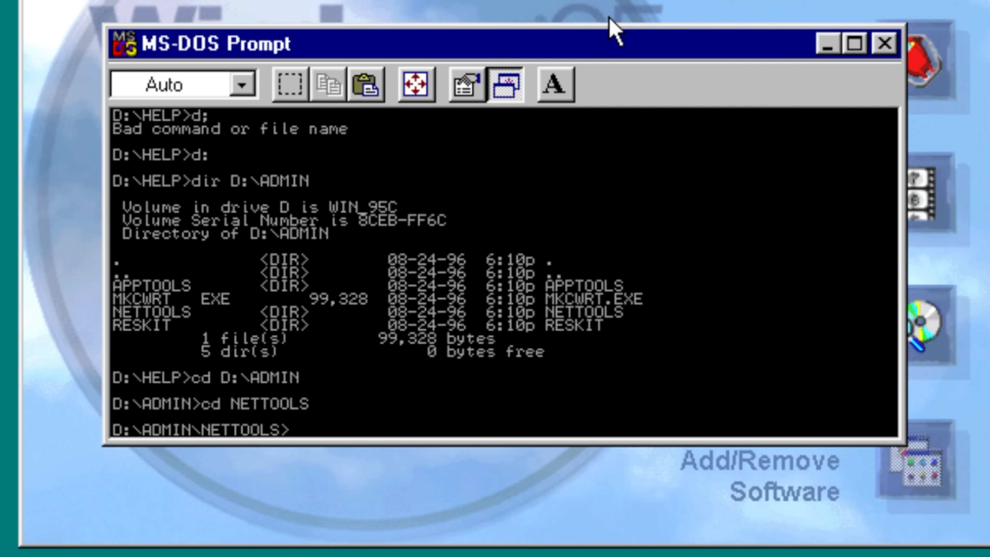
text(dir)
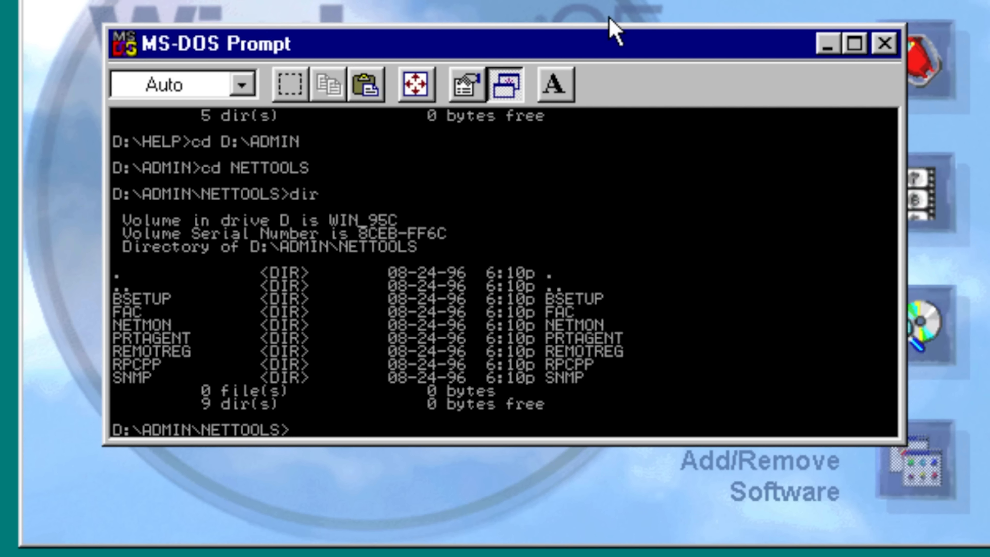
mouse_move(736, 410)
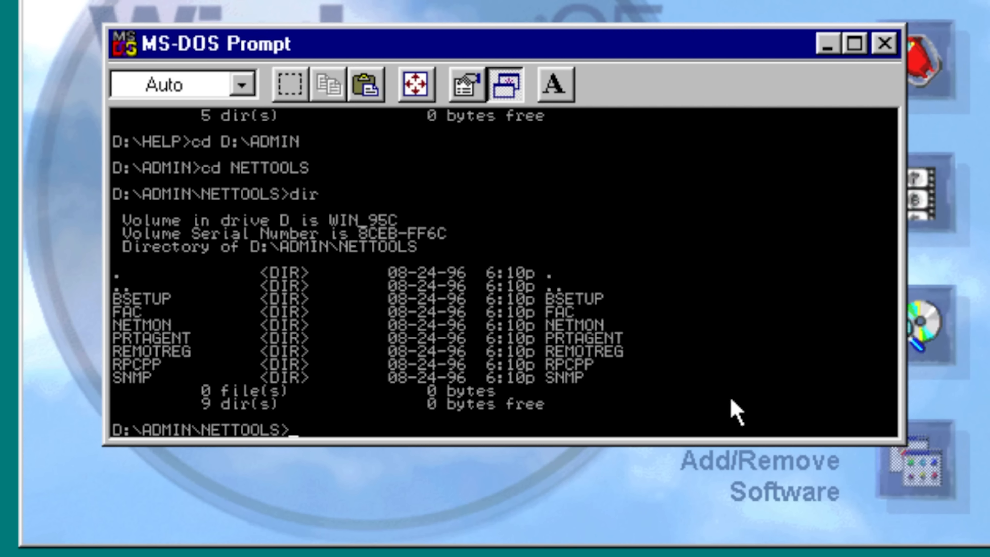
mouse_move(599, 399)
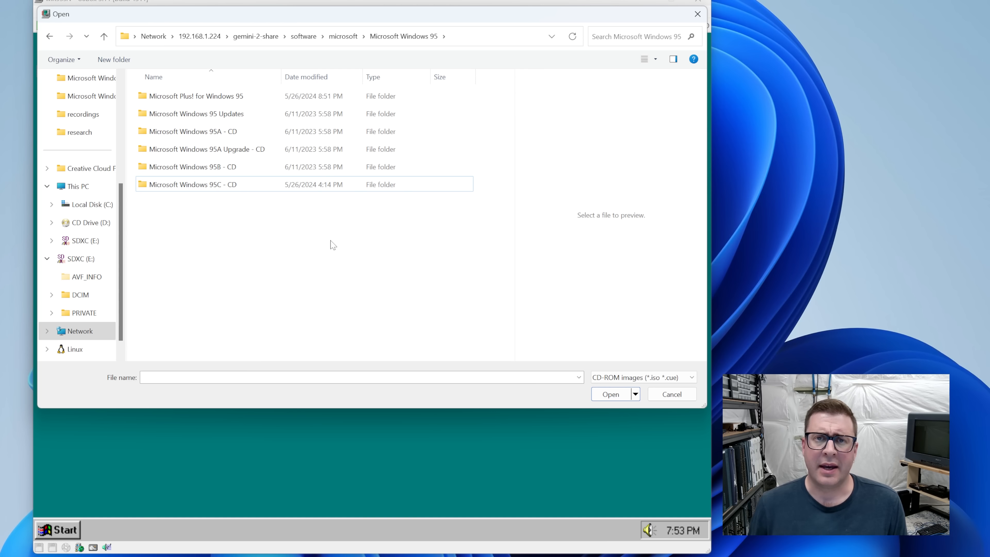
Browse from the Windows 95A - CD folder back to the Windows 95A Upgrade - CD folder holding win95a_upg_en.iso
click(192, 132)
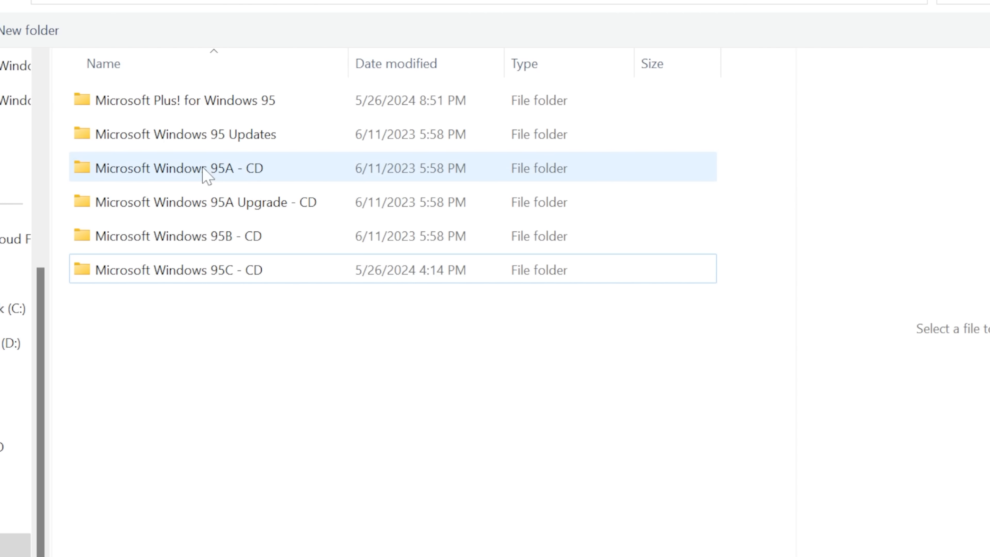
click(263, 396)
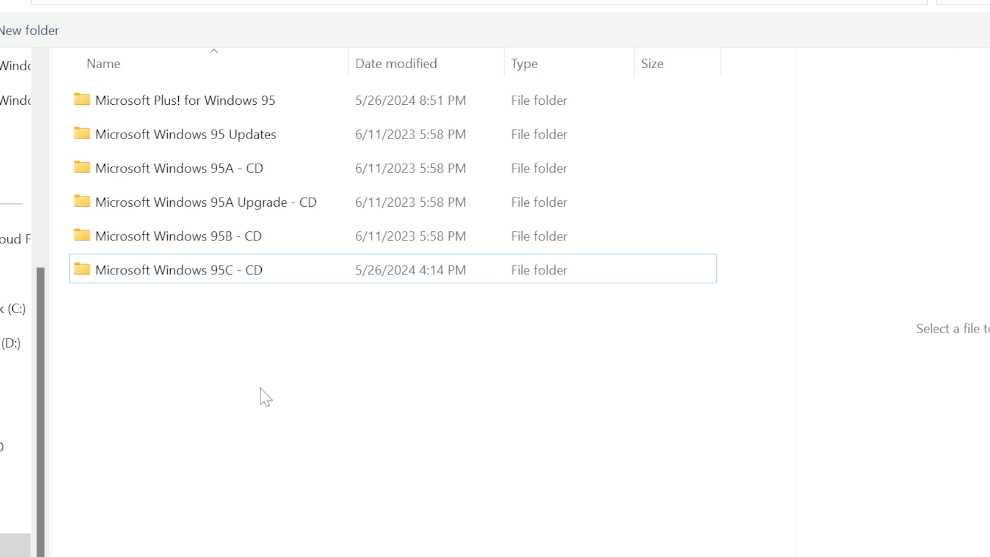
mouse_move(416, 417)
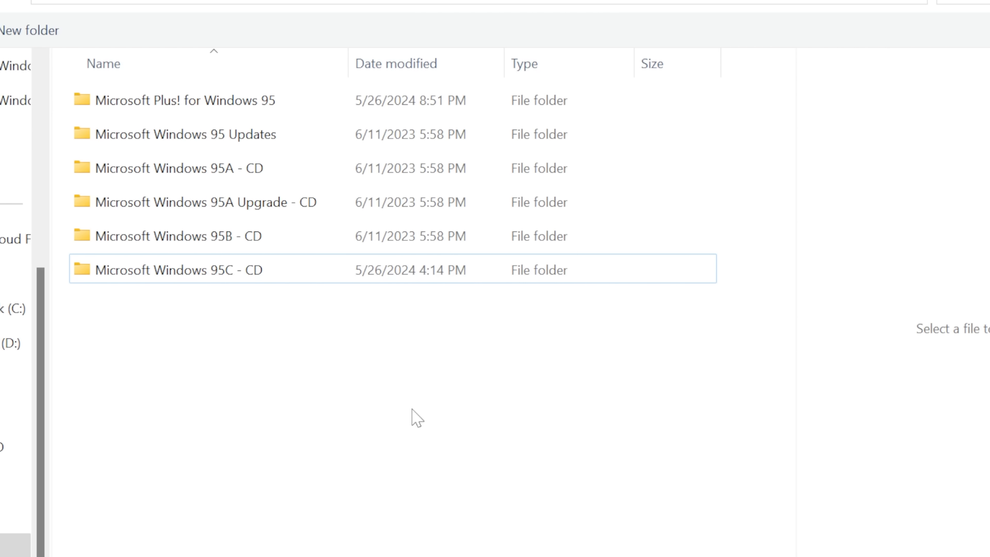
double_click(168, 168)
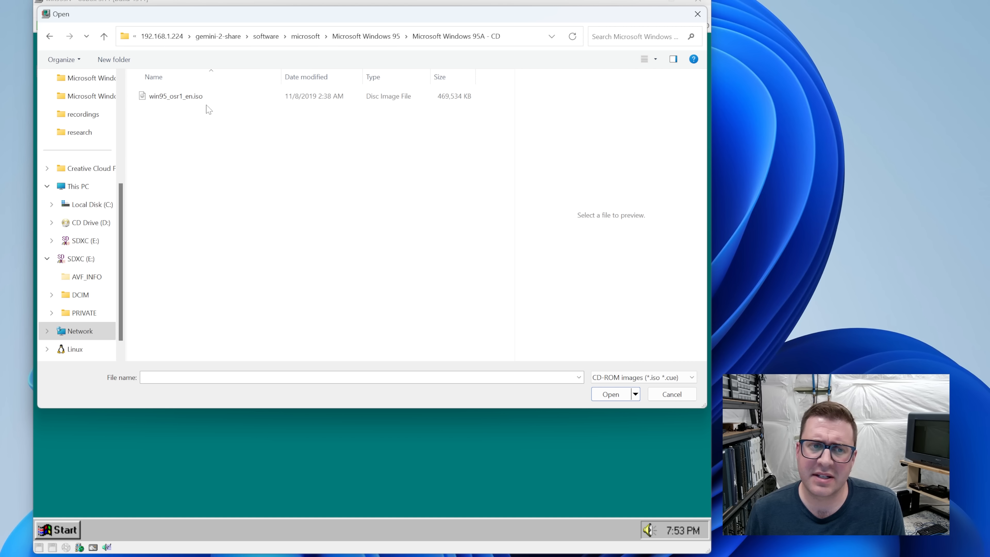
mouse_move(268, 159)
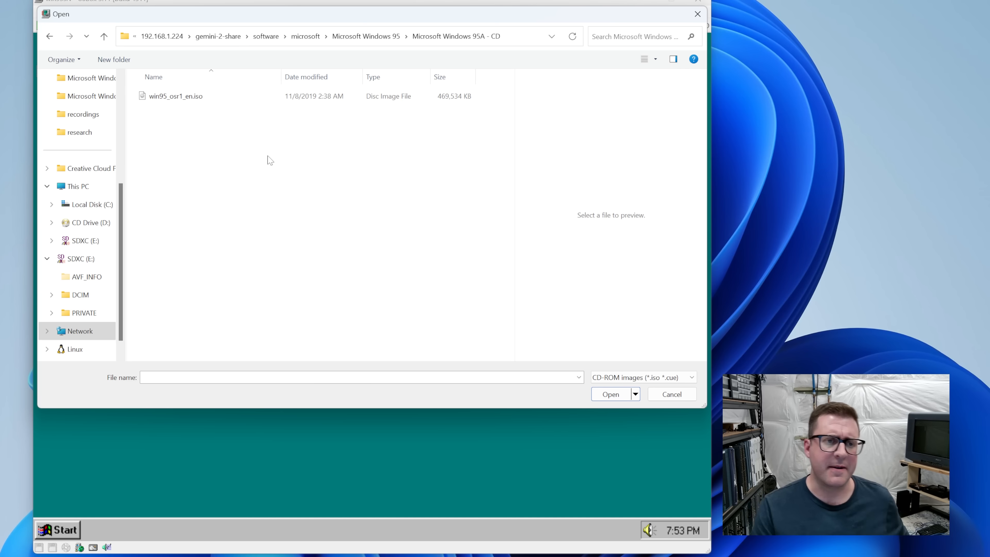
click(104, 36)
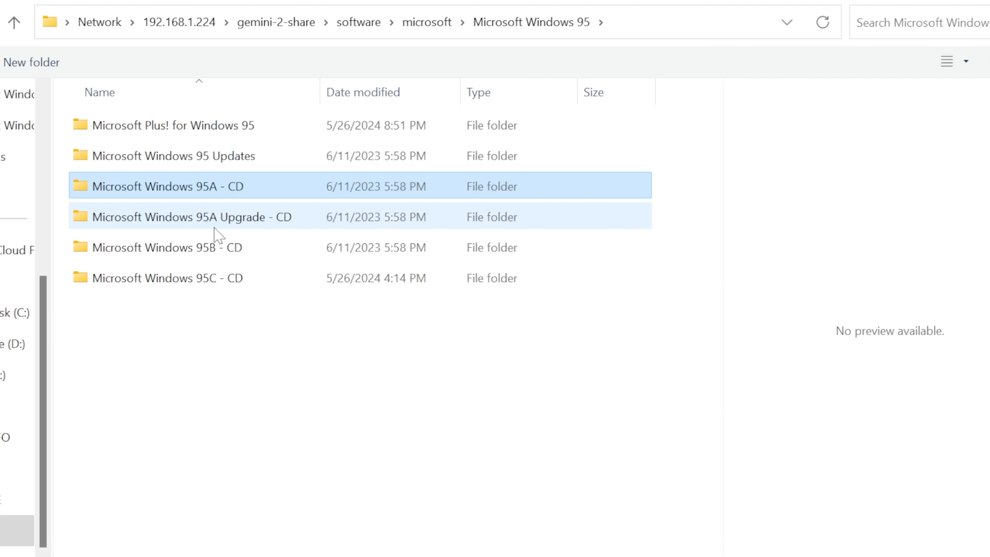
double_click(187, 217)
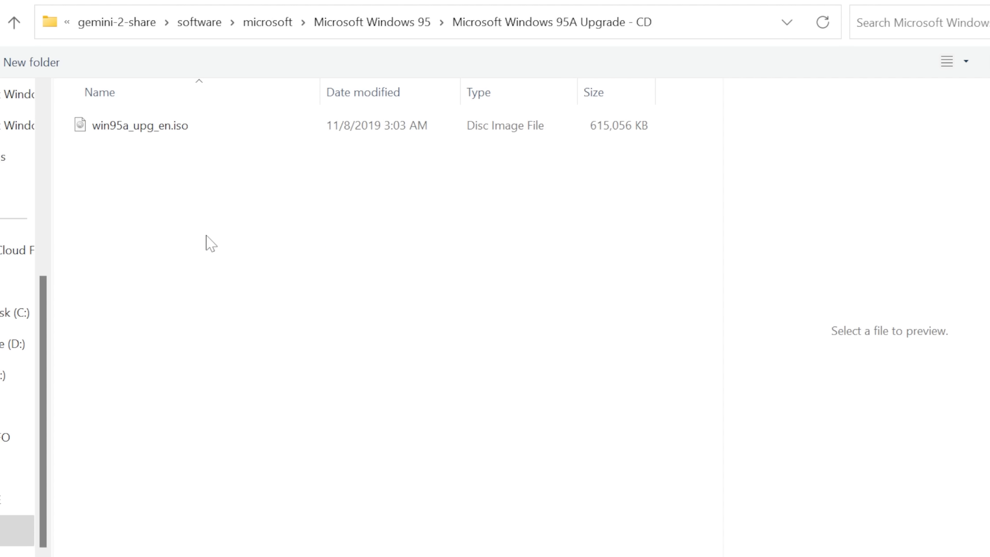
mouse_move(146, 133)
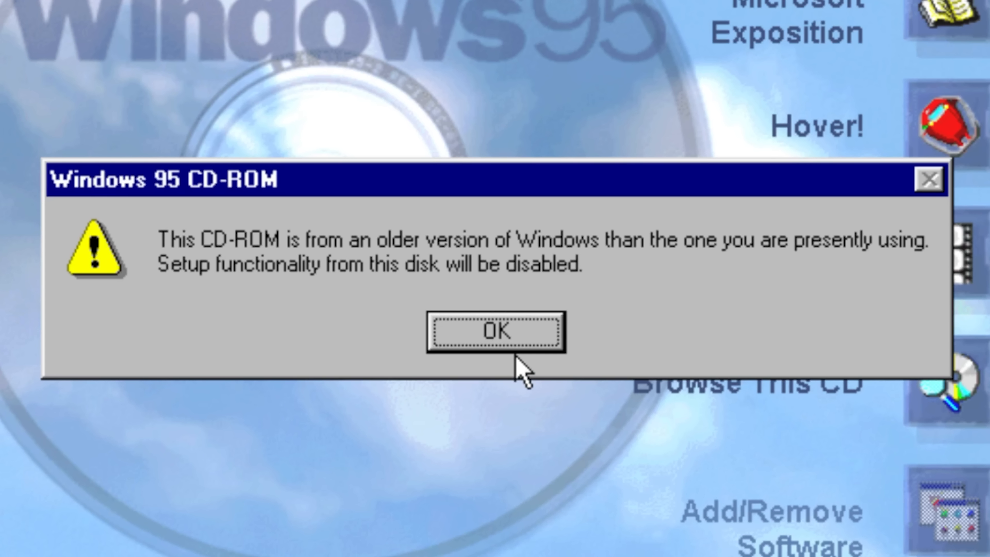
Dismiss the older-version warning and change into the NETSETUP folder to run netsetup
click(495, 332)
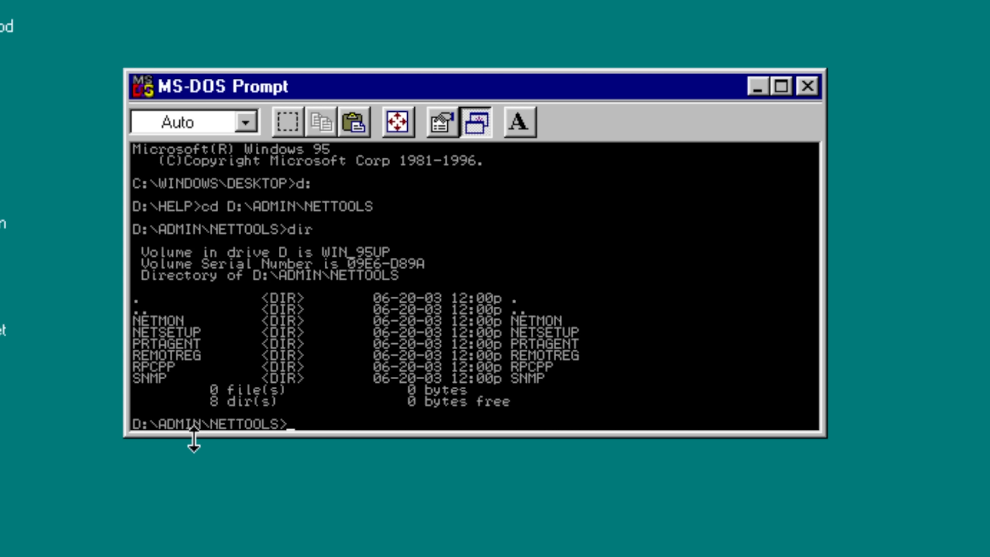
text(cd NETSETUP)
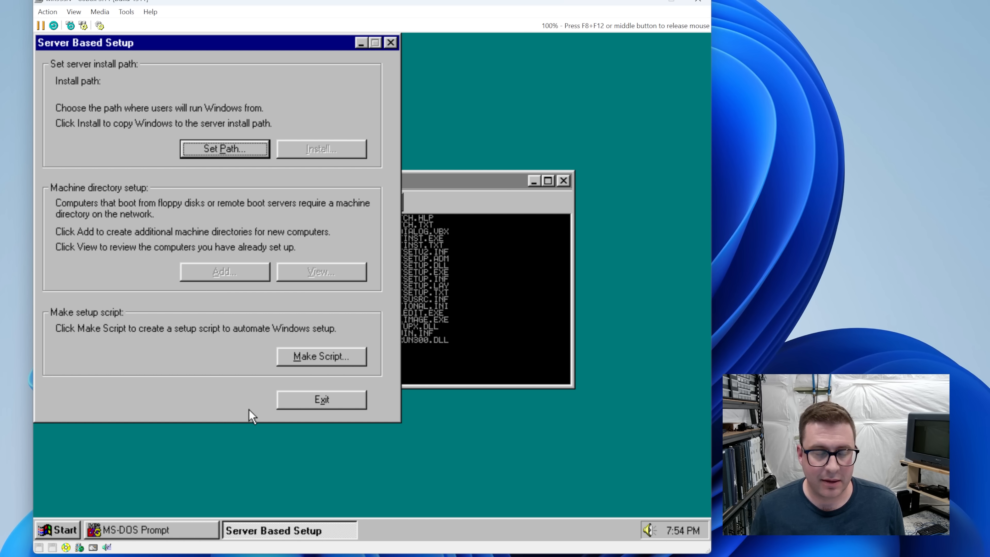
mouse_move(91, 59)
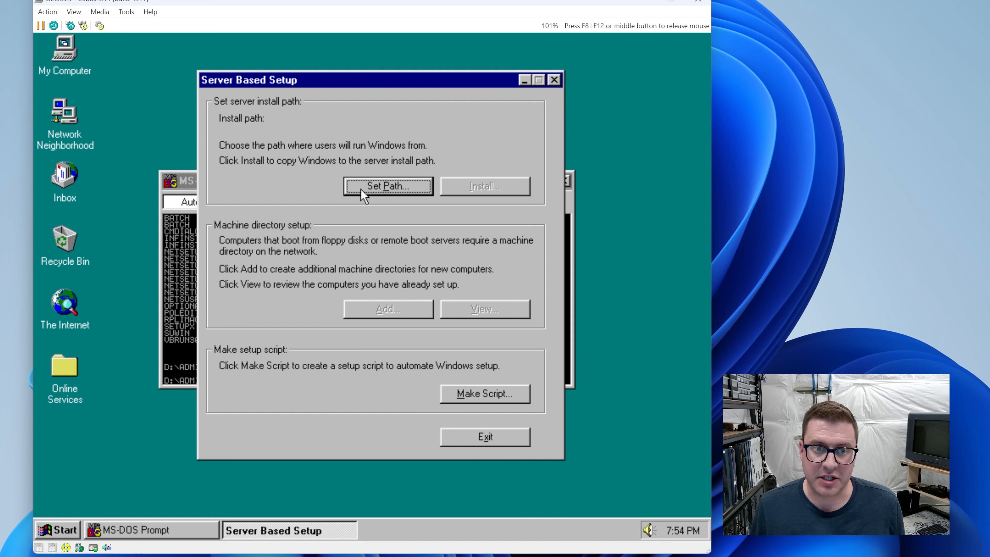
Enter \\compaq\win95srv as the Server Based Setup install path, then bring up the Start menu
click(387, 185)
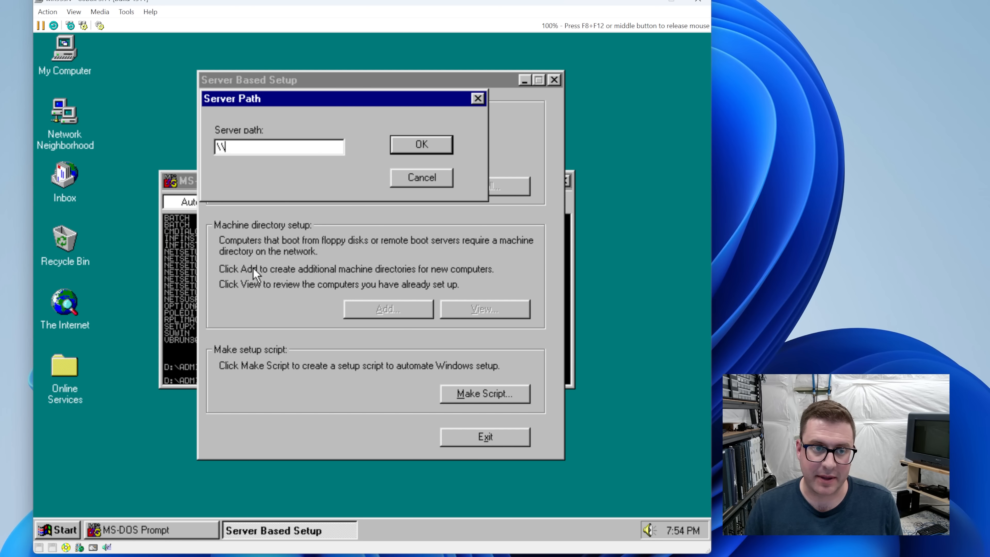
text(compaq\)
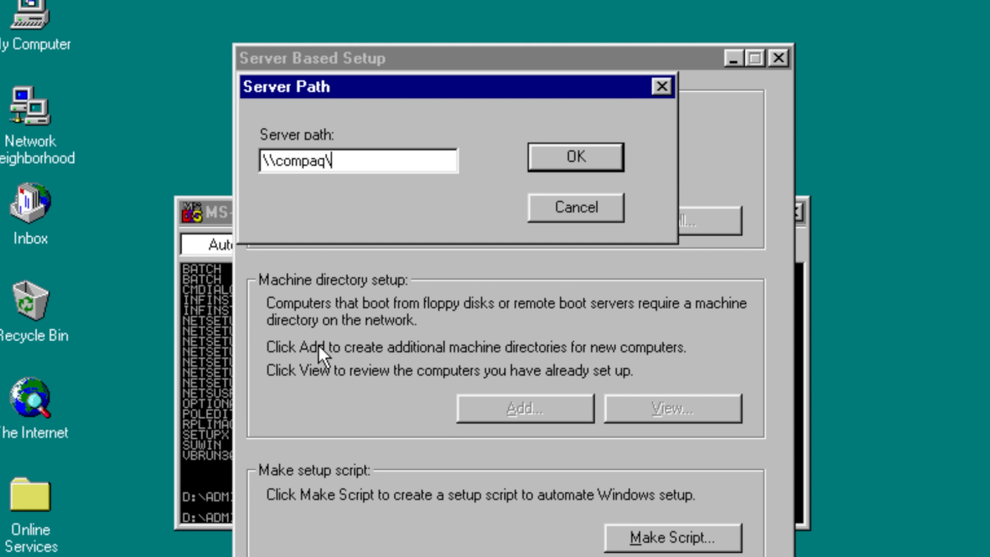
text(win95srv)
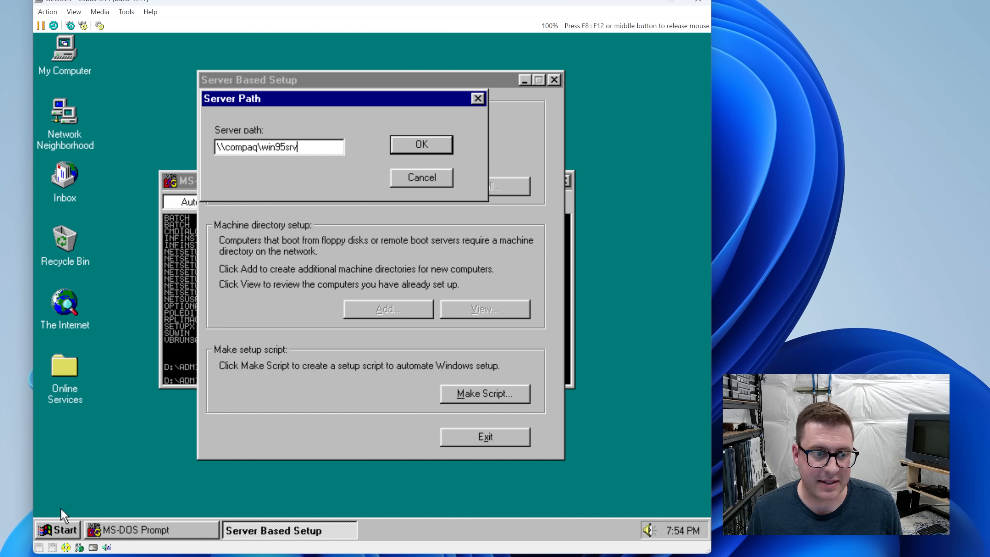
click(58, 530)
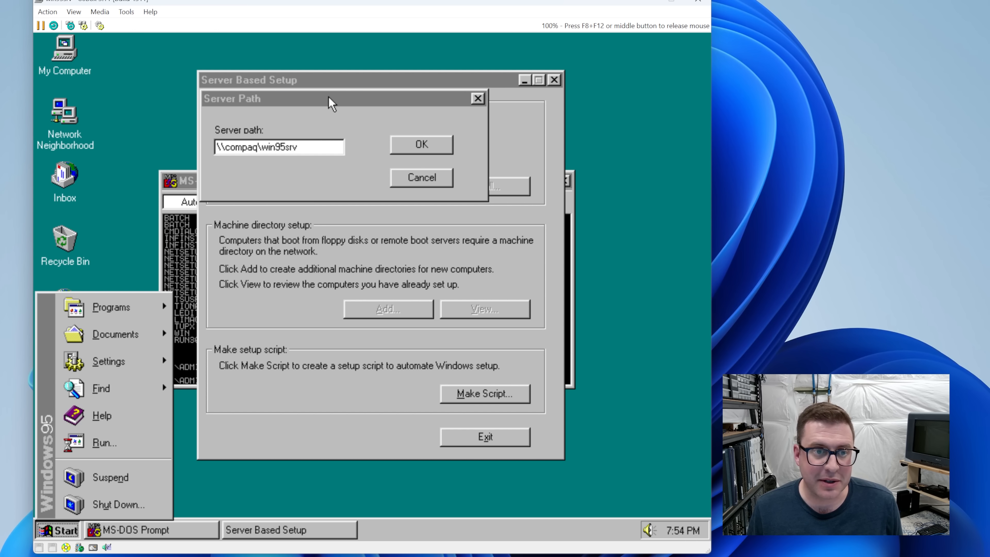
click(331, 101)
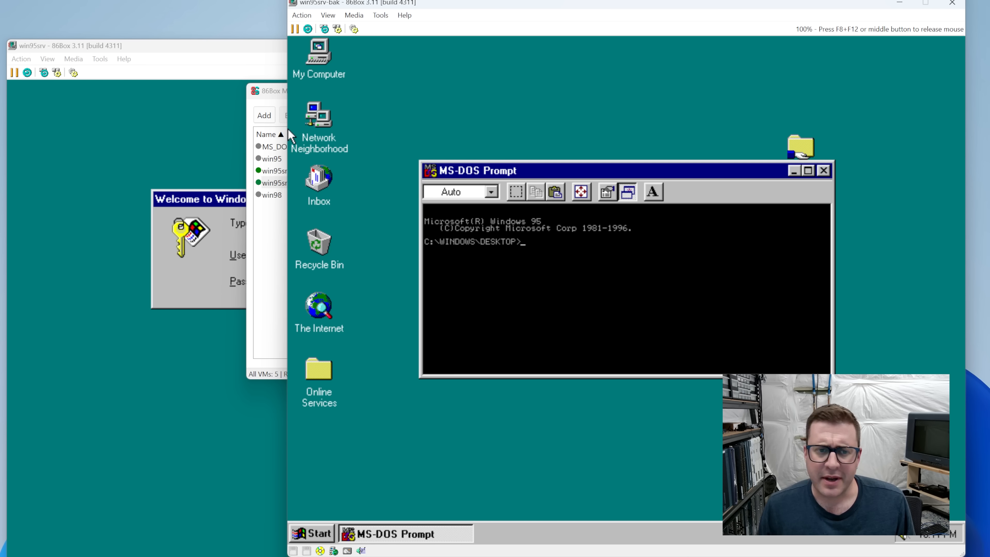
Show Network Neighborhood's Identification tab with computer name win95two in WORKGROUP
right_click(318, 117)
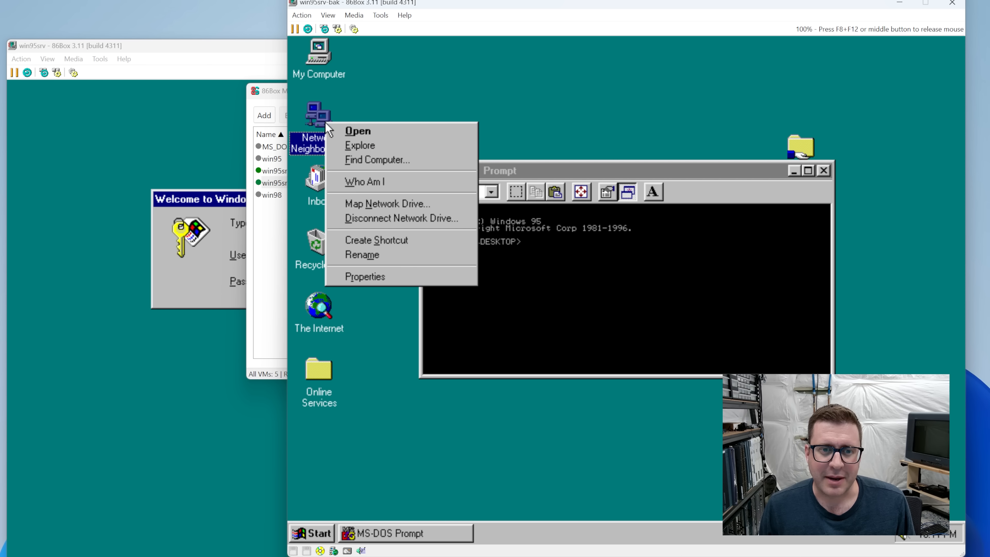
mouse_move(431, 275)
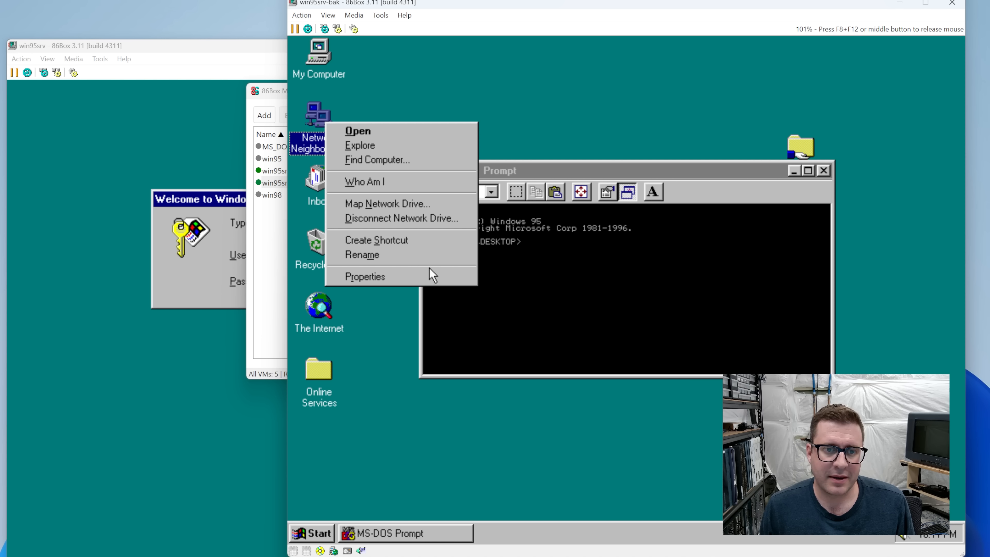
click(364, 276)
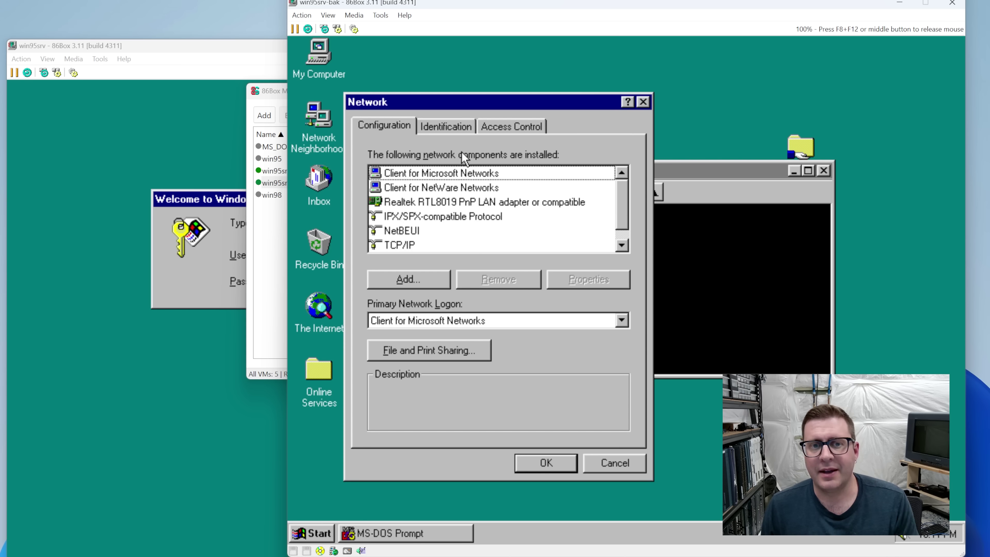
mouse_move(394, 256)
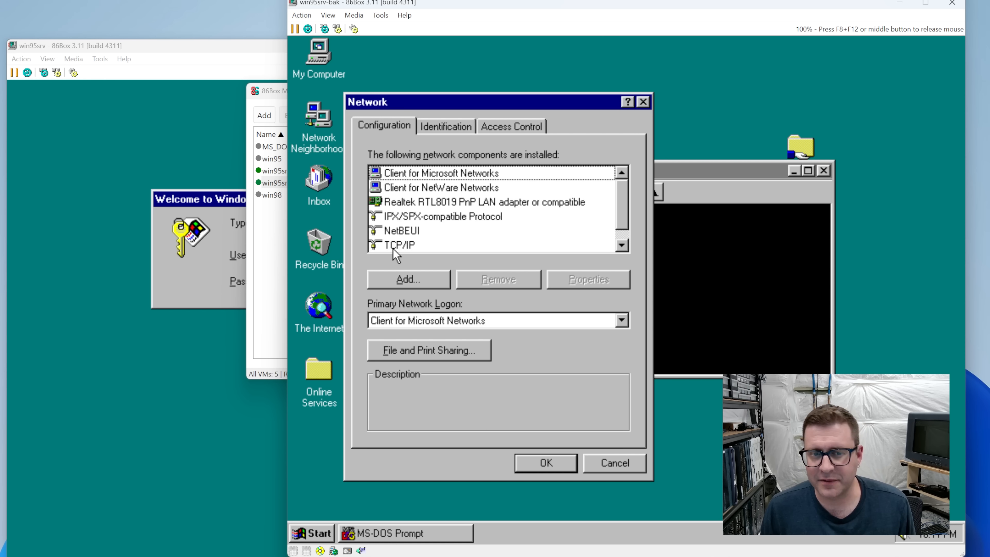
click(445, 126)
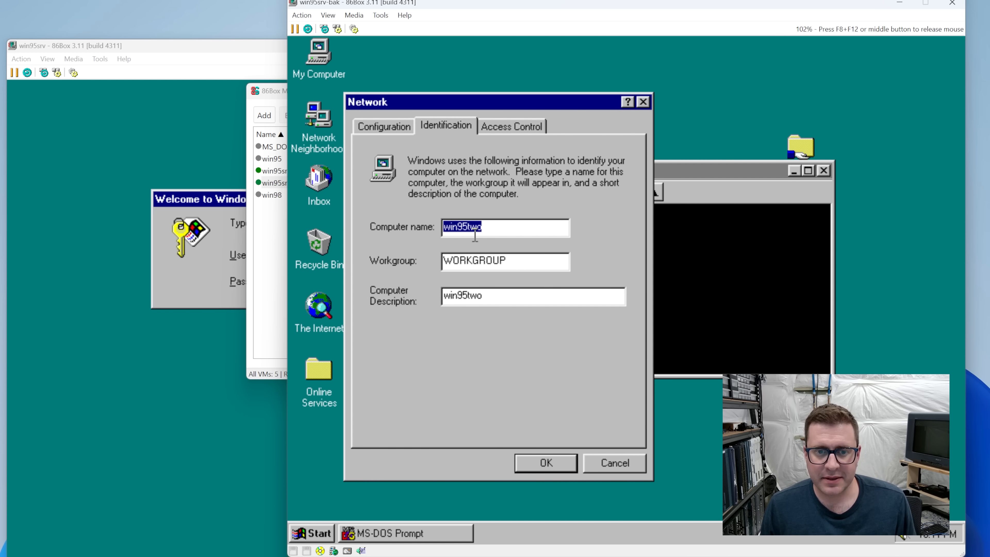
click(505, 227)
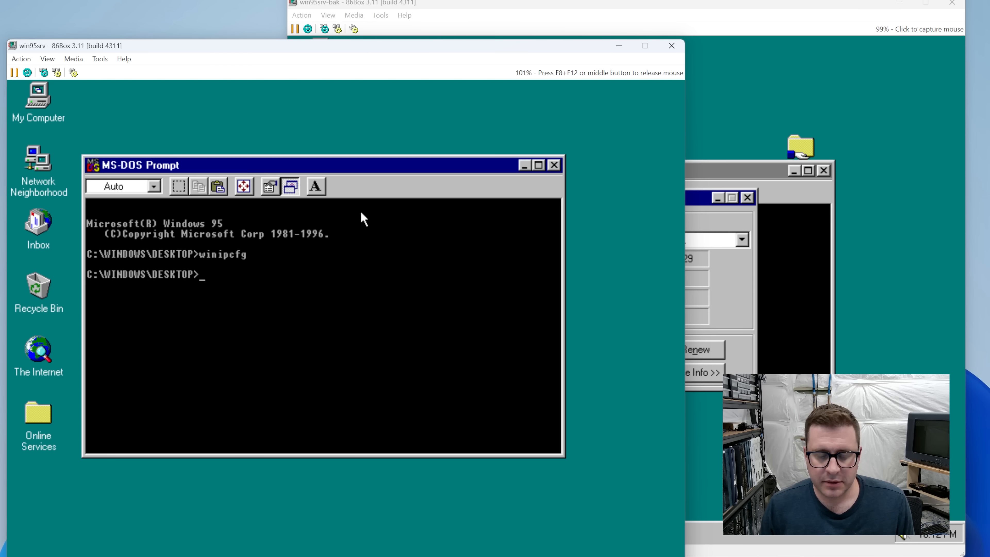
Ping 192.168.1.118 from win95srv, then close IP Configuration on the second machine
text(ping 192.168.1.118)
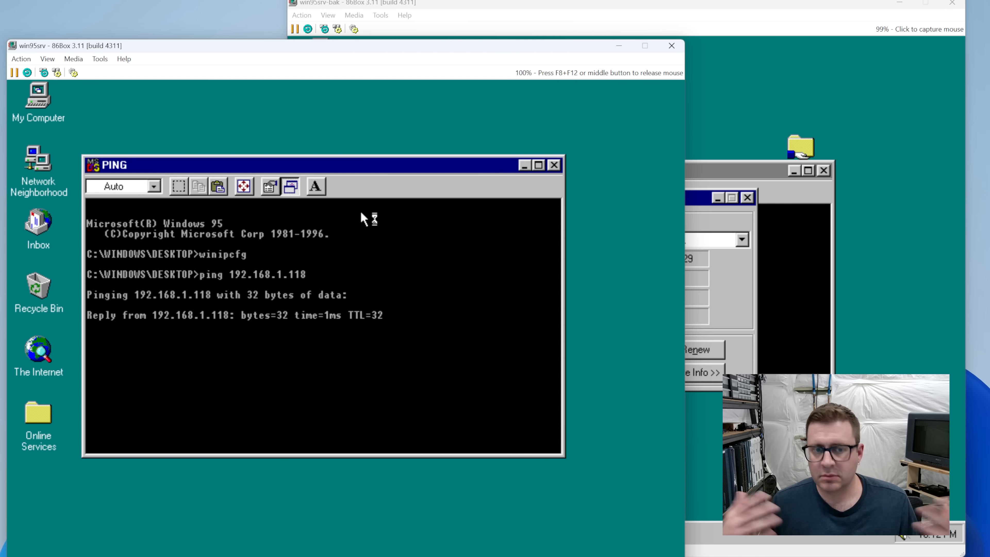
click(537, 163)
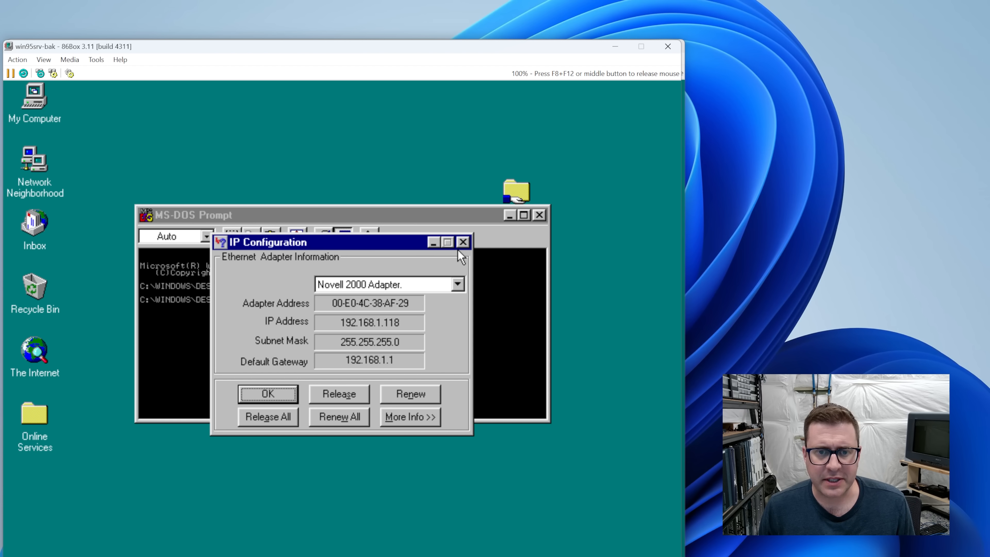
click(267, 393)
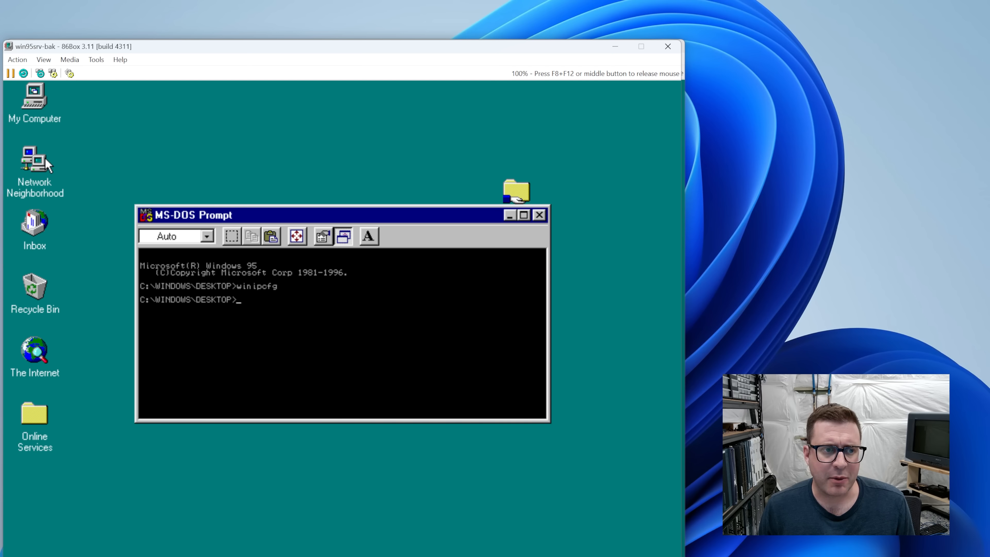
double_click(35, 160)
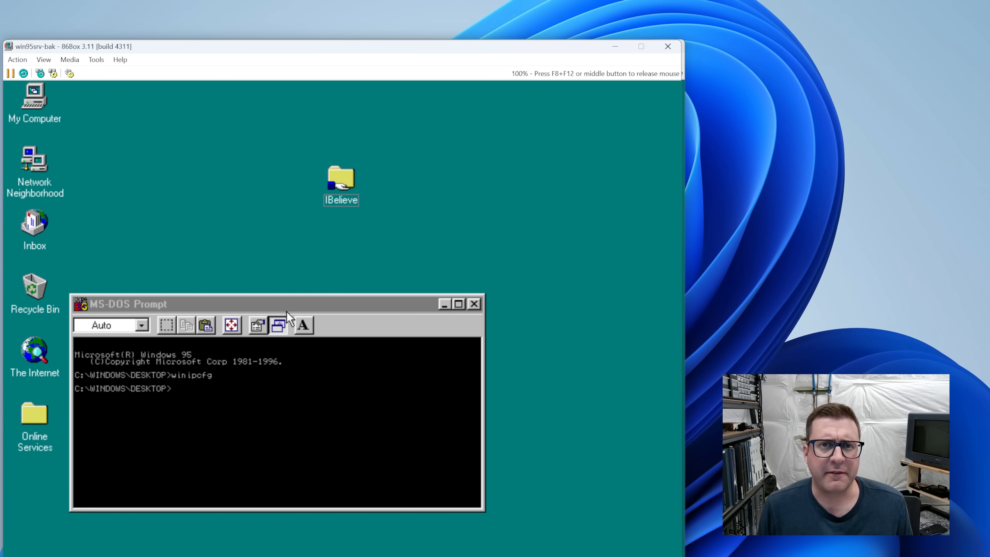
Show the IBelieve folder's Sharing properties, shared as IBELIEVE with full password-protected access
right_click(341, 179)
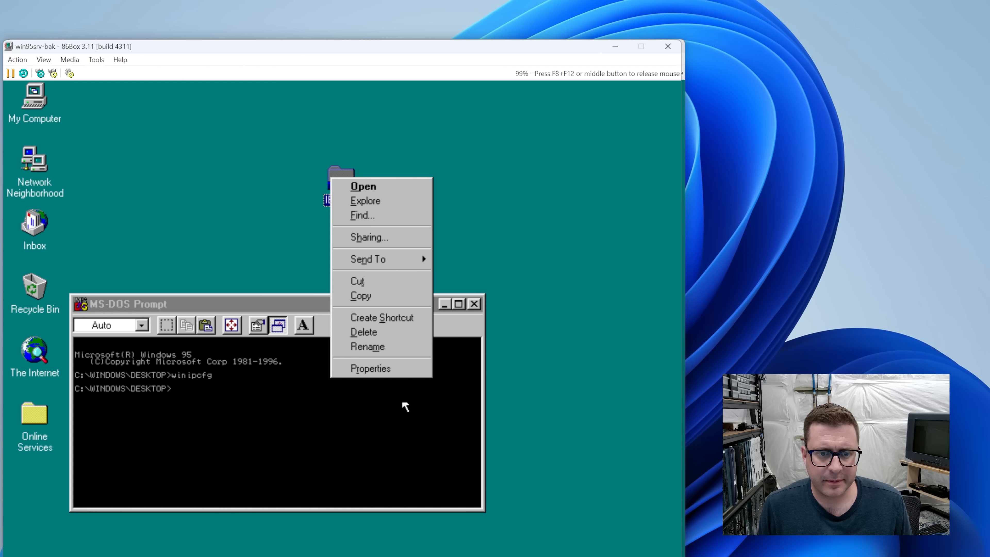
click(370, 368)
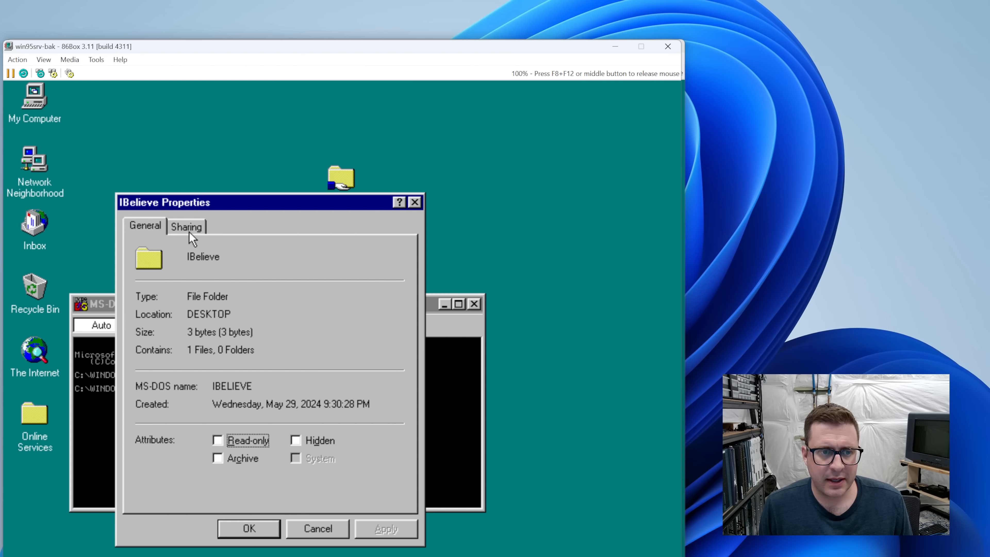
click(185, 226)
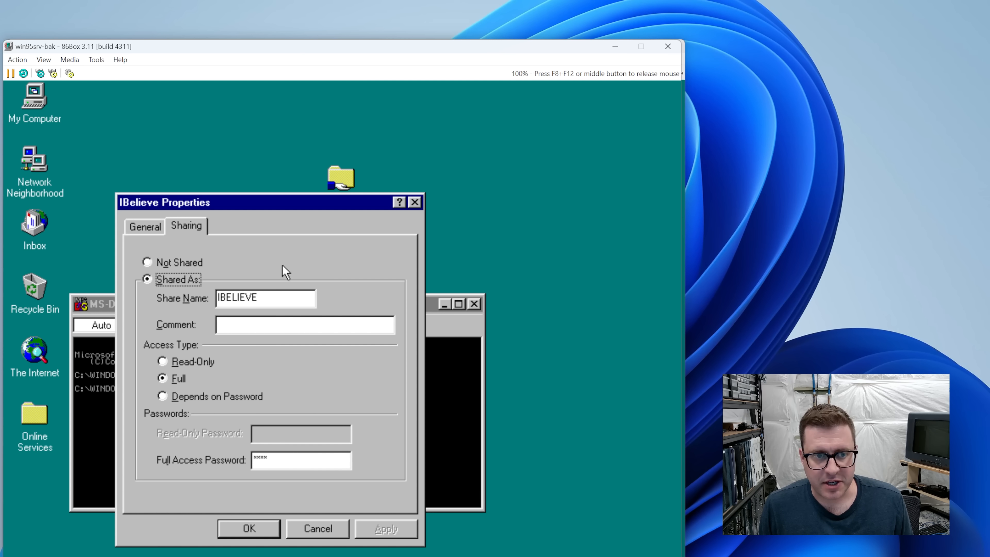
mouse_move(298, 319)
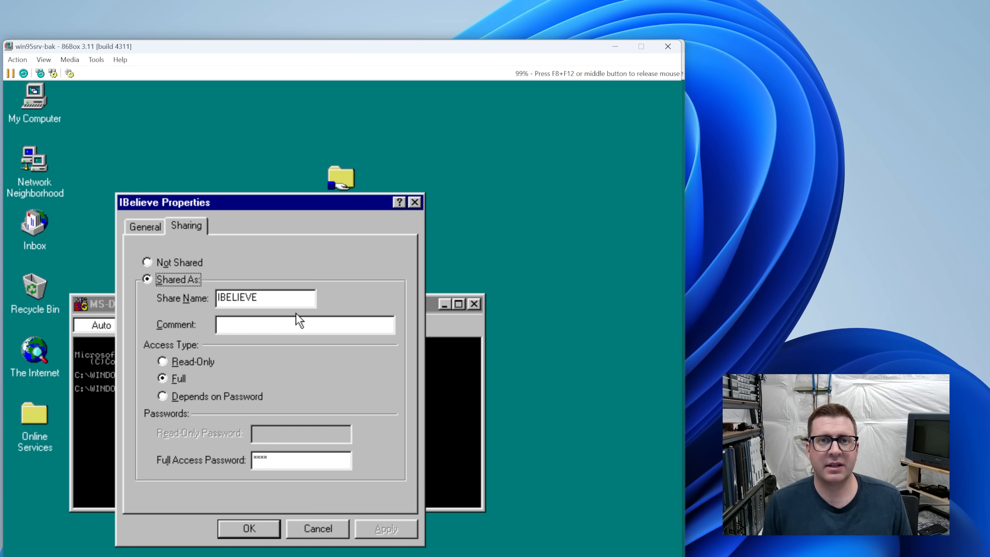
mouse_move(177, 373)
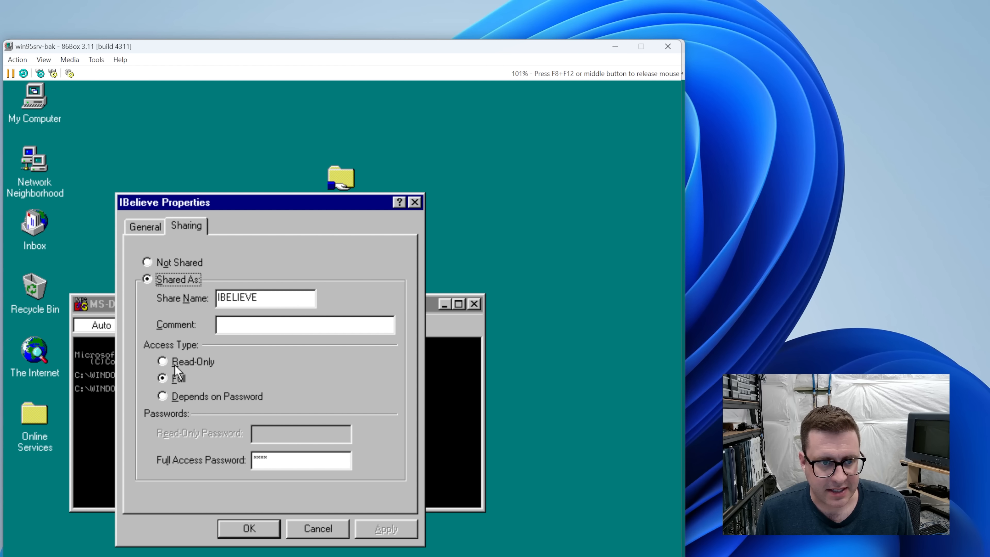
mouse_move(284, 459)
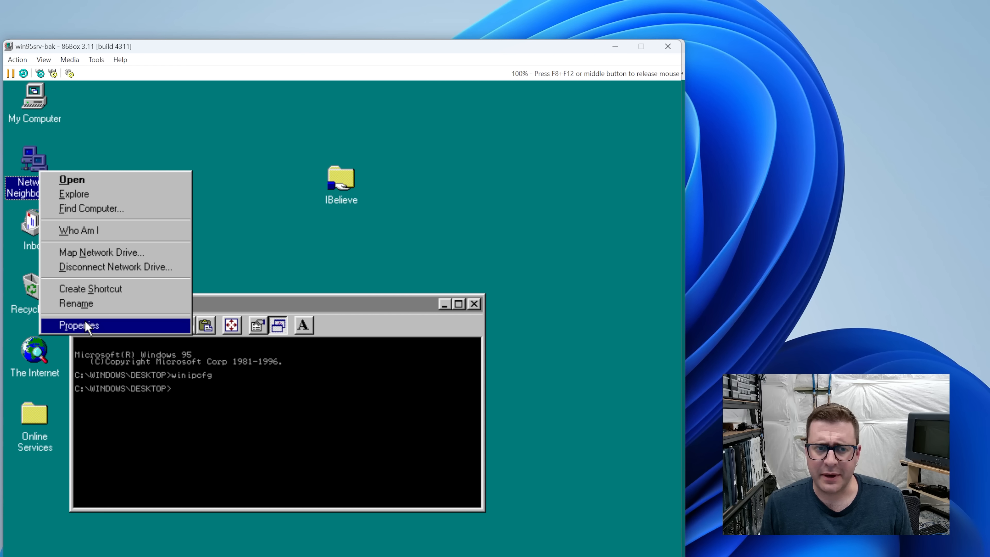
Show File and Print Sharing in Network properties with file access to others enabled
click(78, 324)
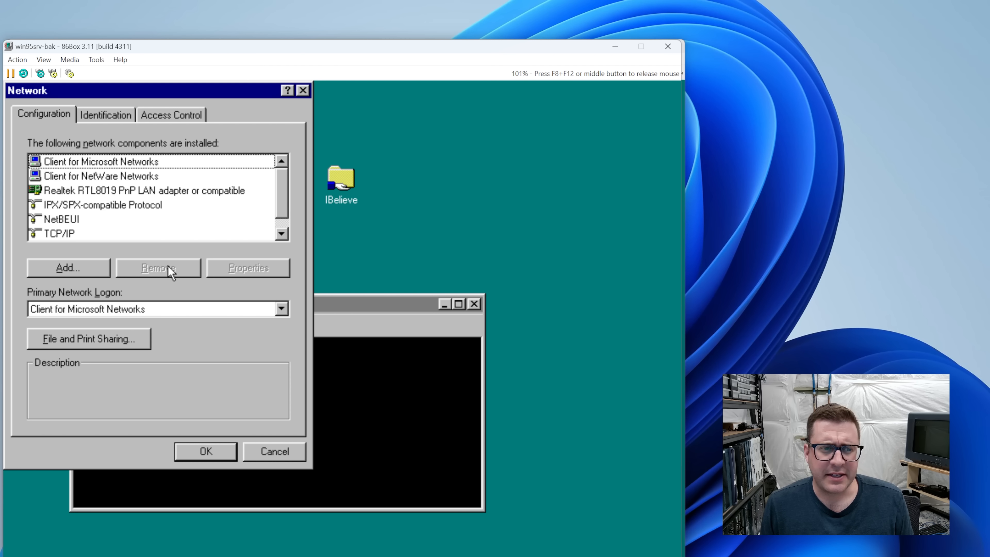
mouse_move(67, 306)
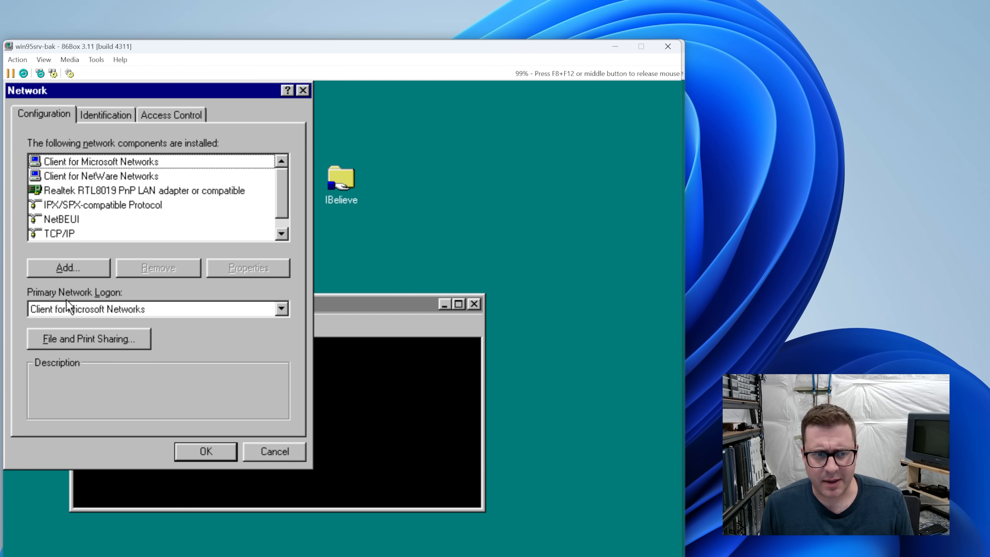
click(89, 338)
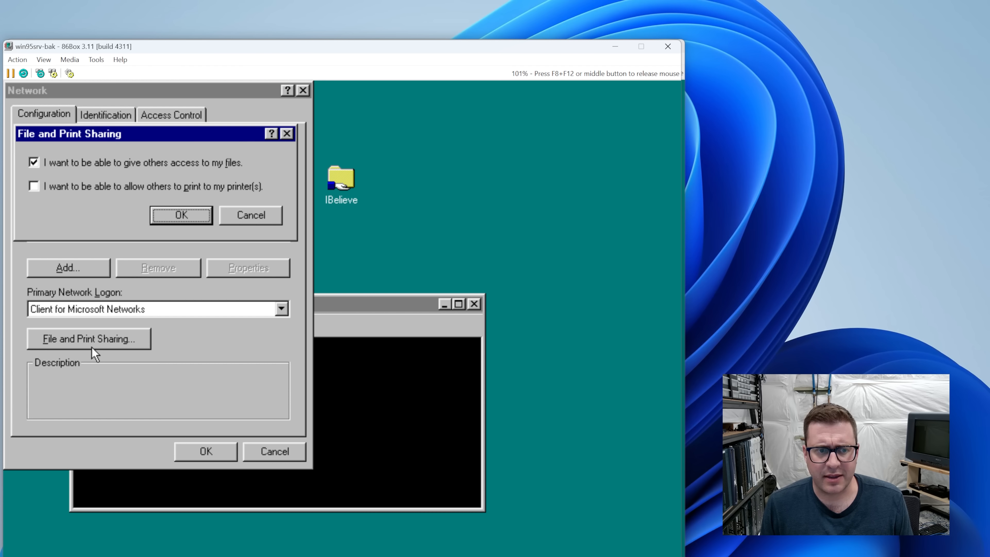
mouse_move(25, 167)
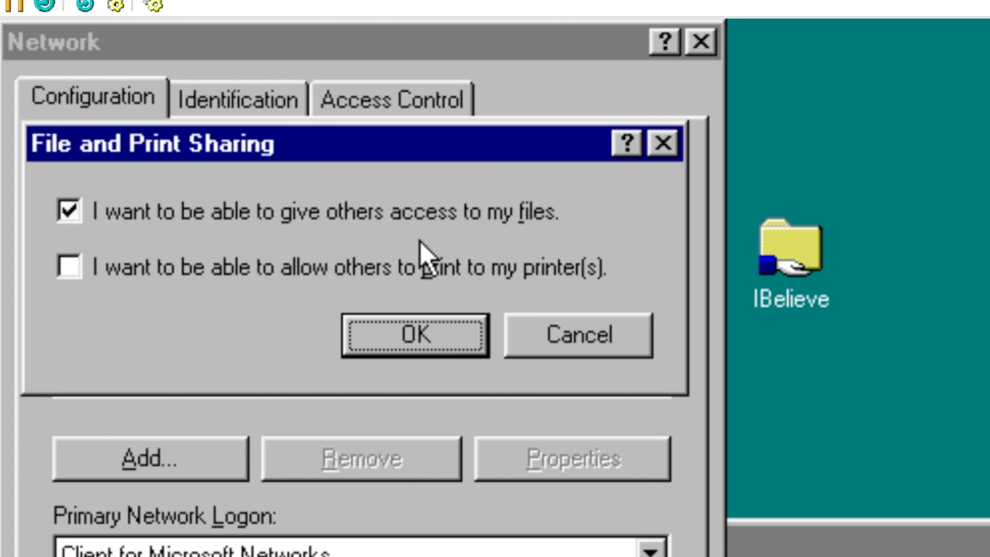
mouse_move(641, 37)
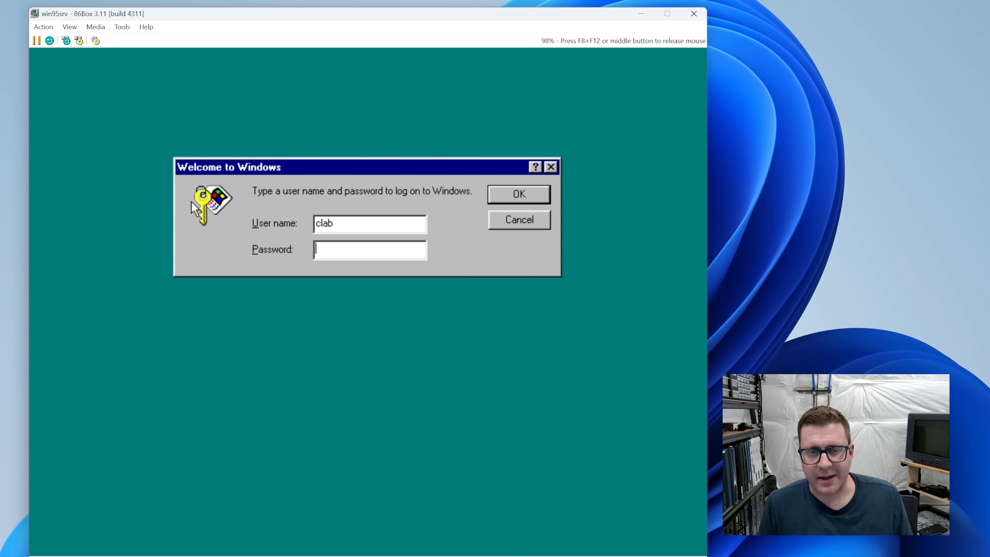
Log on to win95srv and attempt to browse Clab-box, dismissing the not-accessible error
click(518, 194)
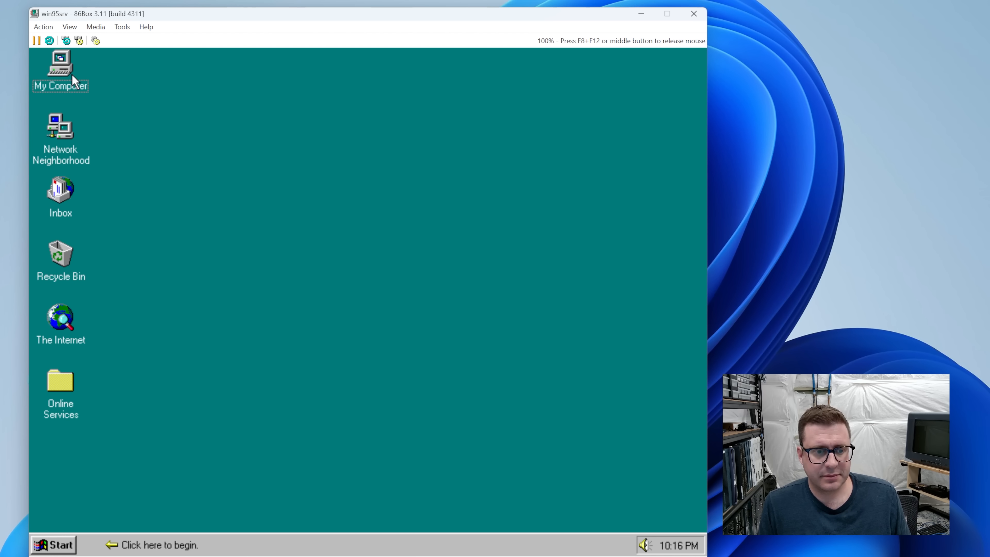
double_click(61, 126)
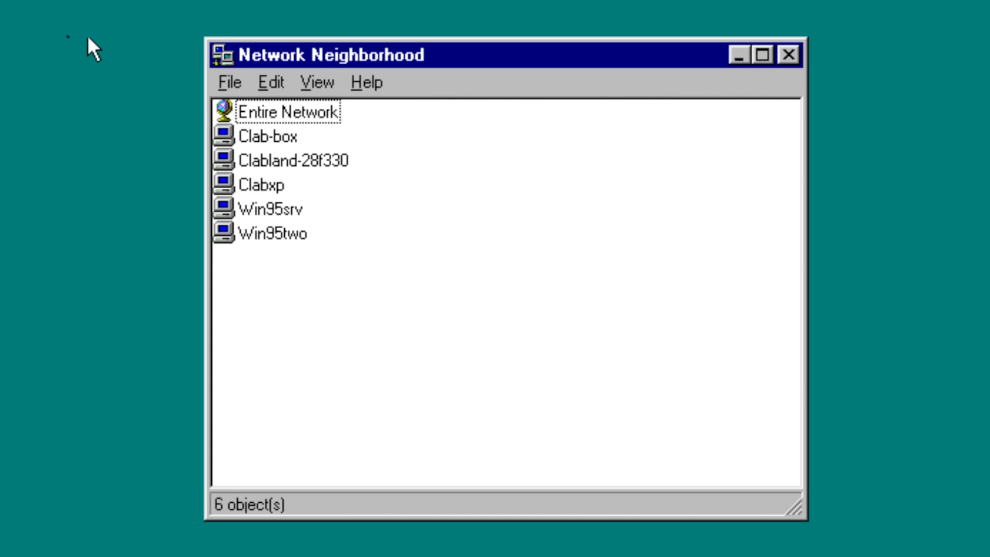
mouse_move(660, 176)
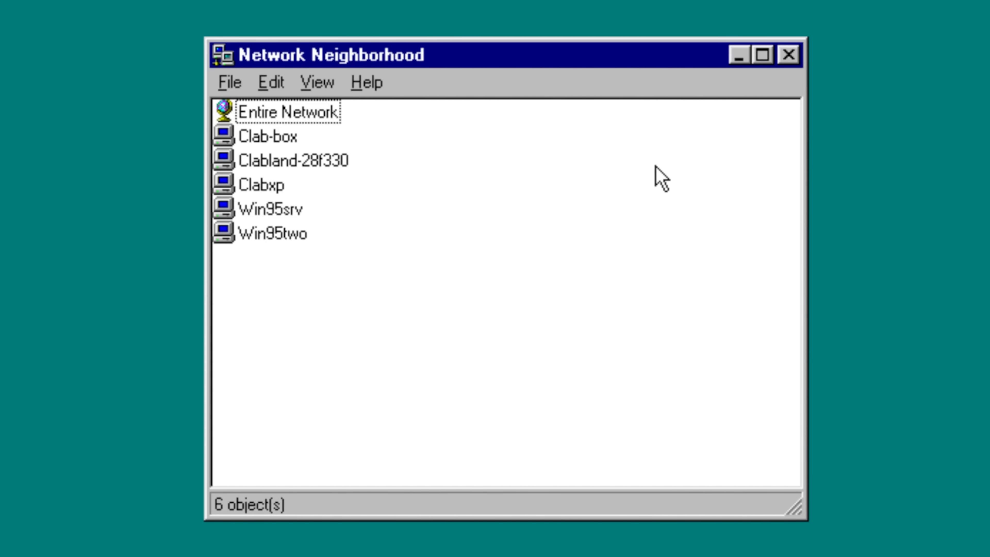
click(267, 135)
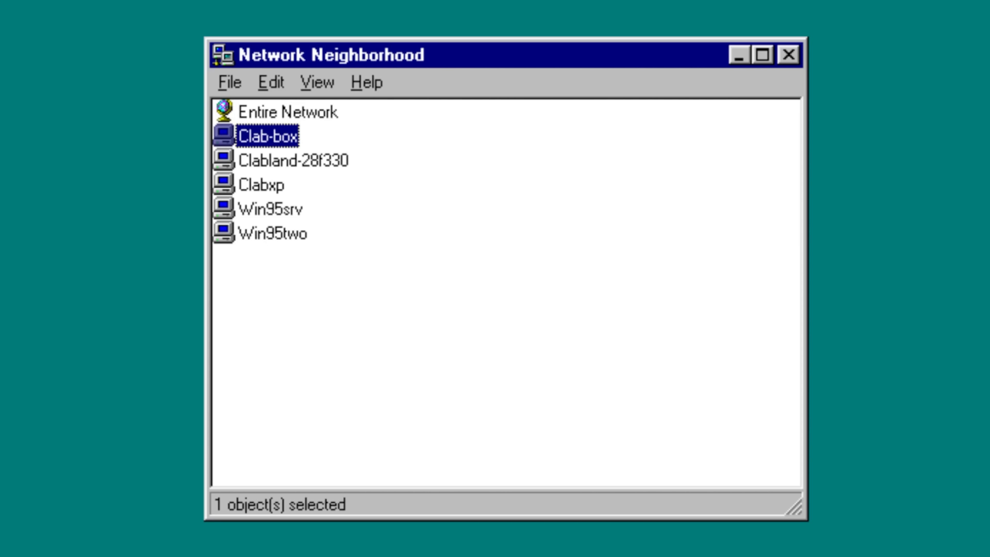
mouse_move(129, 208)
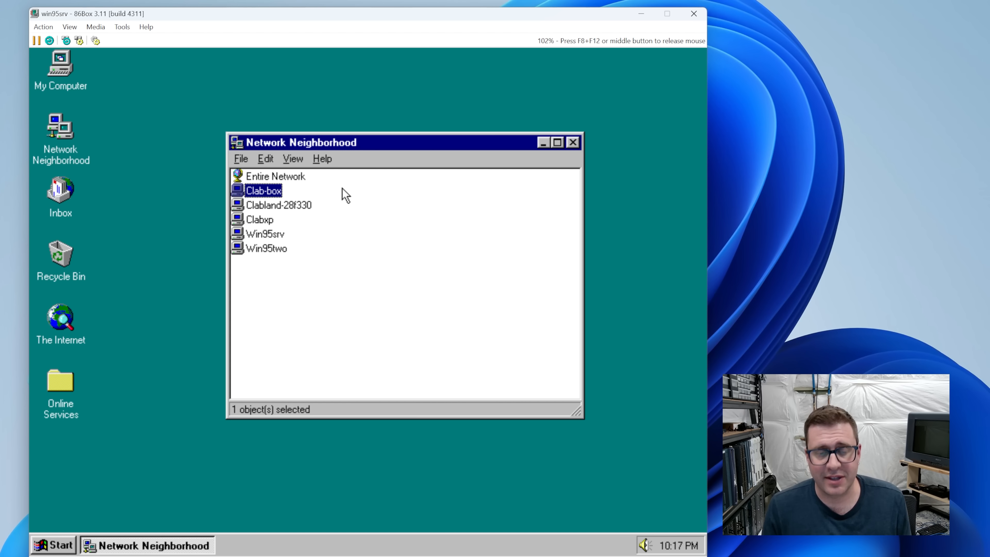
mouse_move(251, 183)
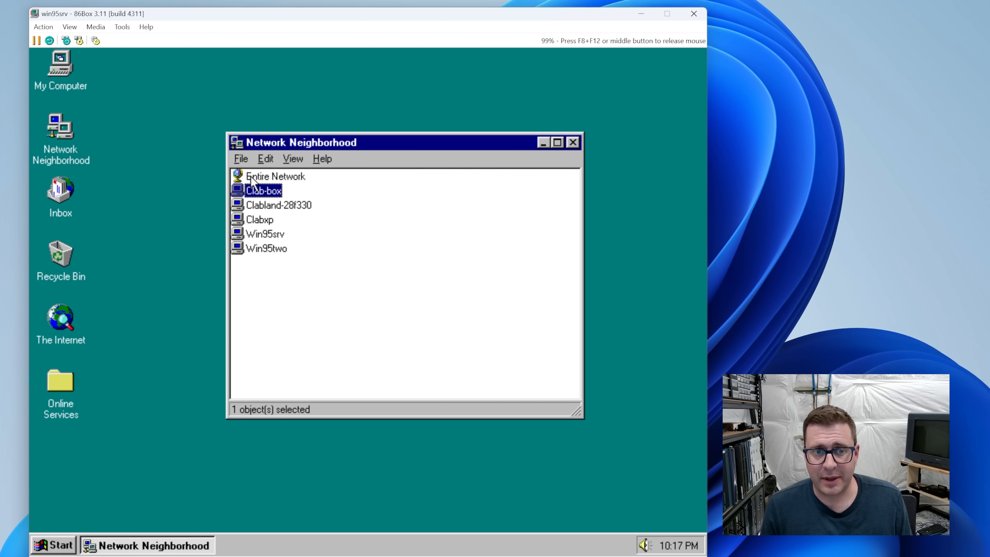
double_click(262, 191)
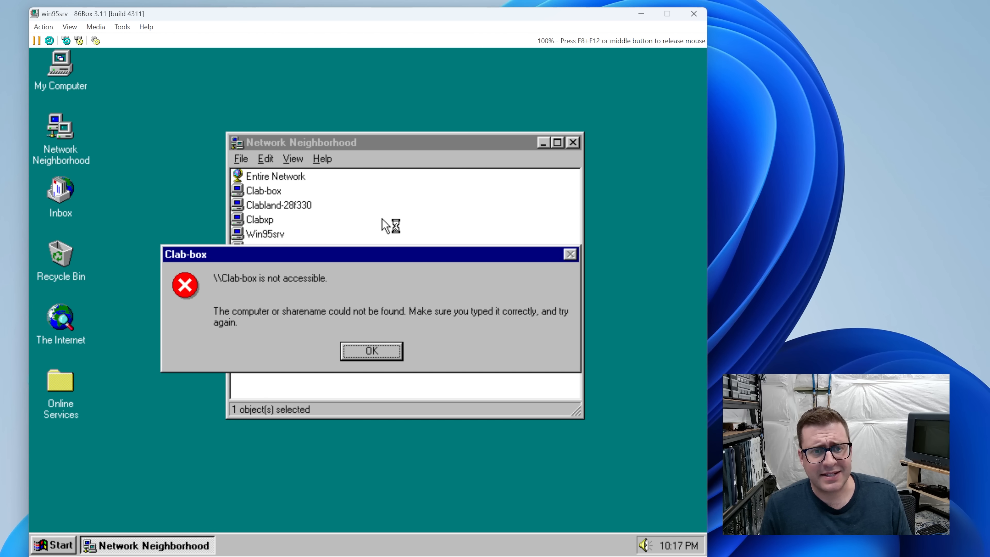
click(371, 351)
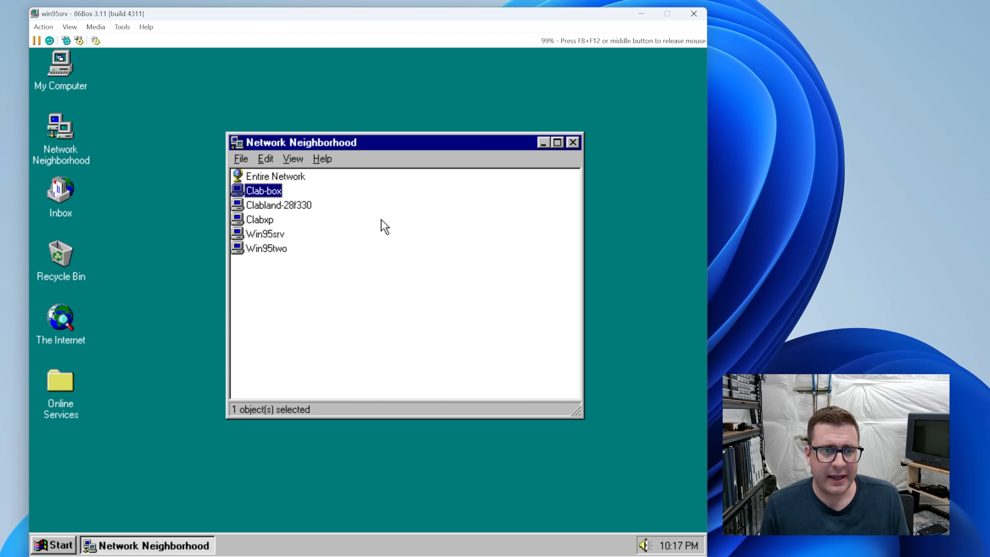
Browse Win95two's shares and view the file inside its ibelieve share
click(264, 234)
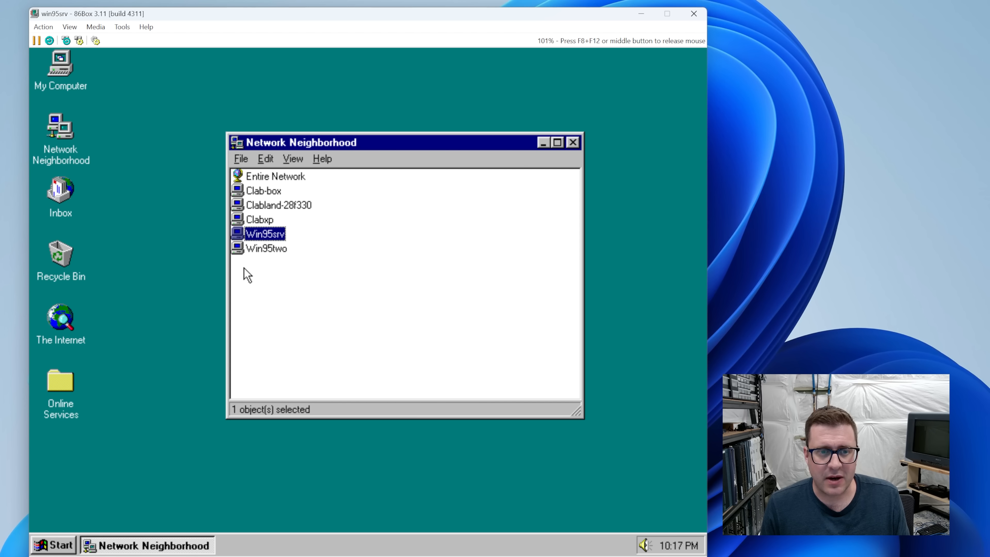
mouse_move(273, 264)
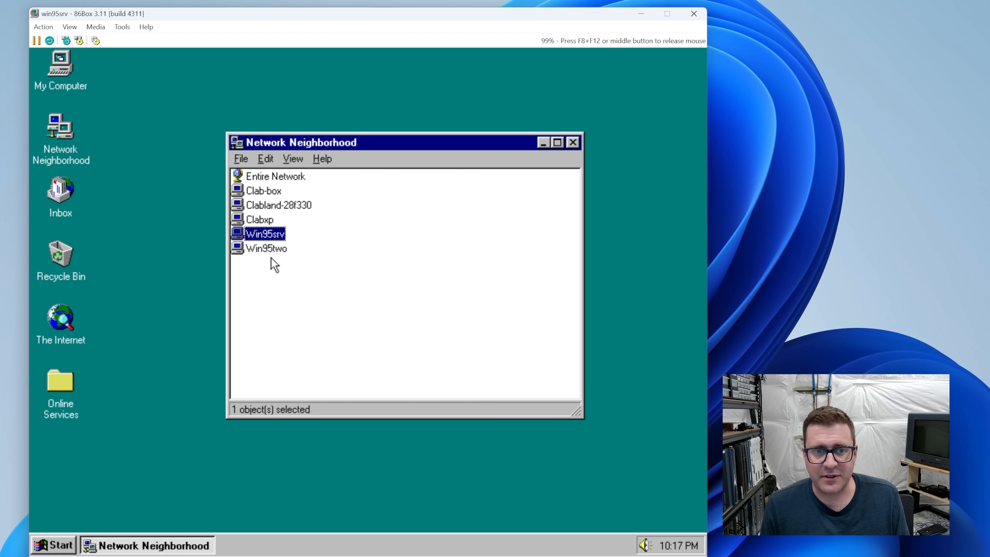
double_click(266, 248)
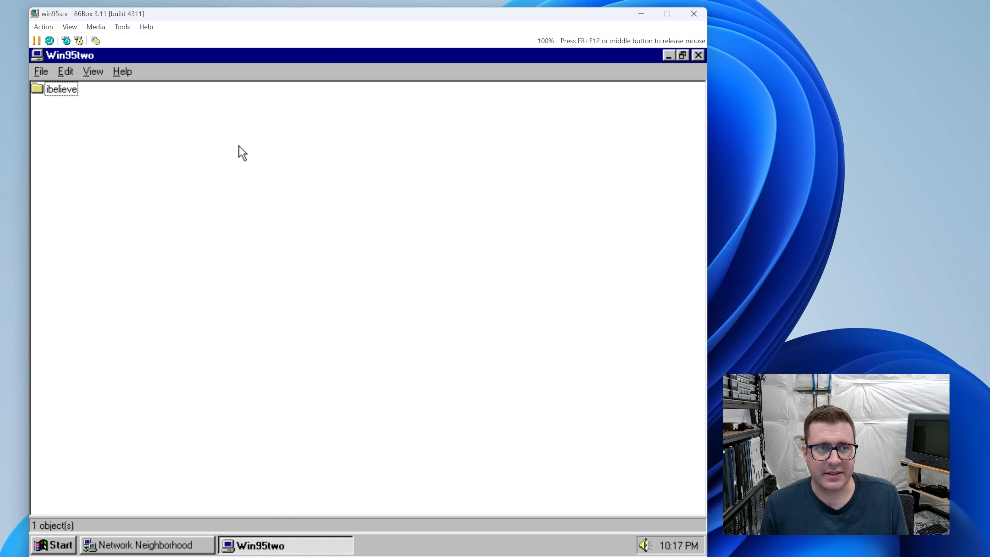
double_click(59, 88)
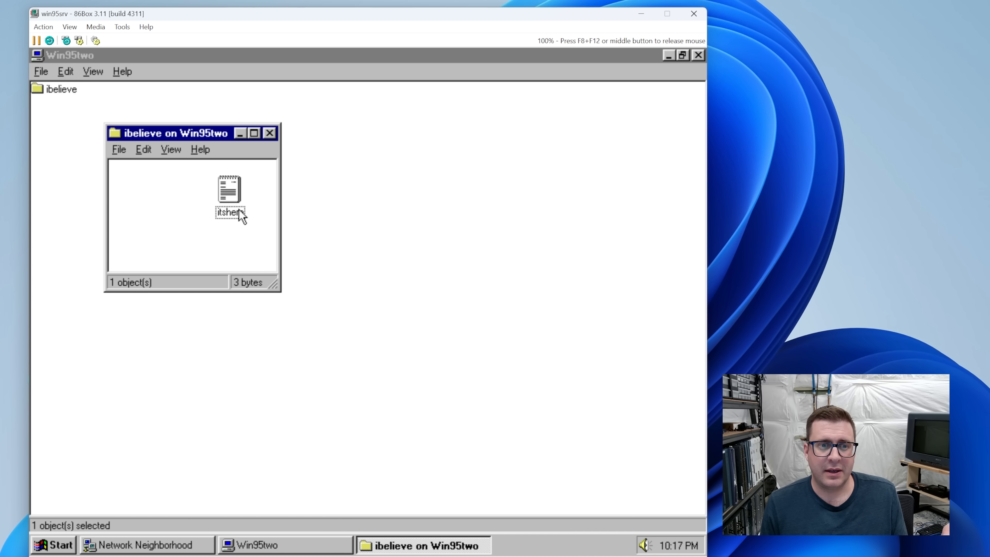
double_click(229, 191)
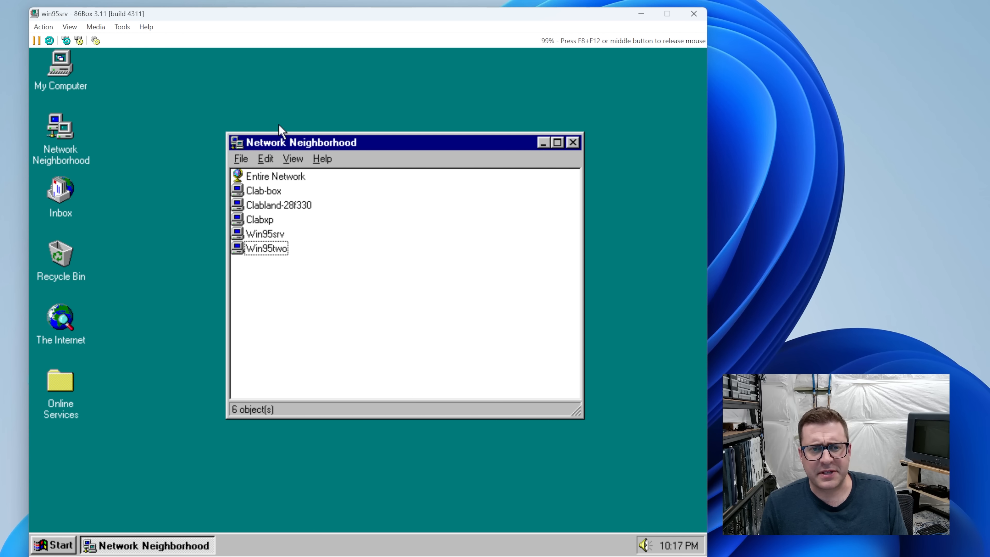
Browse Clabxp's xp2 share listing 12 objects, then close its window
click(278, 205)
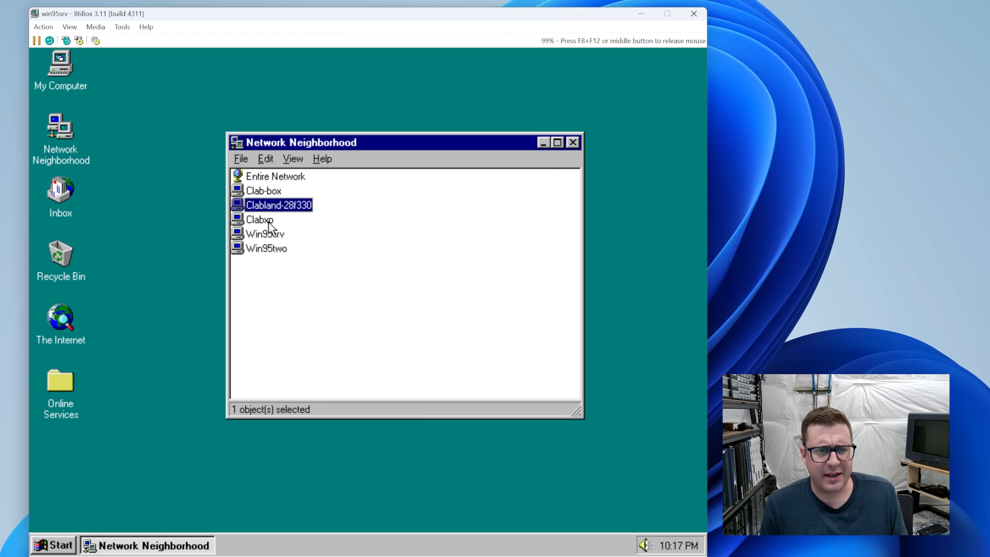
double_click(259, 219)
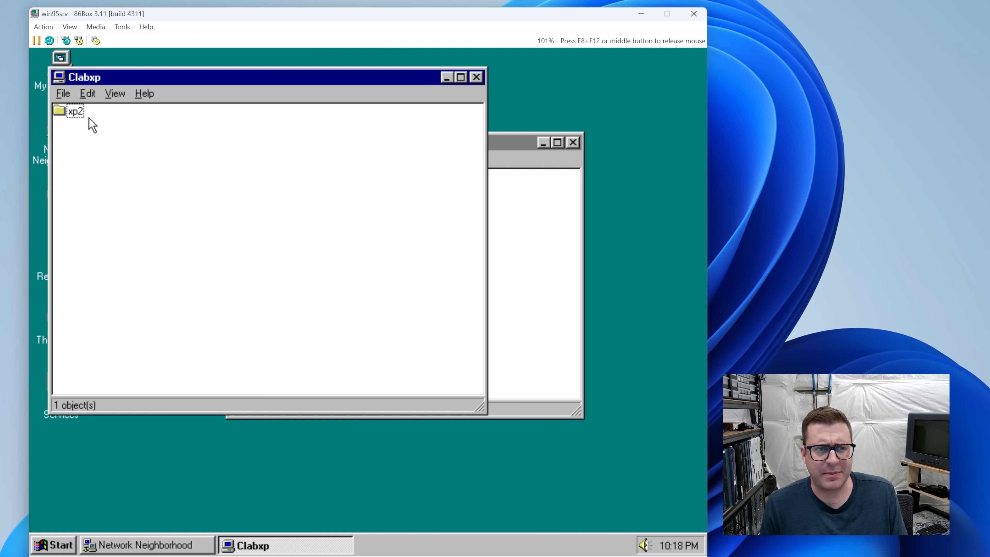
double_click(74, 110)
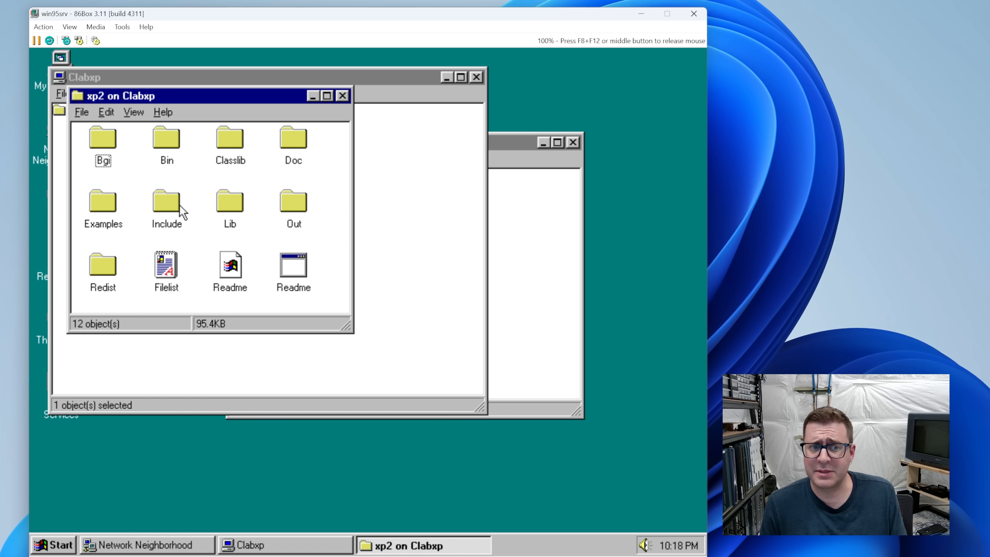
mouse_move(339, 85)
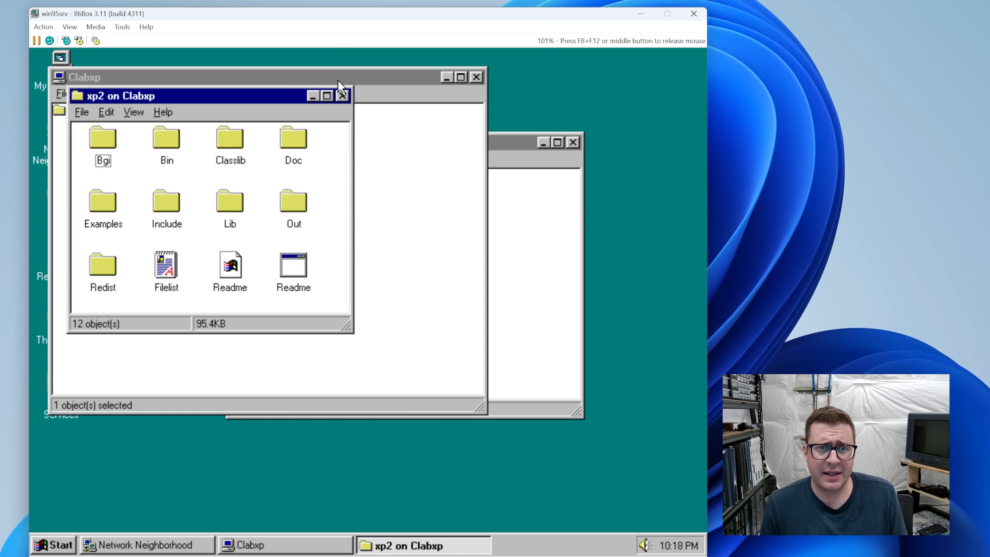
mouse_move(346, 110)
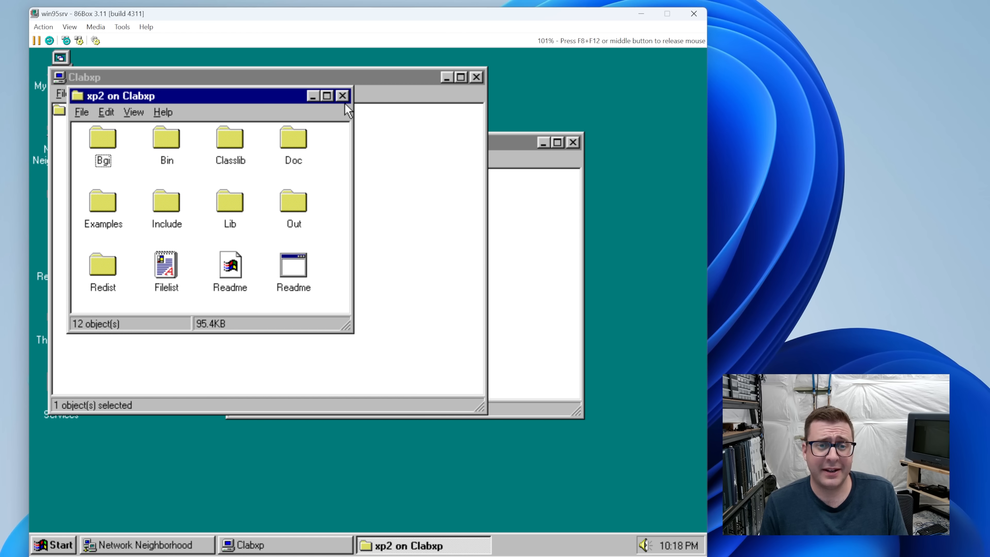
click(342, 95)
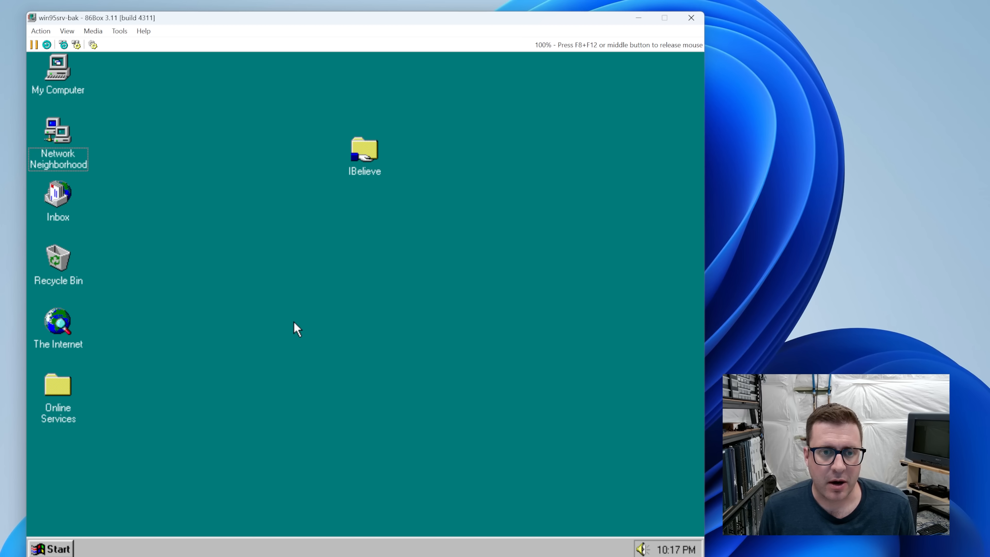
mouse_move(183, 151)
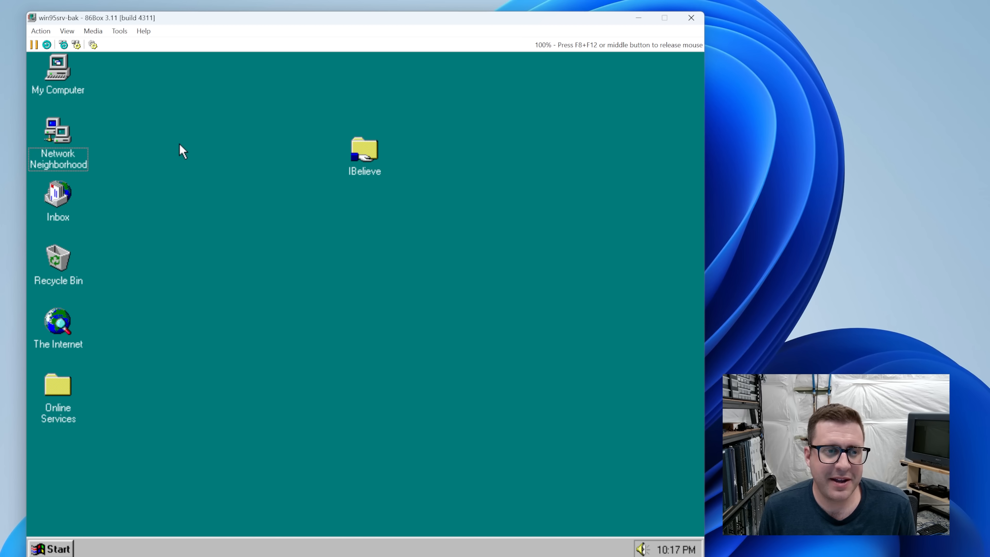
mouse_move(355, 161)
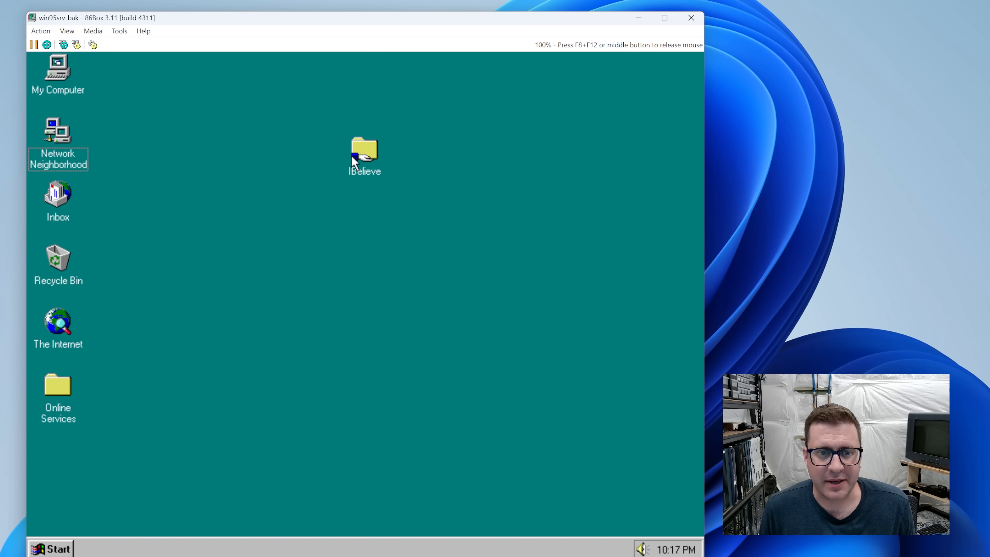
Create a youtube text document in IBelieve containing 'hey there'
double_click(363, 153)
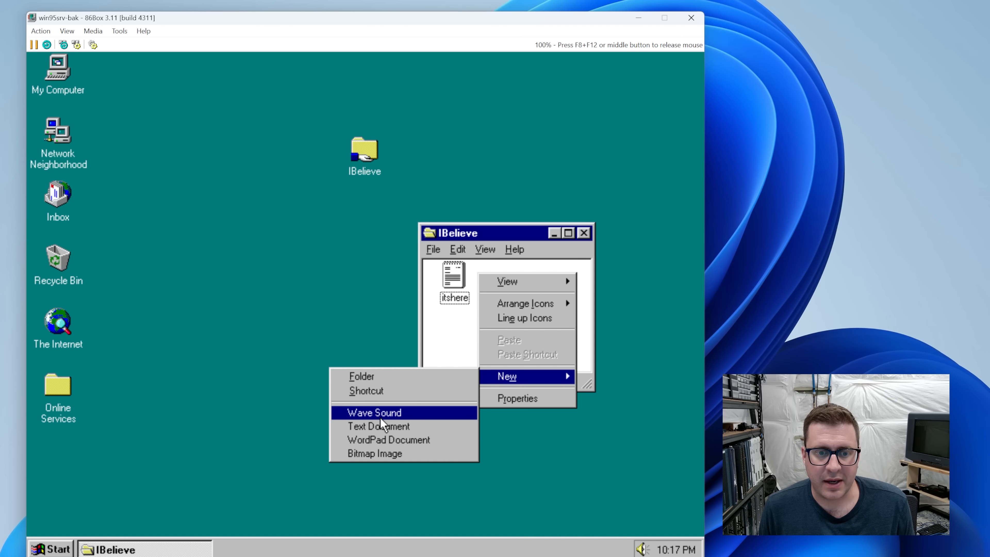
click(378, 427)
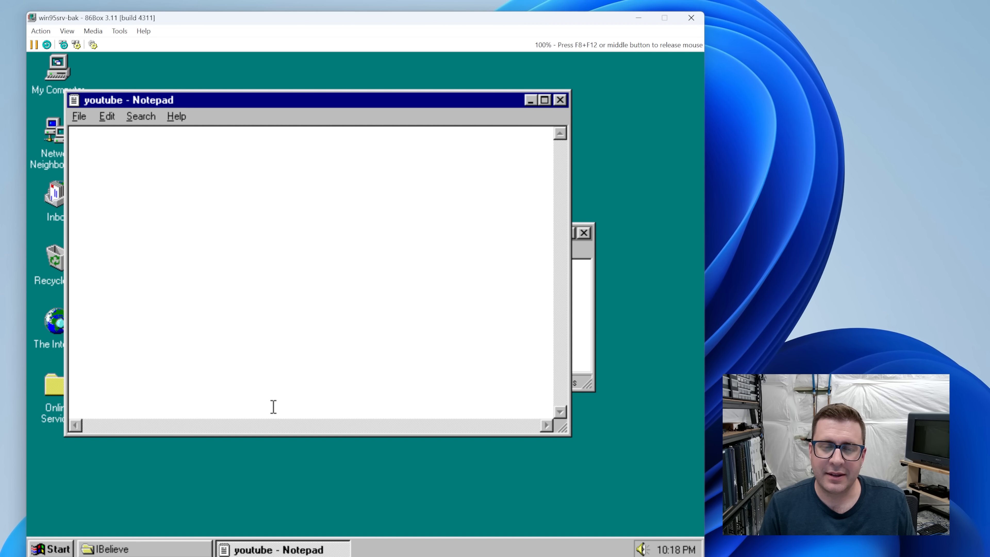
text(hey there)
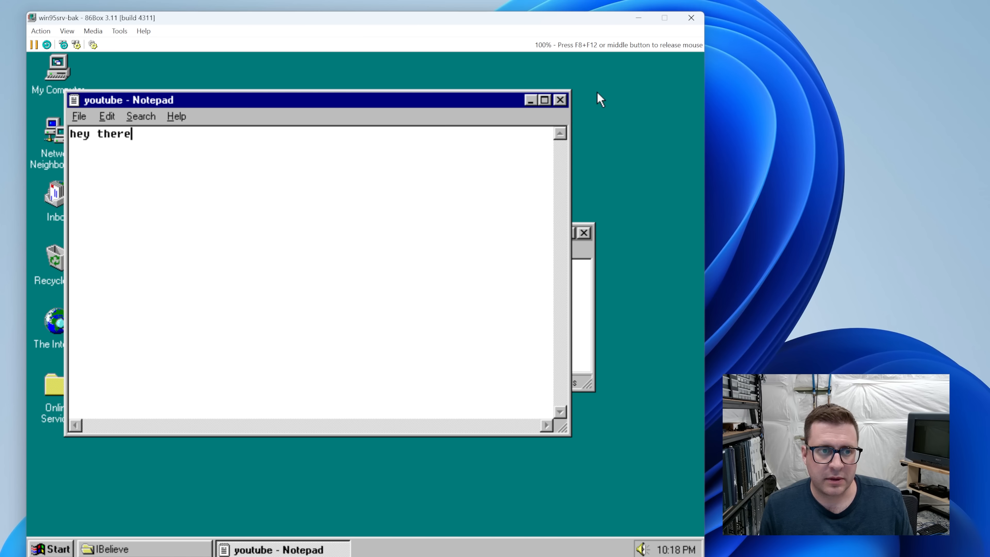
mouse_move(562, 107)
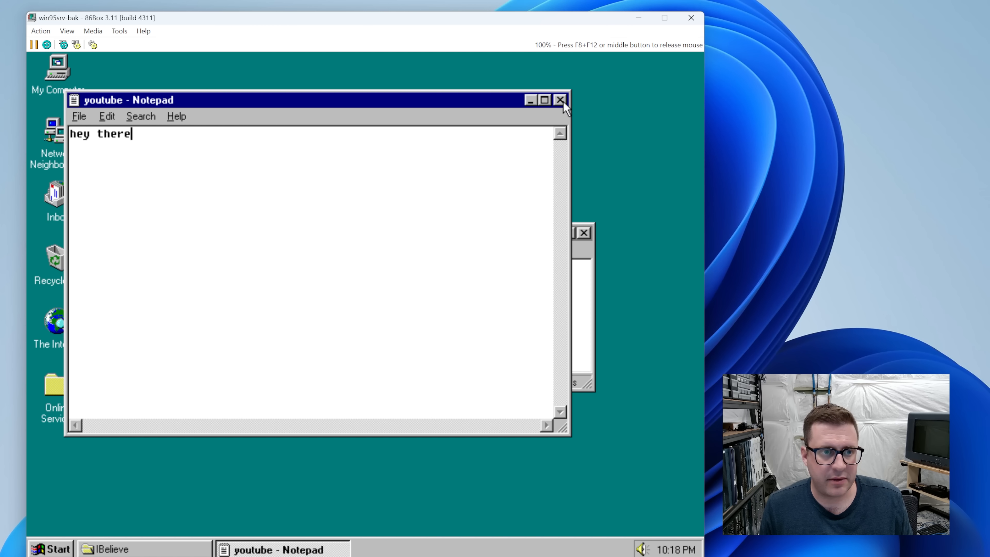
click(559, 99)
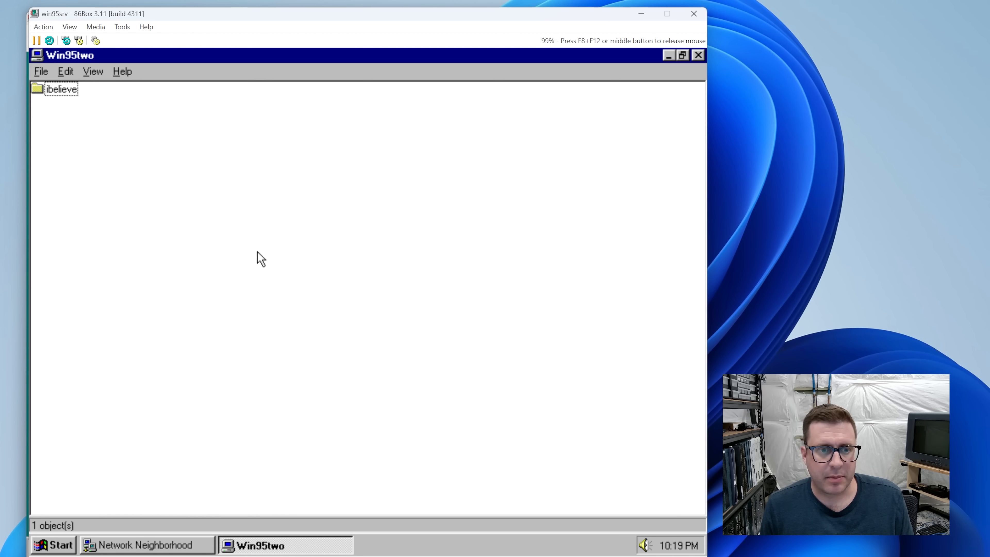
View the new youtube file inside Win95two's ibelieve share from the other VM
double_click(61, 88)
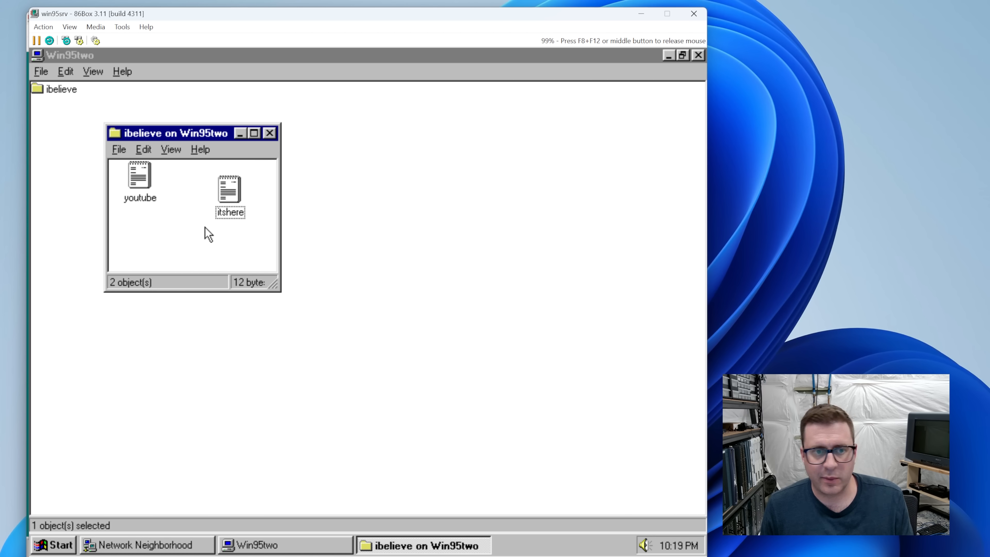
double_click(140, 180)
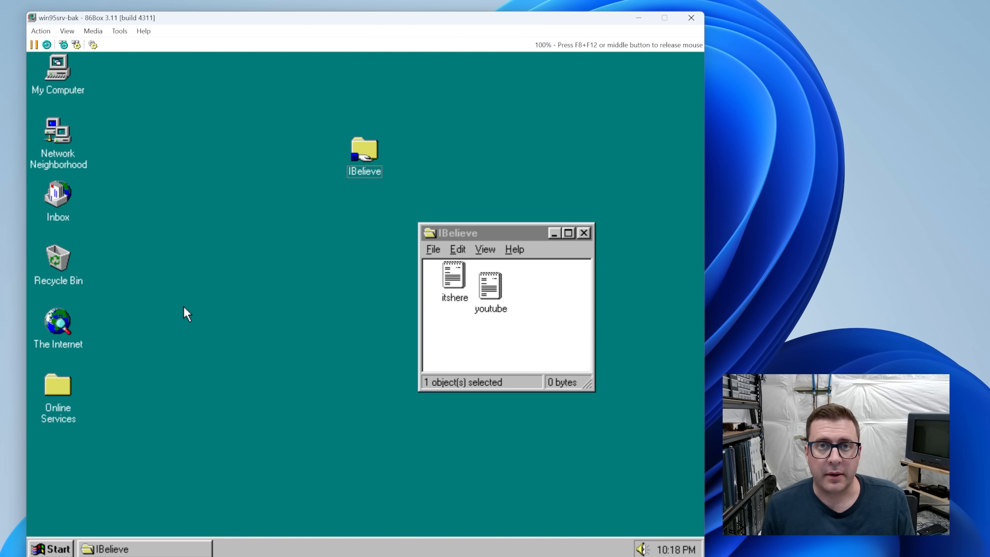
Attempt to browse Entire Network, then confirm Network Neighborhood properties and accept the restart
double_click(57, 130)
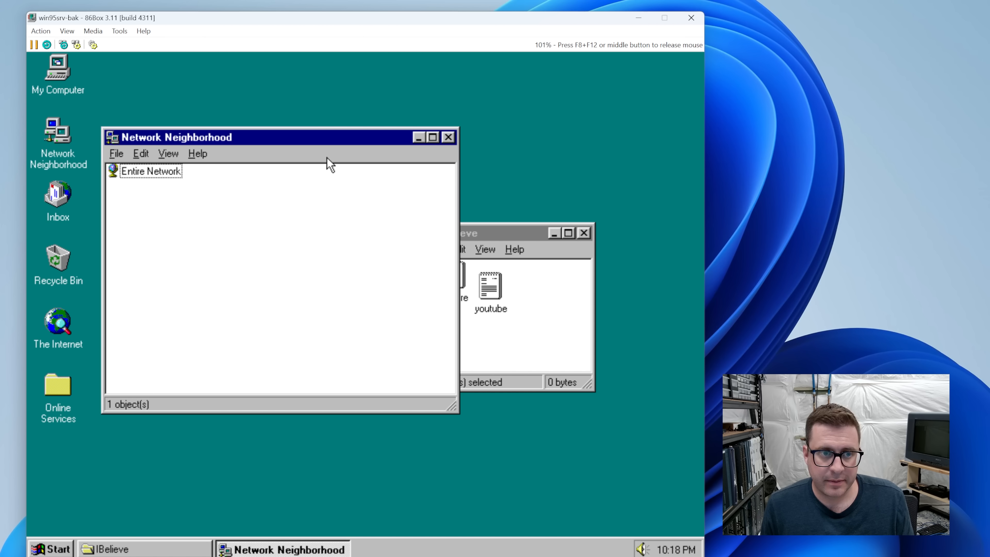
double_click(150, 170)
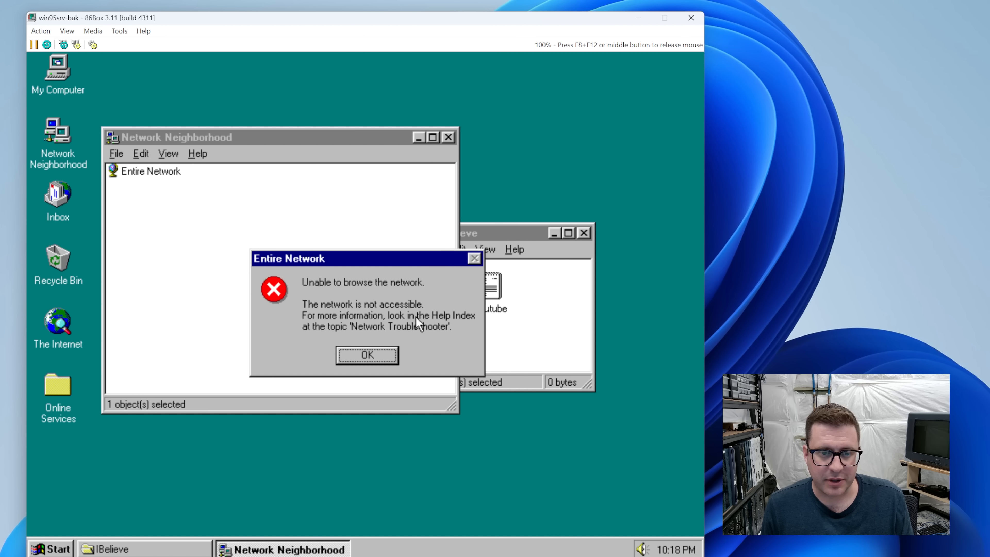
right_click(57, 130)
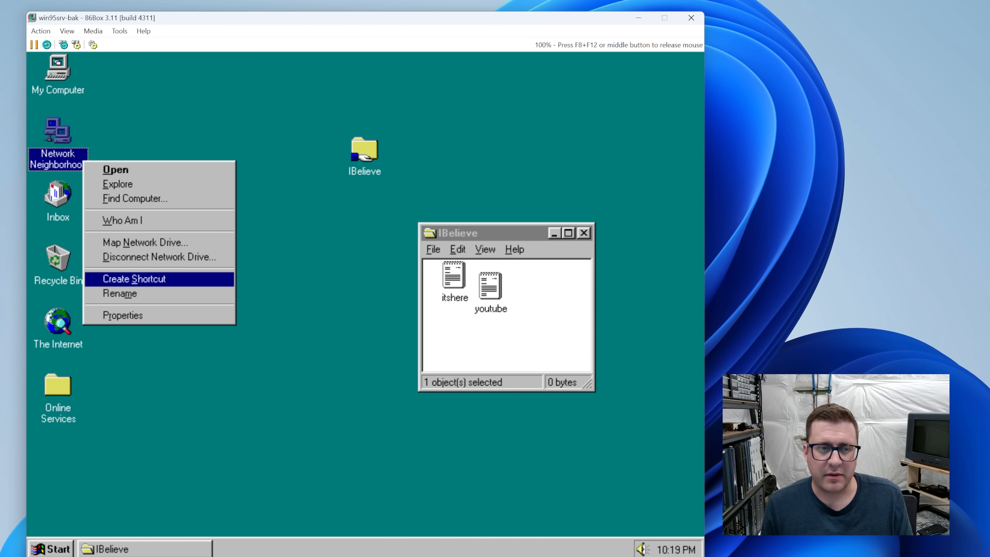
mouse_move(183, 331)
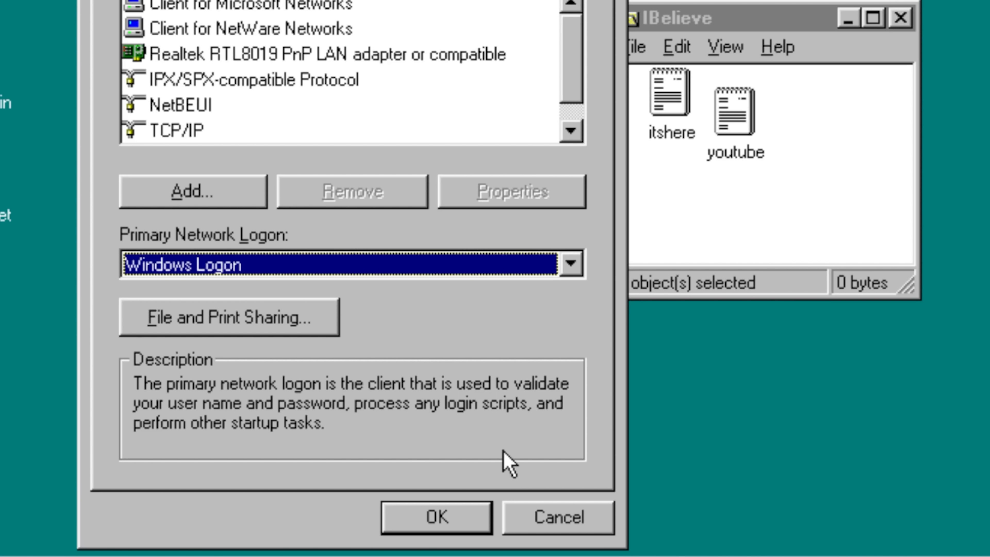
click(436, 517)
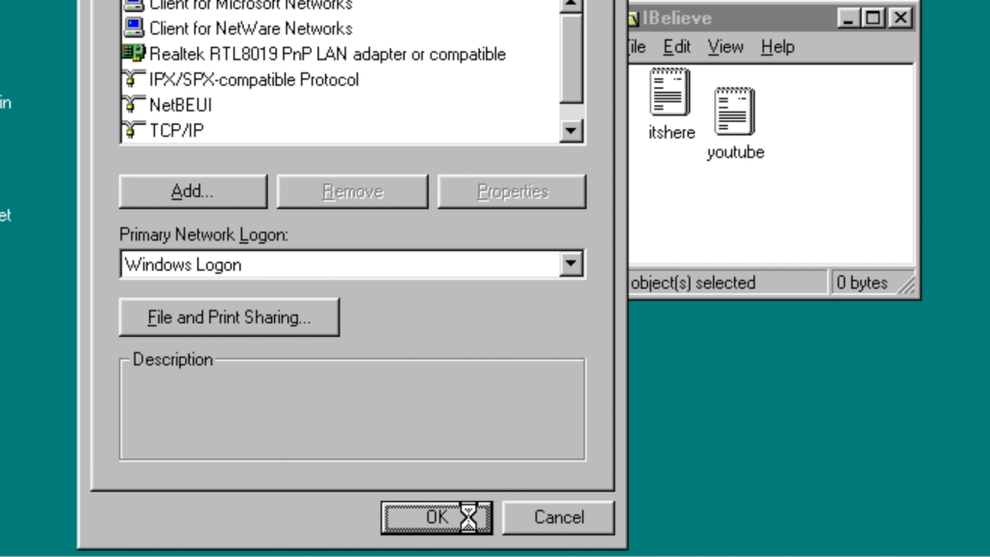
click(434, 516)
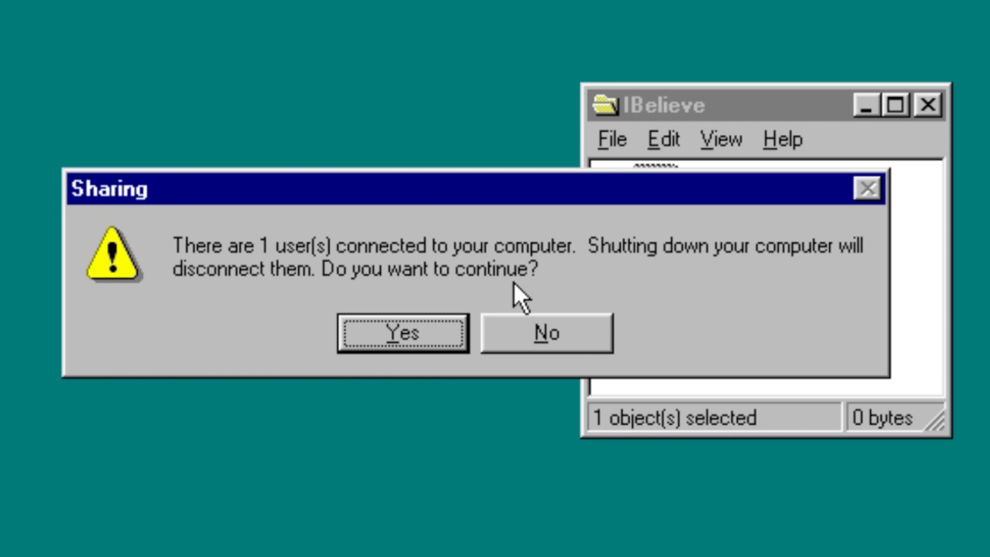
mouse_move(480, 288)
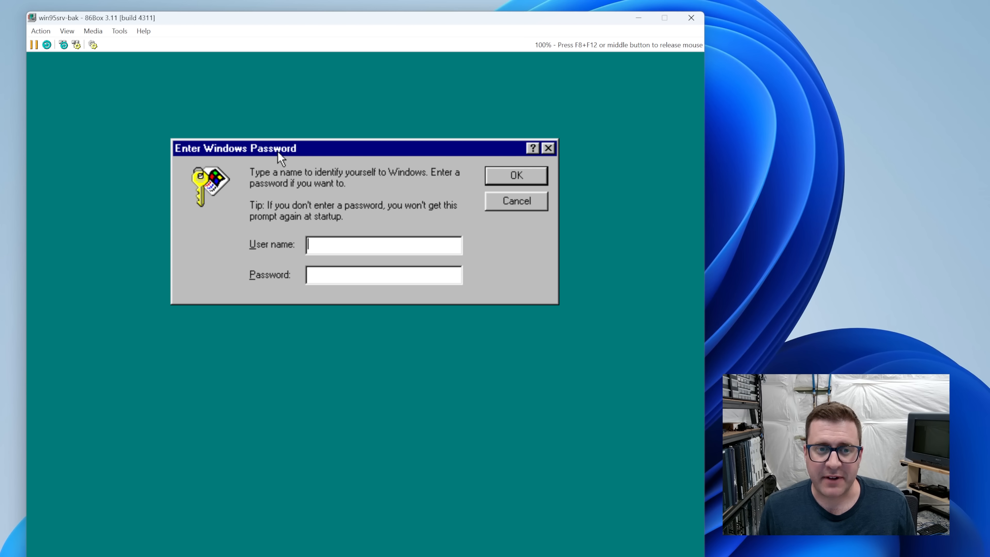
mouse_move(348, 264)
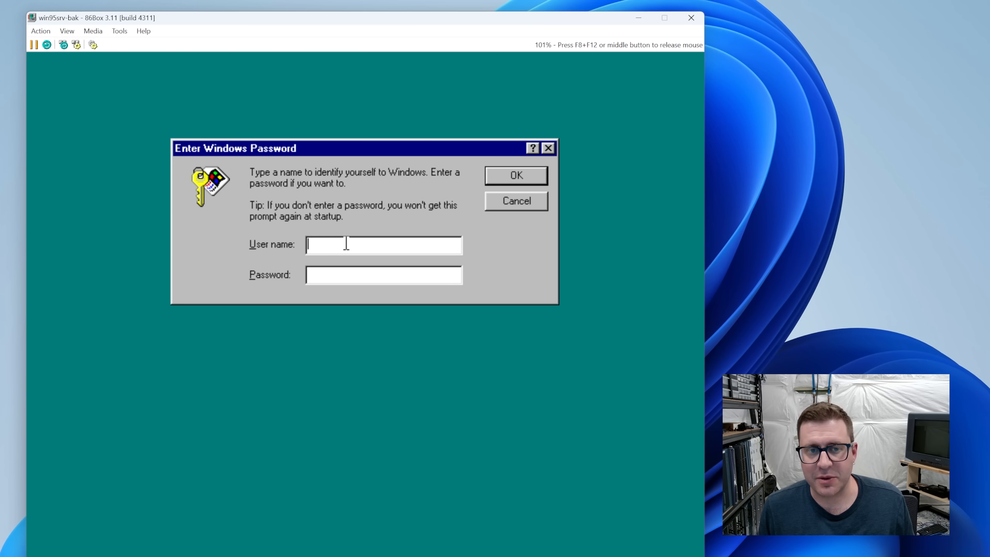
text(clab)
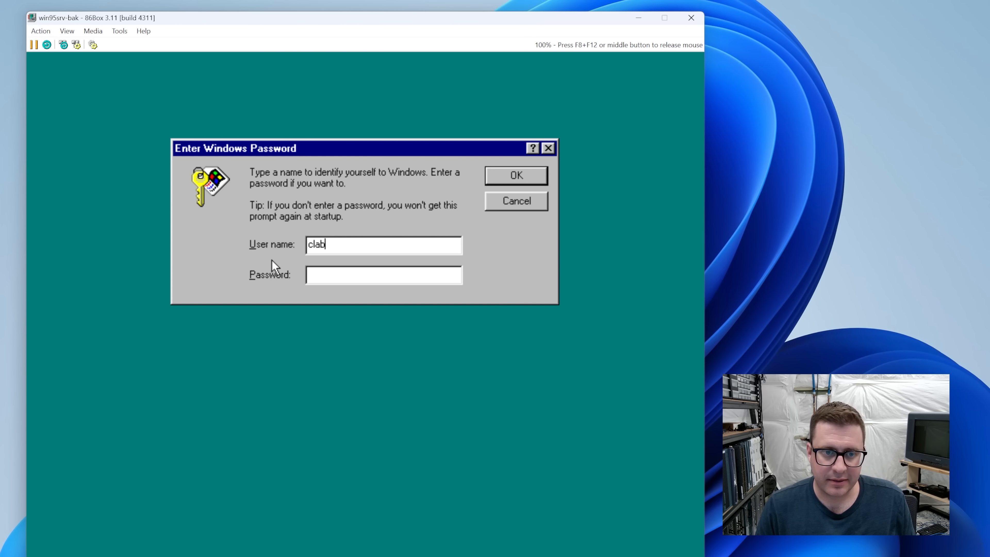
text(two)
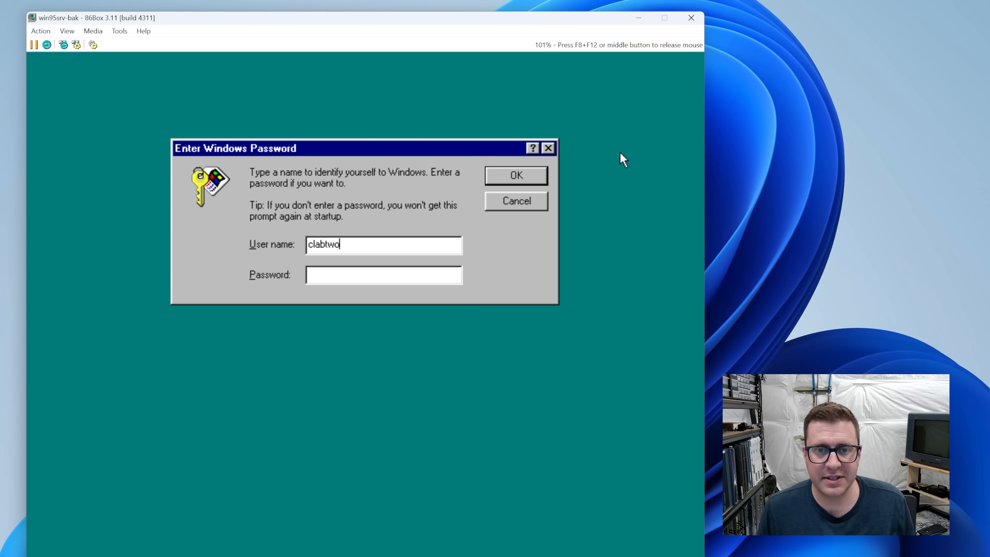
click(515, 175)
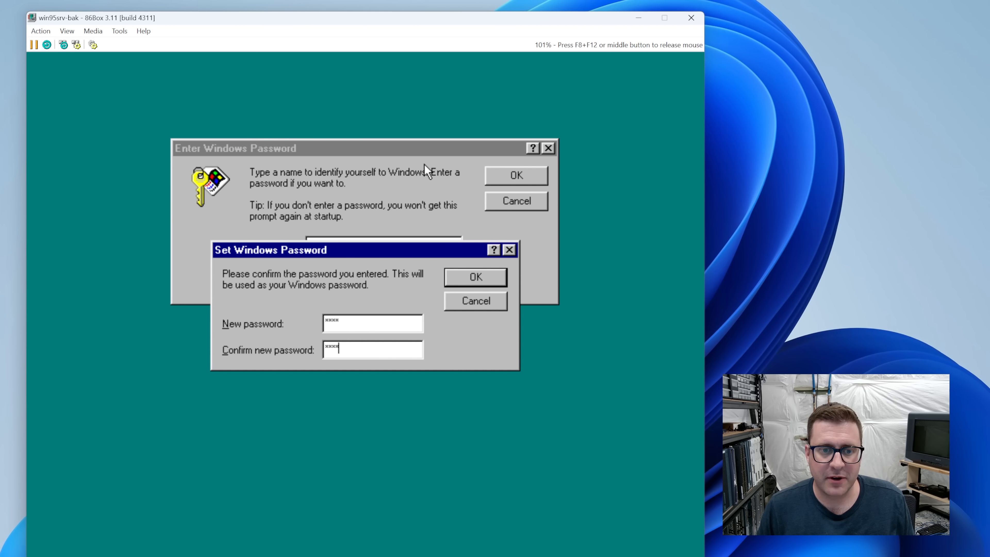
click(475, 277)
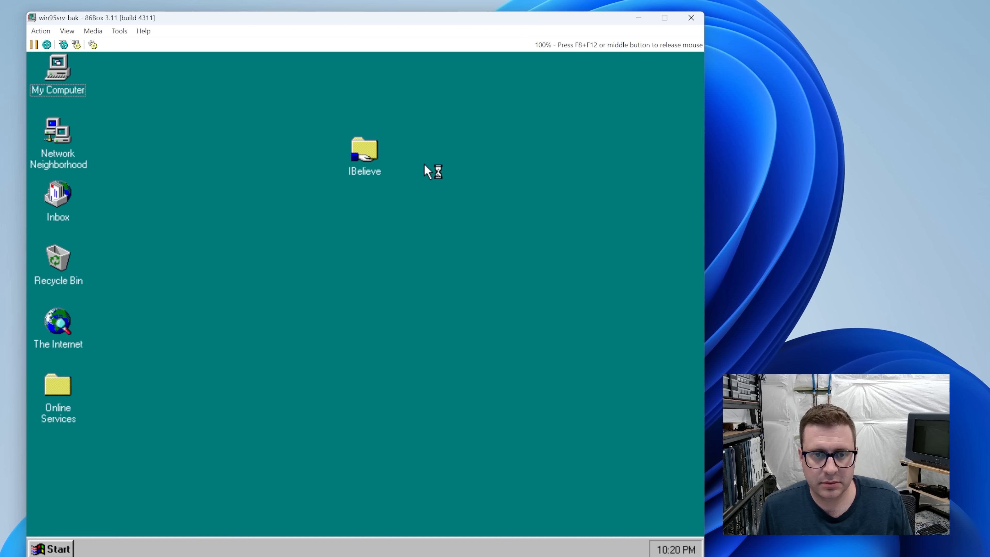
double_click(363, 150)
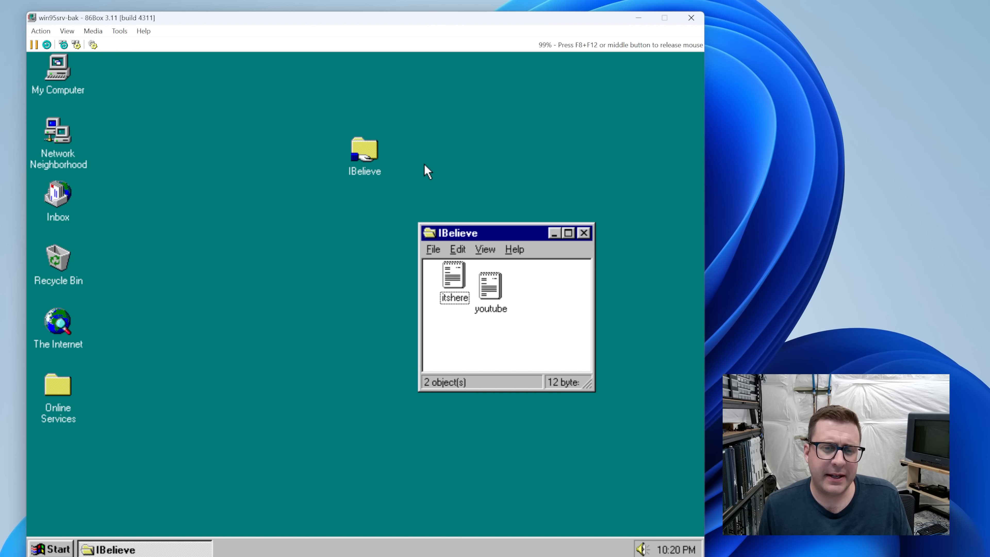
mouse_move(579, 120)
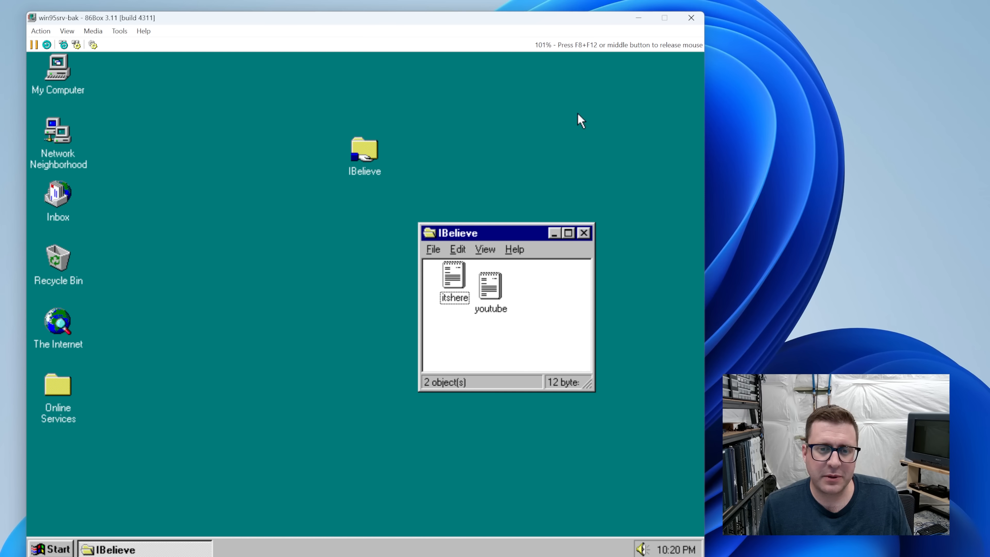
Run winipcfg showing the adapter at 192.168.1.118, then view the empty Network Neighborhood
click(50, 548)
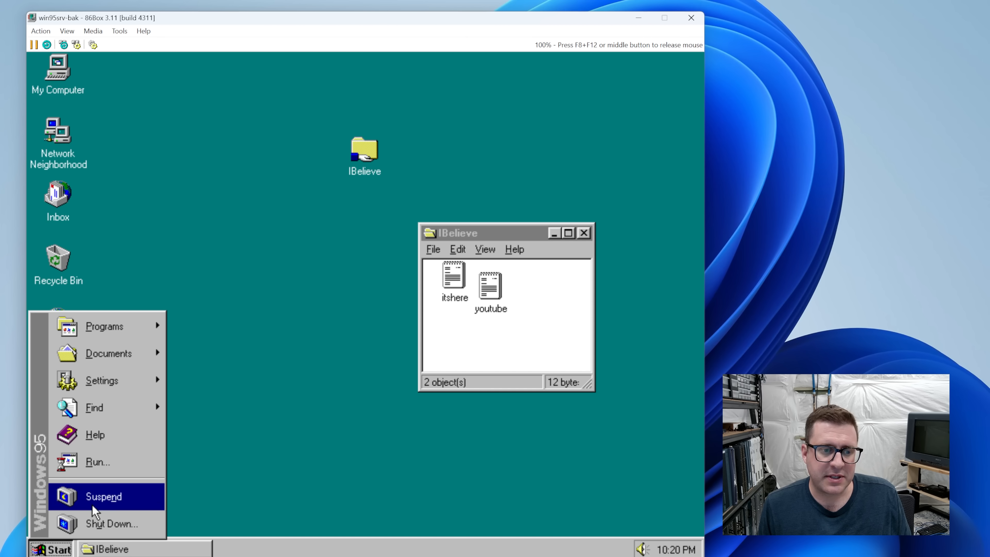
click(98, 461)
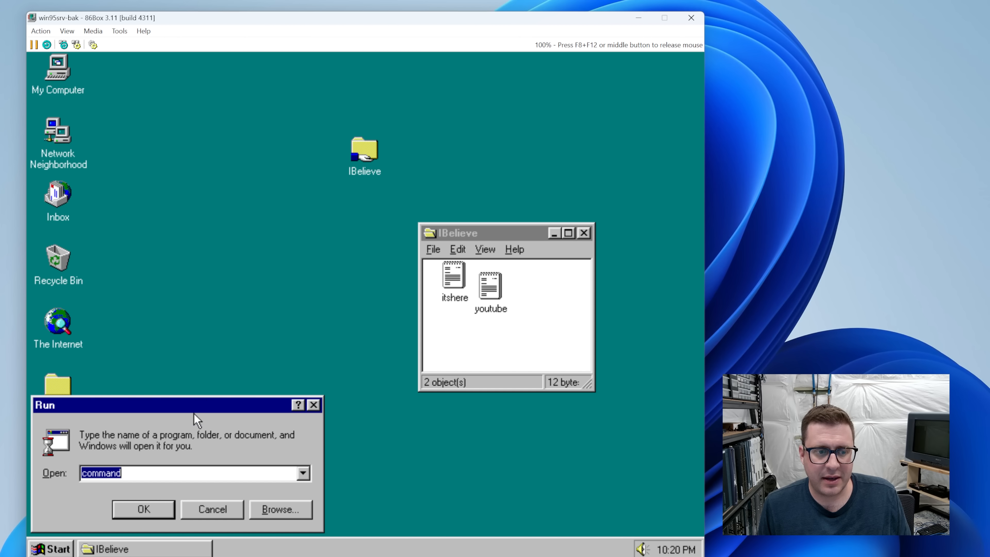
click(143, 509)
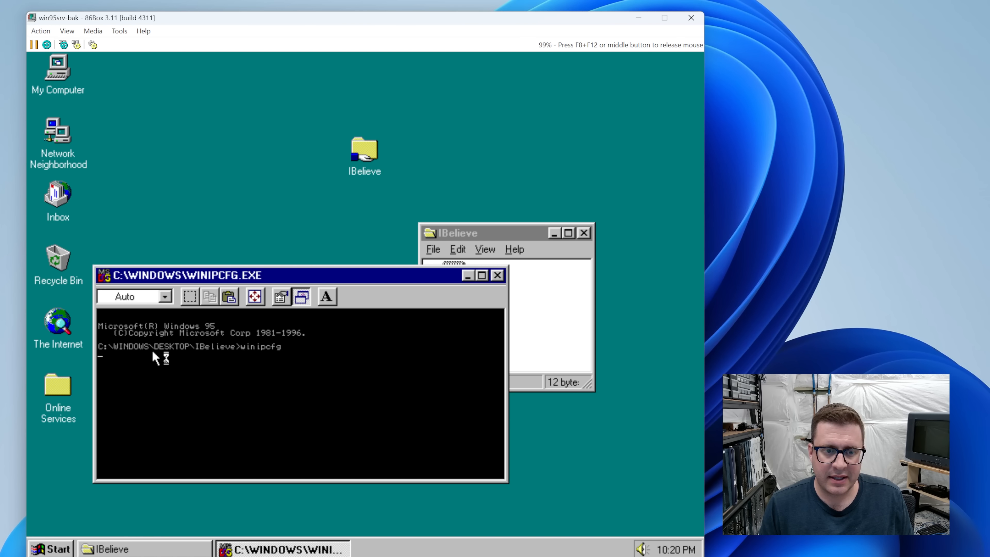
key(Return)
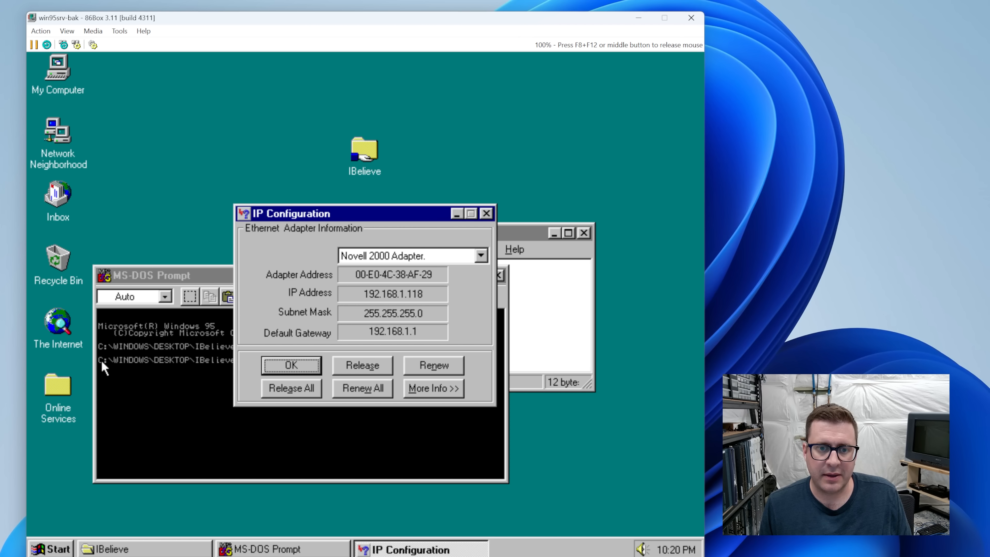
double_click(57, 130)
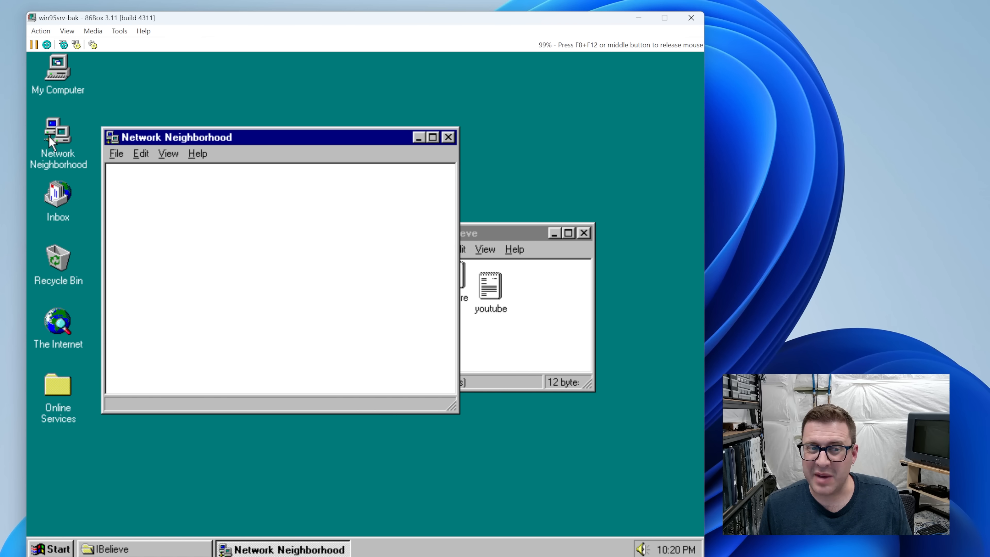